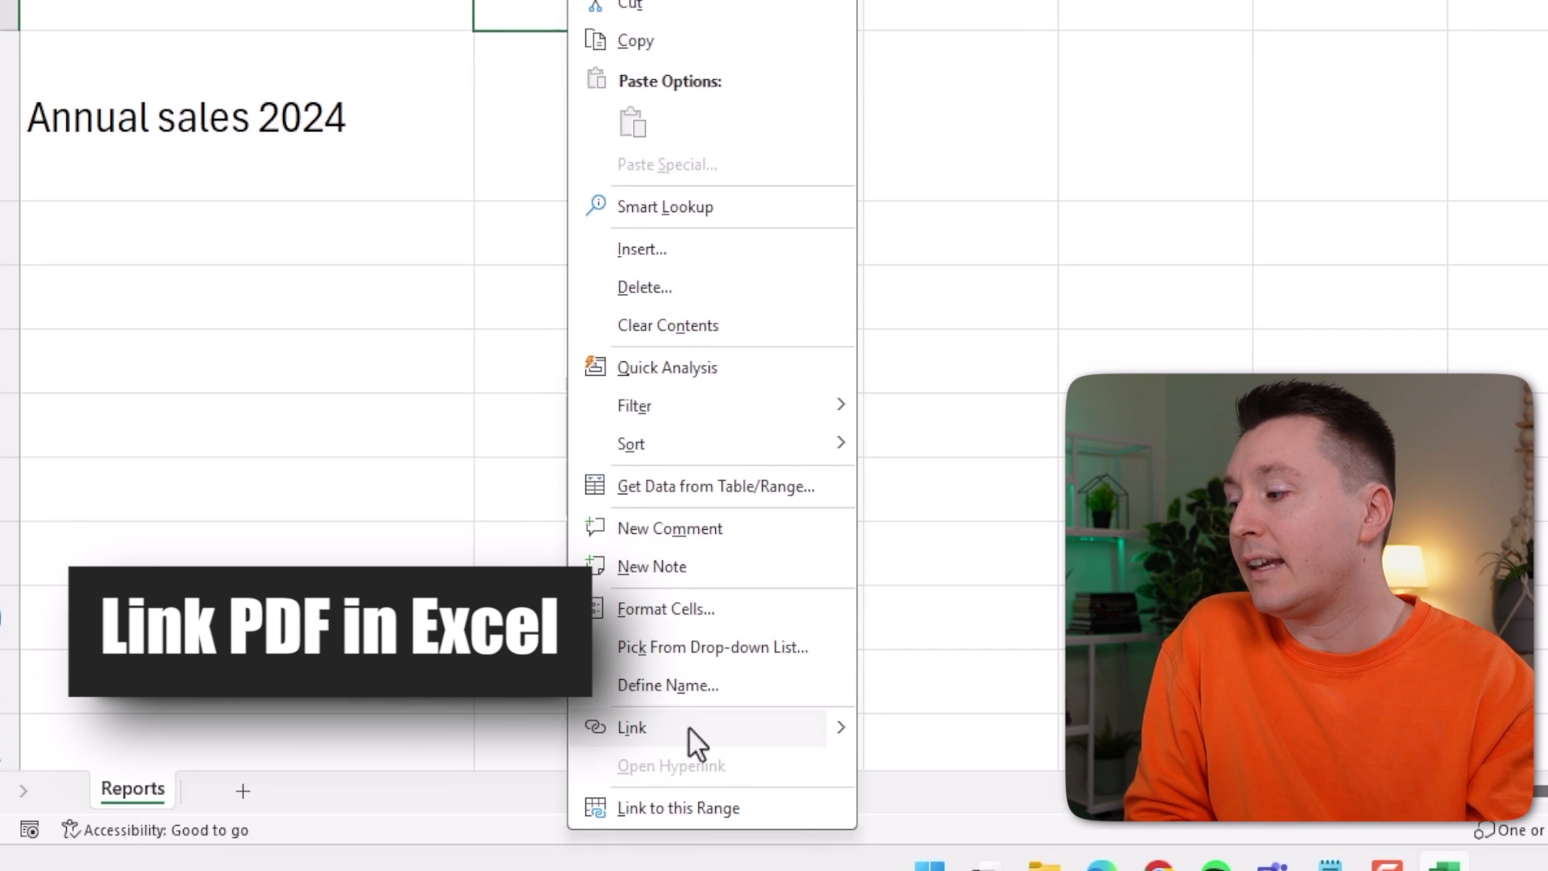
- Start a hyperlink on B2 targeting Sales report 2023.pdf, browsing with All Files shown
{"action": "left_click", "coordinate": [631, 728]}
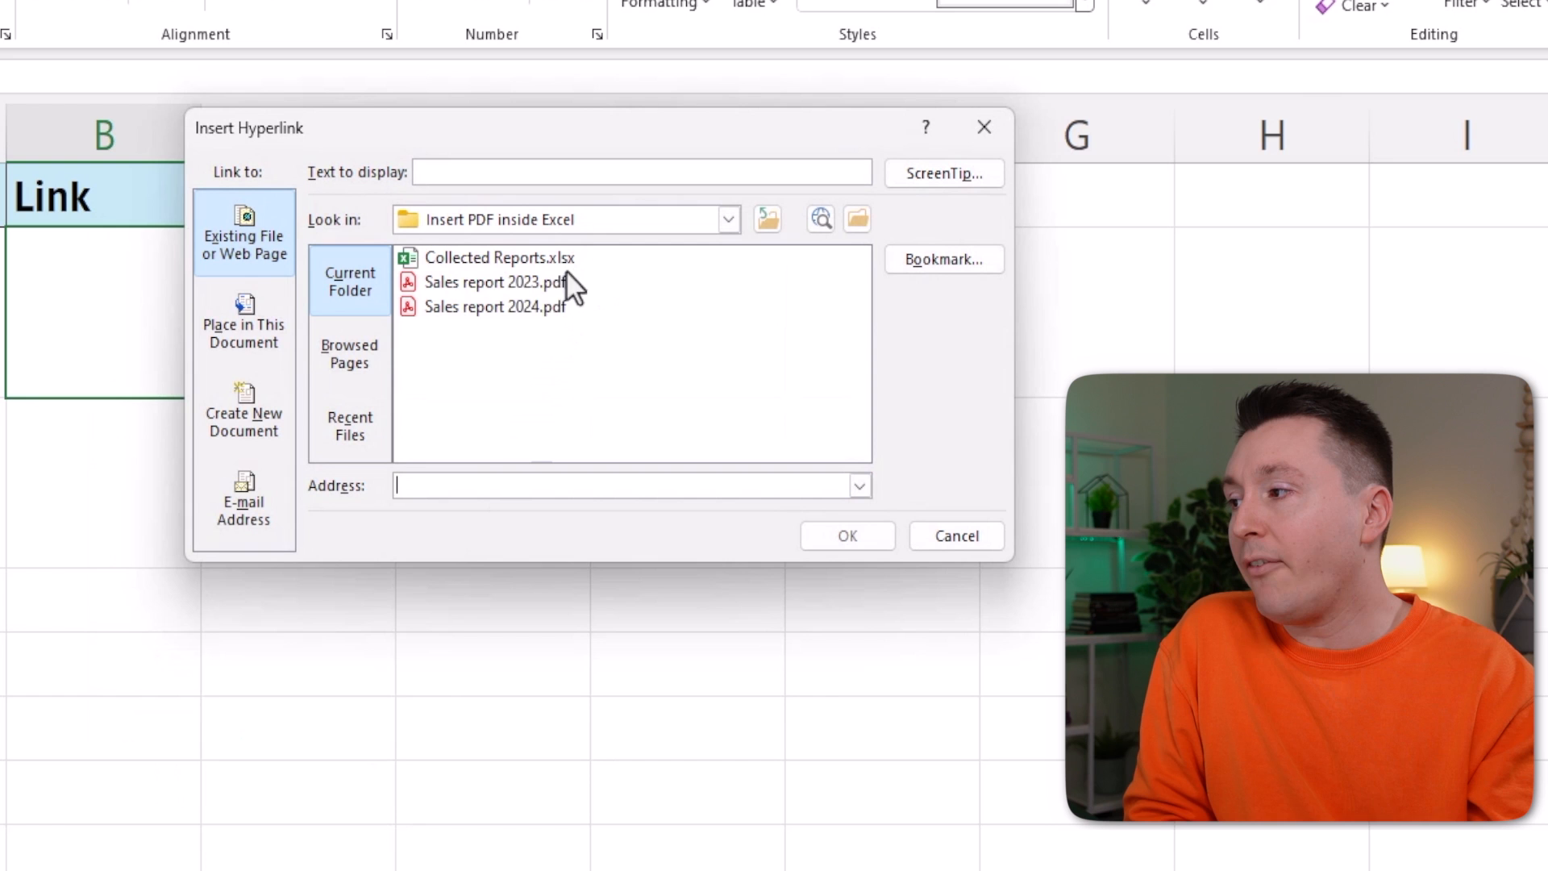
{"action": "left_click", "coordinate": [856, 218]}
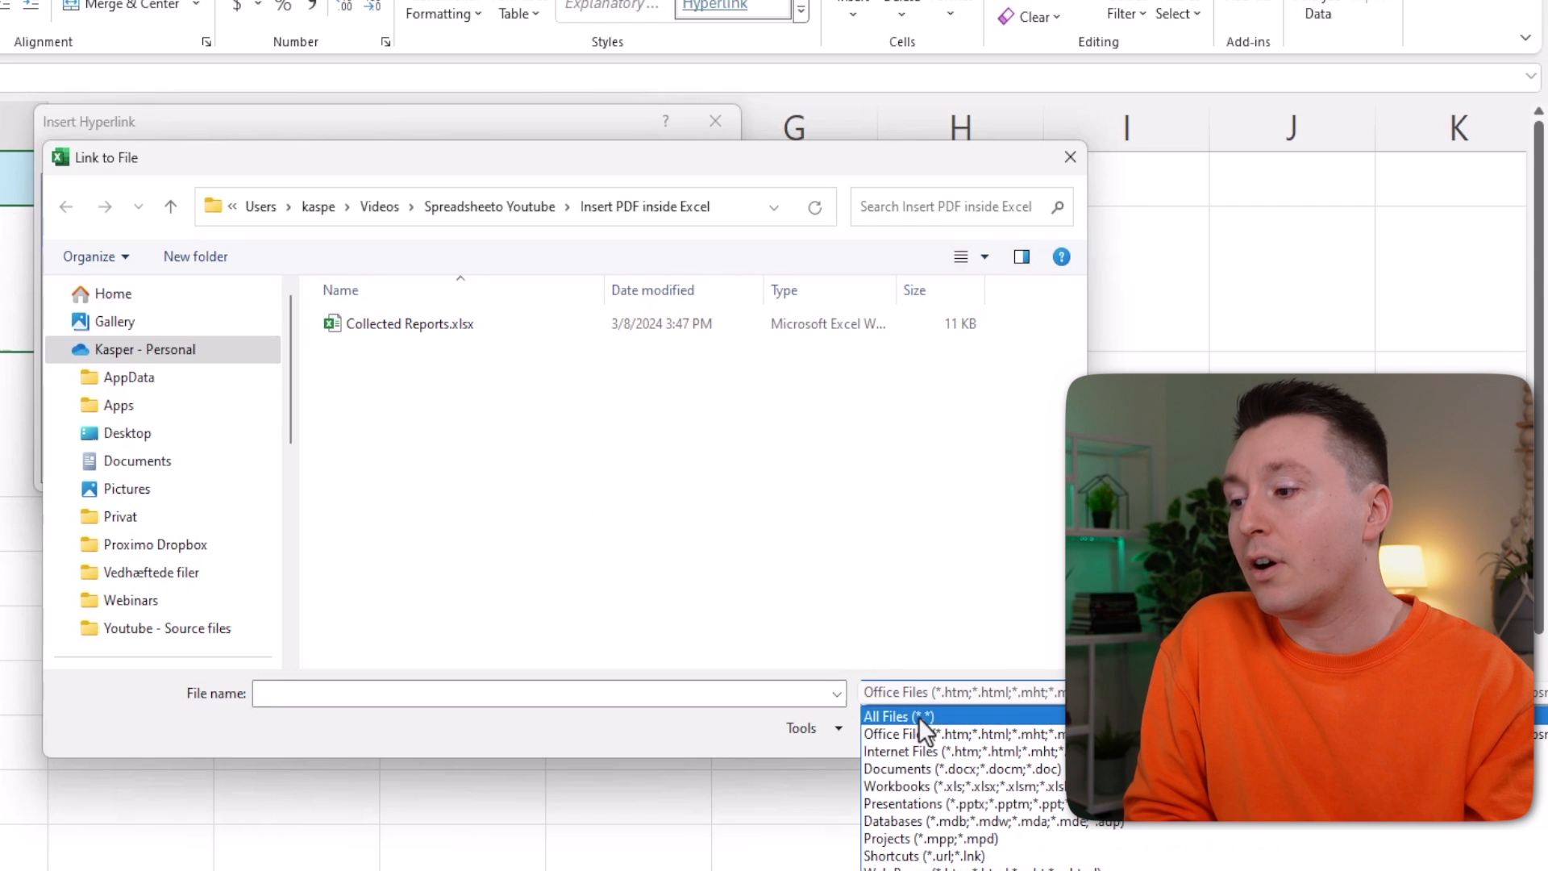
{"action": "left_click", "coordinate": [898, 715]}
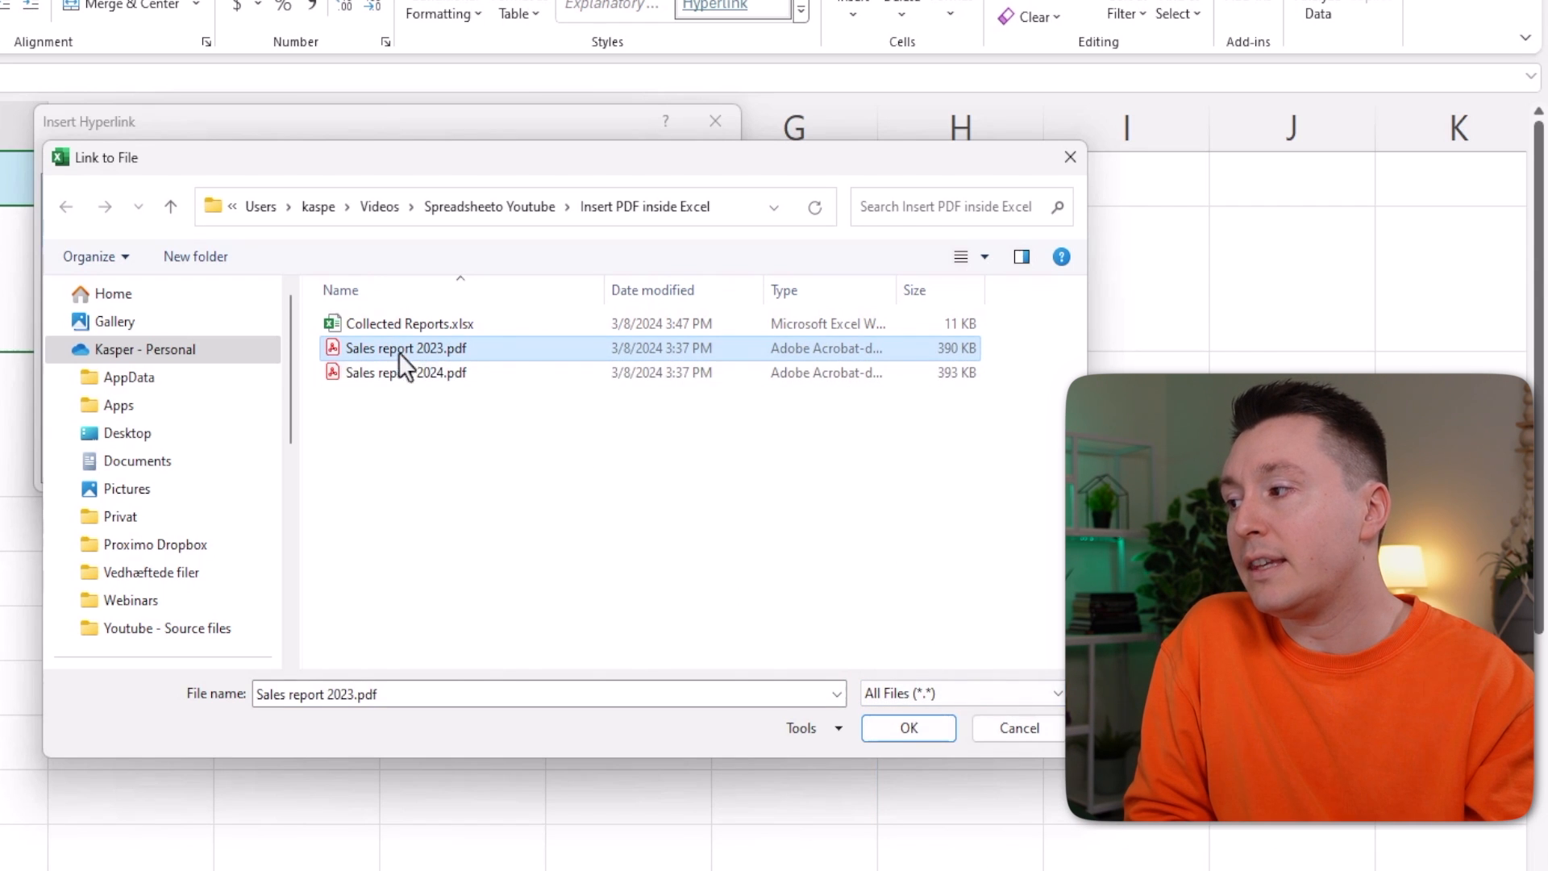
{"action": "left_click", "coordinate": [906, 727]}
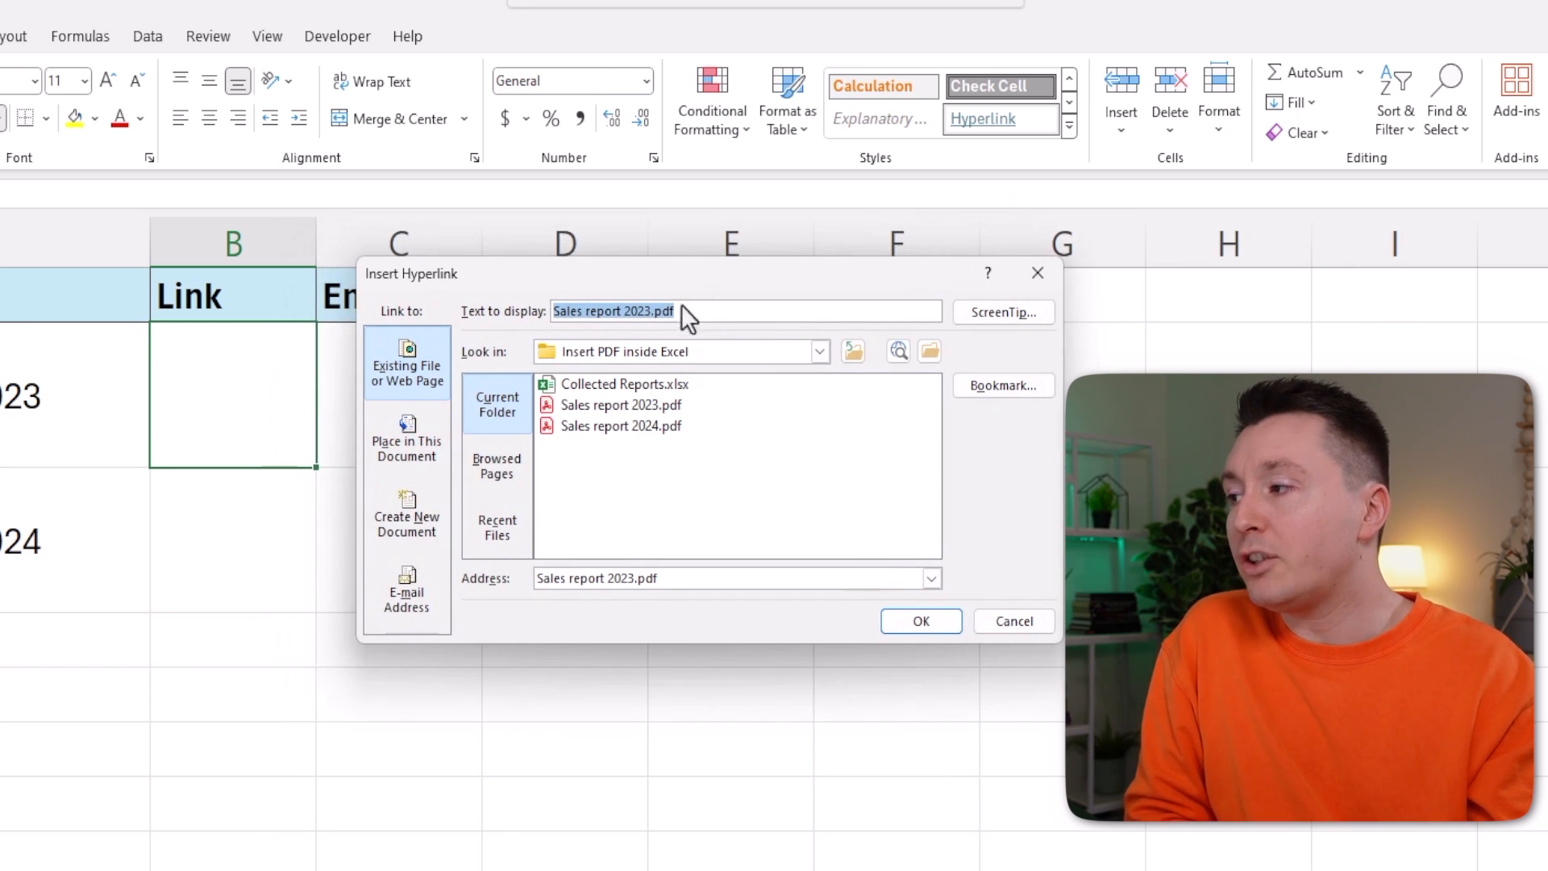
{"action": "mouse_move", "coordinate": [698, 335]}
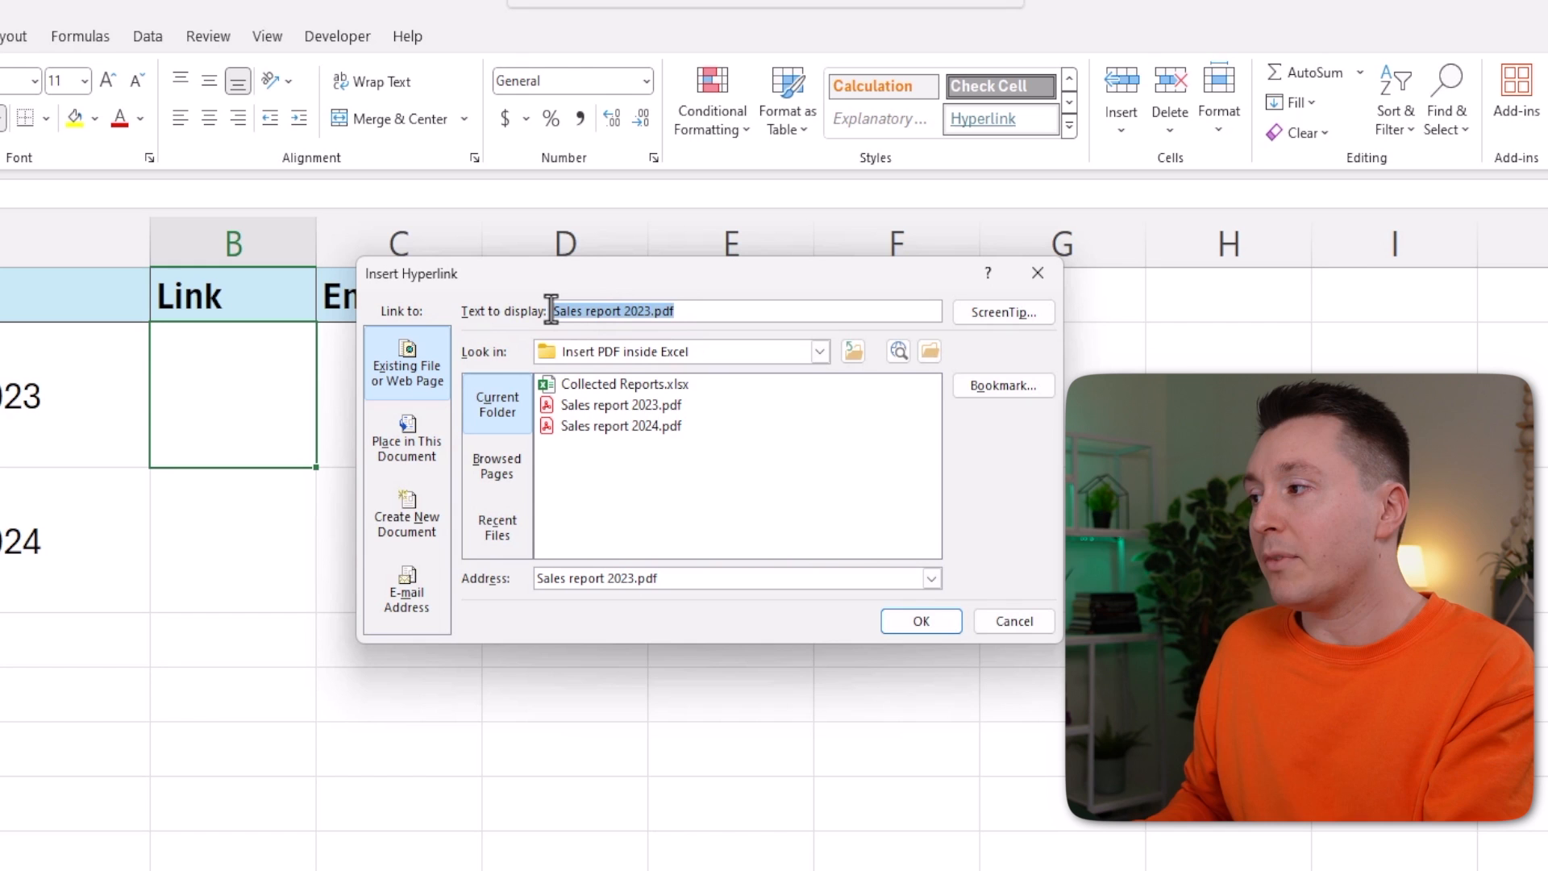
- Label the hyperlink 'Report 2023', confirm it, and follow it to the 2023 report
{"action": "type", "text": "Report"}
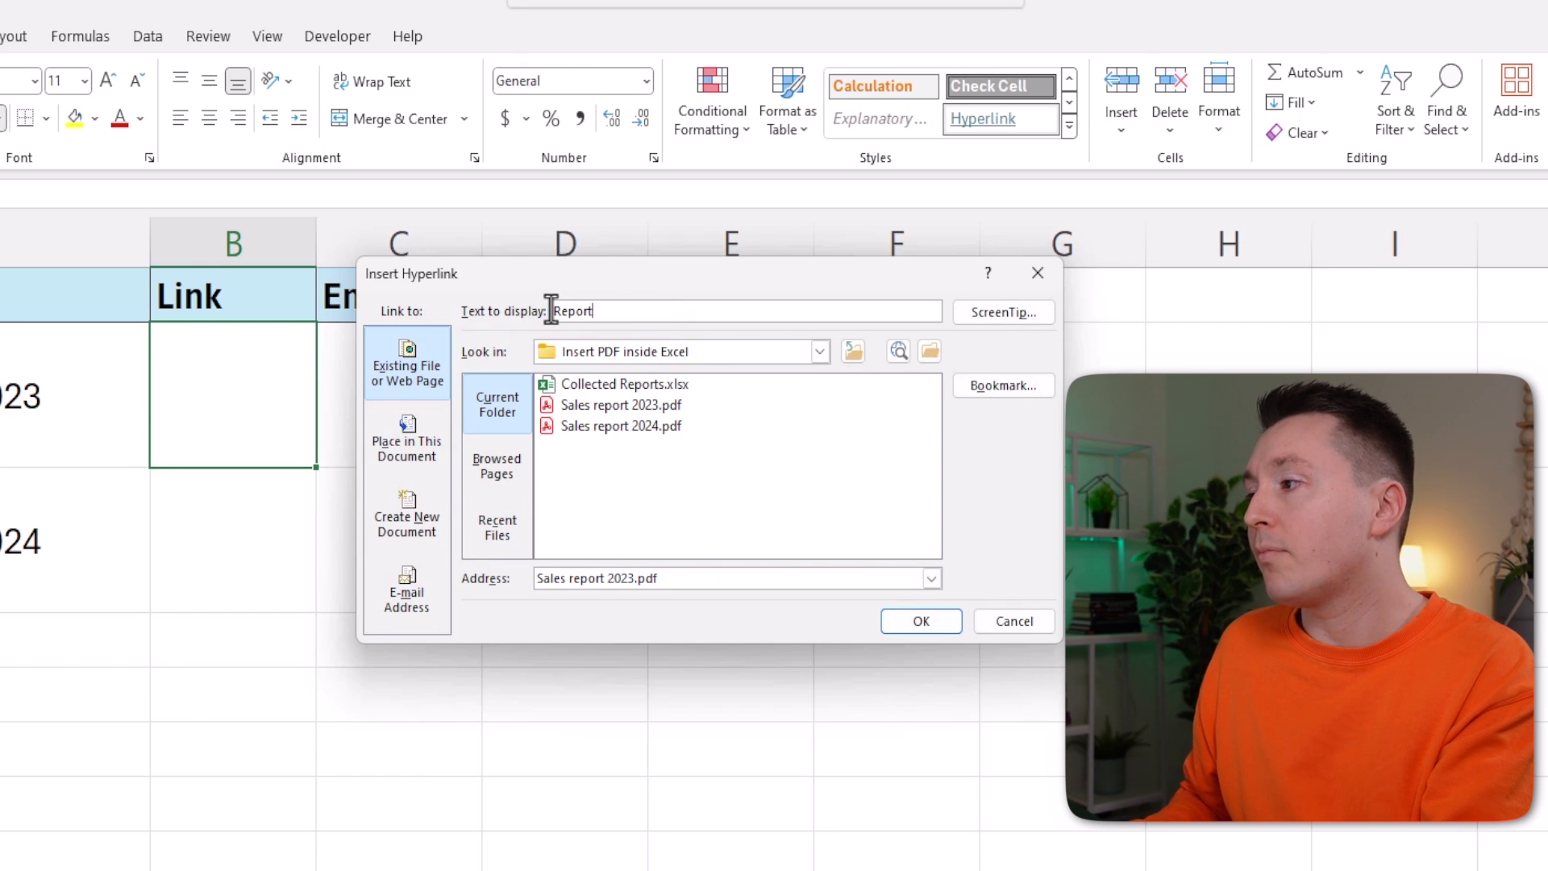
{"action": "type", "text": "2023"}
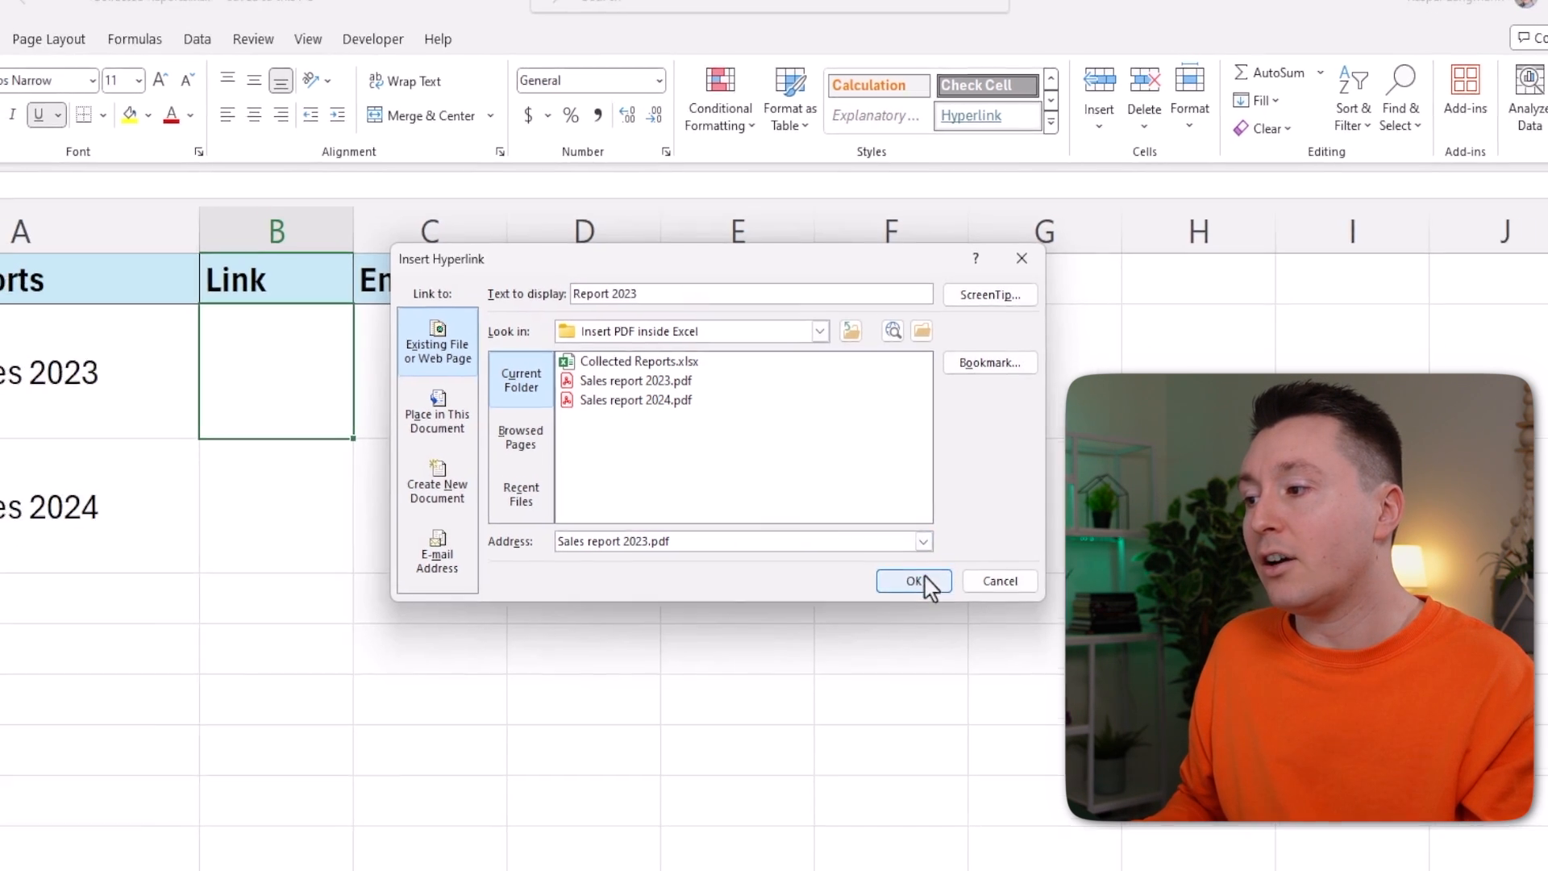
{"action": "left_click", "coordinate": [911, 581]}
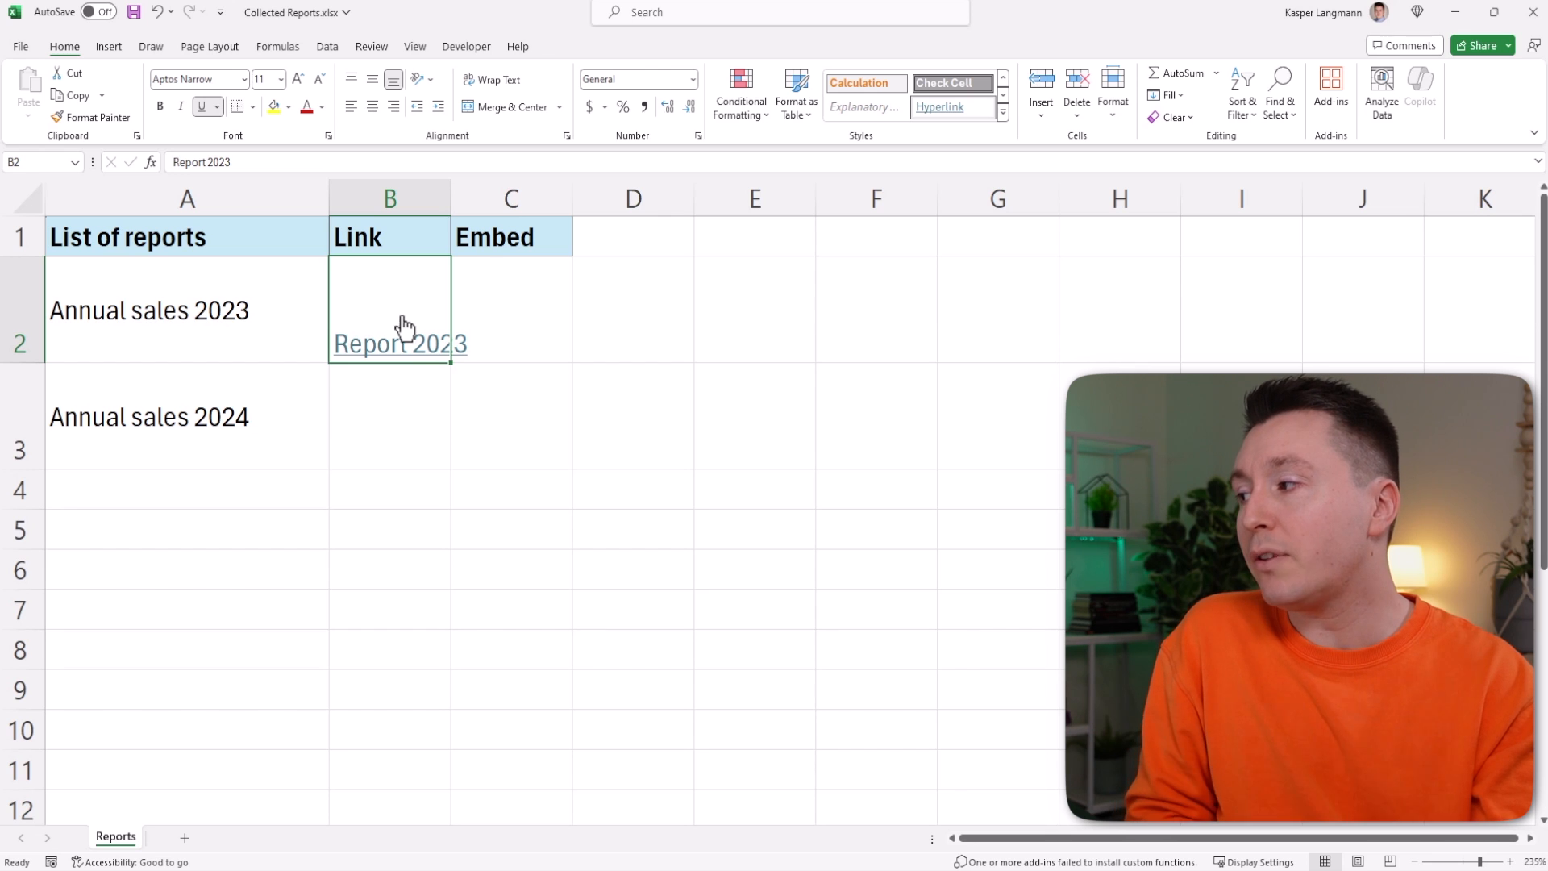
{"action": "left_click", "coordinate": [398, 344]}
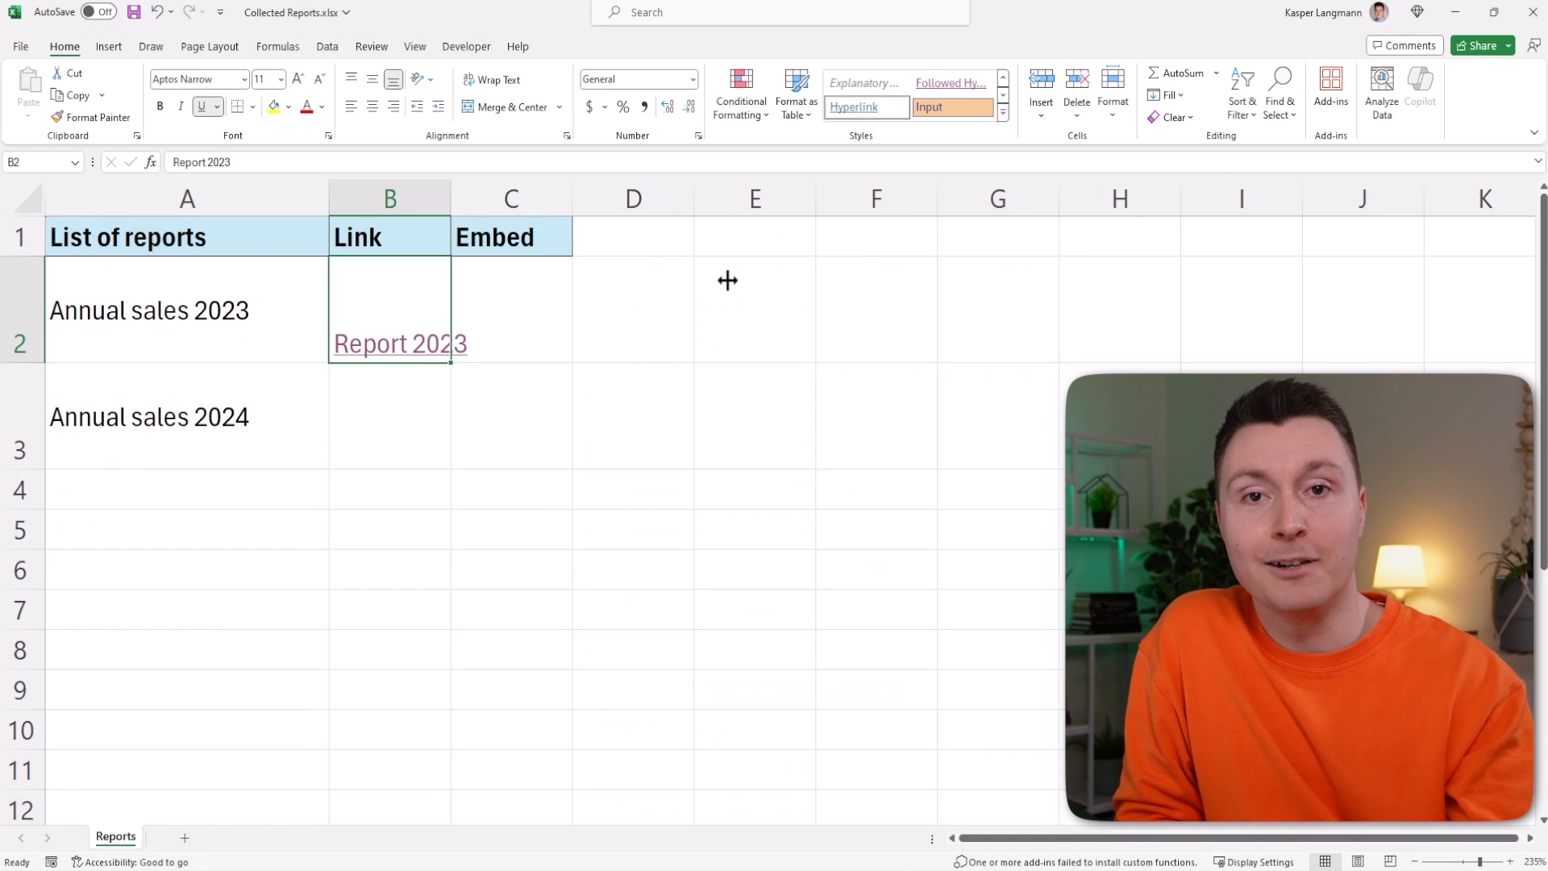
{"action": "mouse_move", "coordinate": [495, 364]}
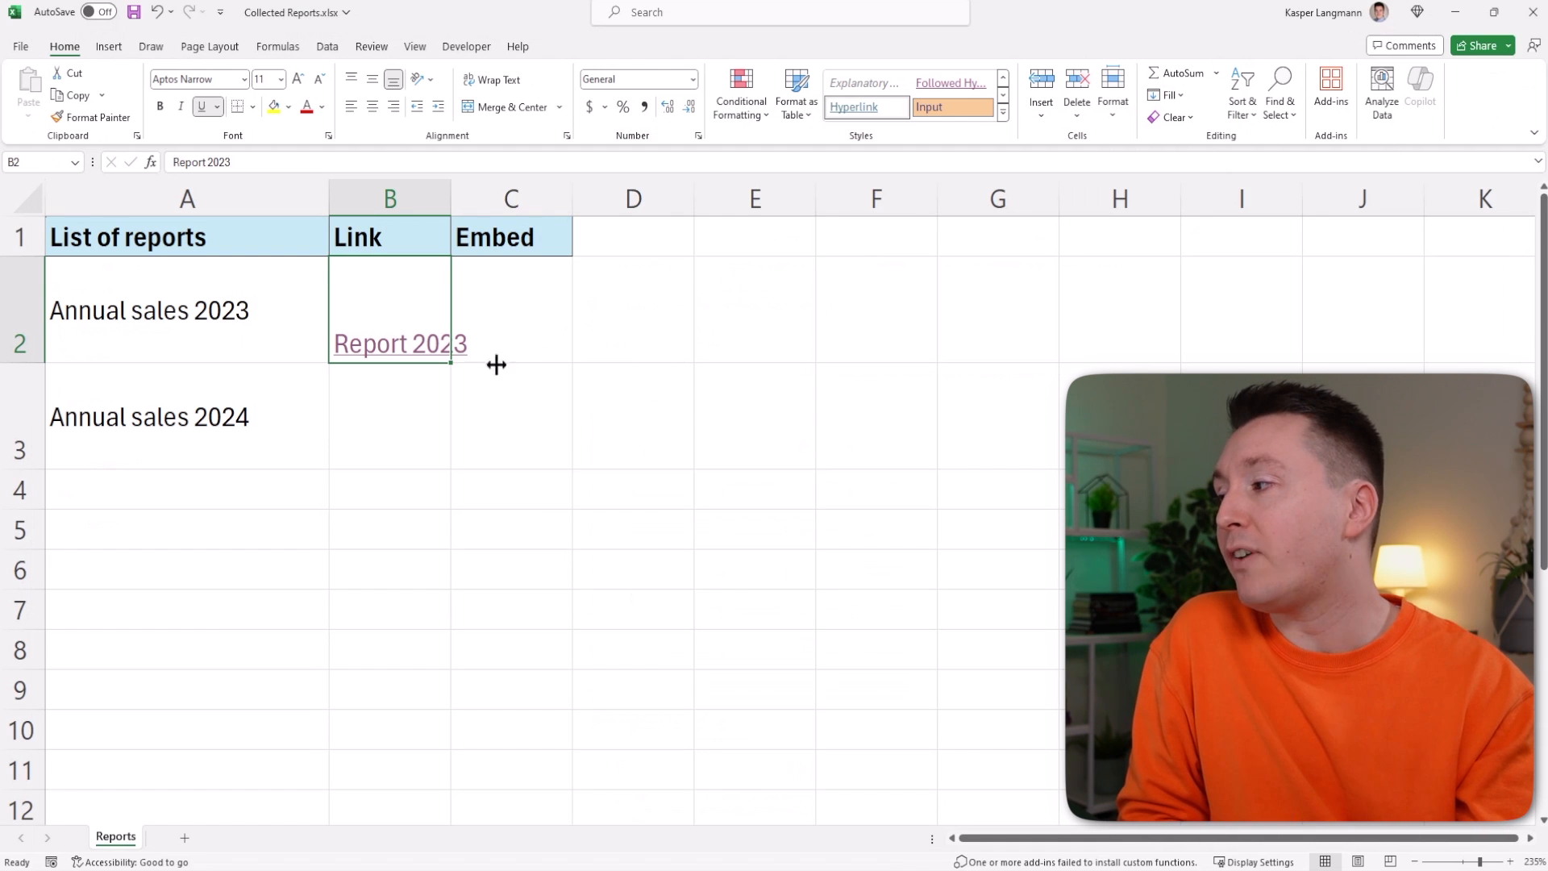
- Insert Sales report 2023.pdf into B3 as an object created from file with Link to file ticked
{"action": "left_click", "coordinate": [388, 417]}
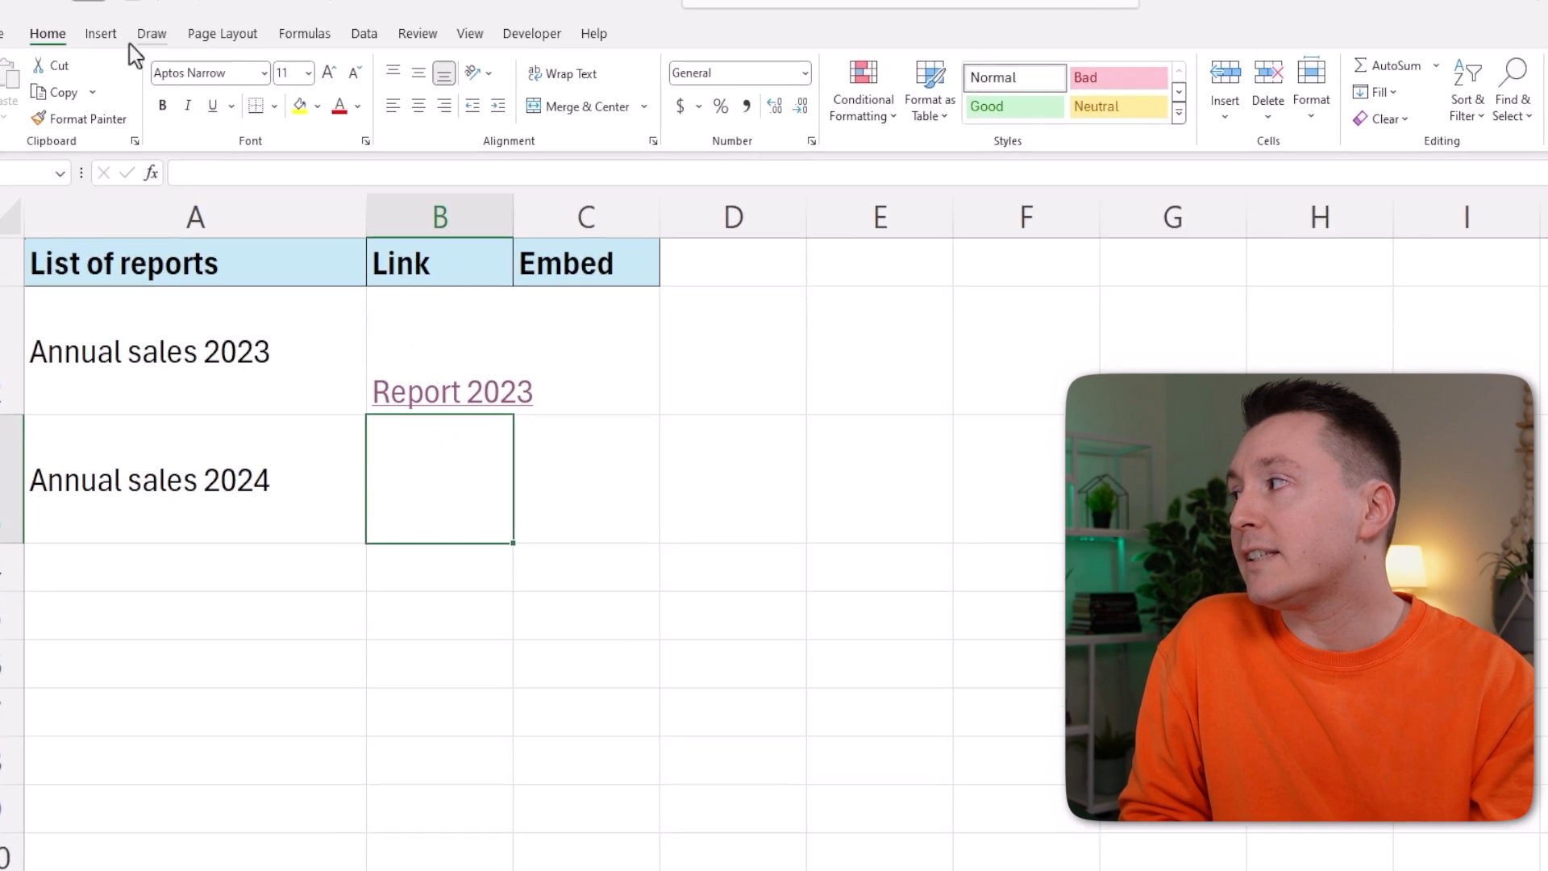
{"action": "left_click", "coordinate": [100, 32]}
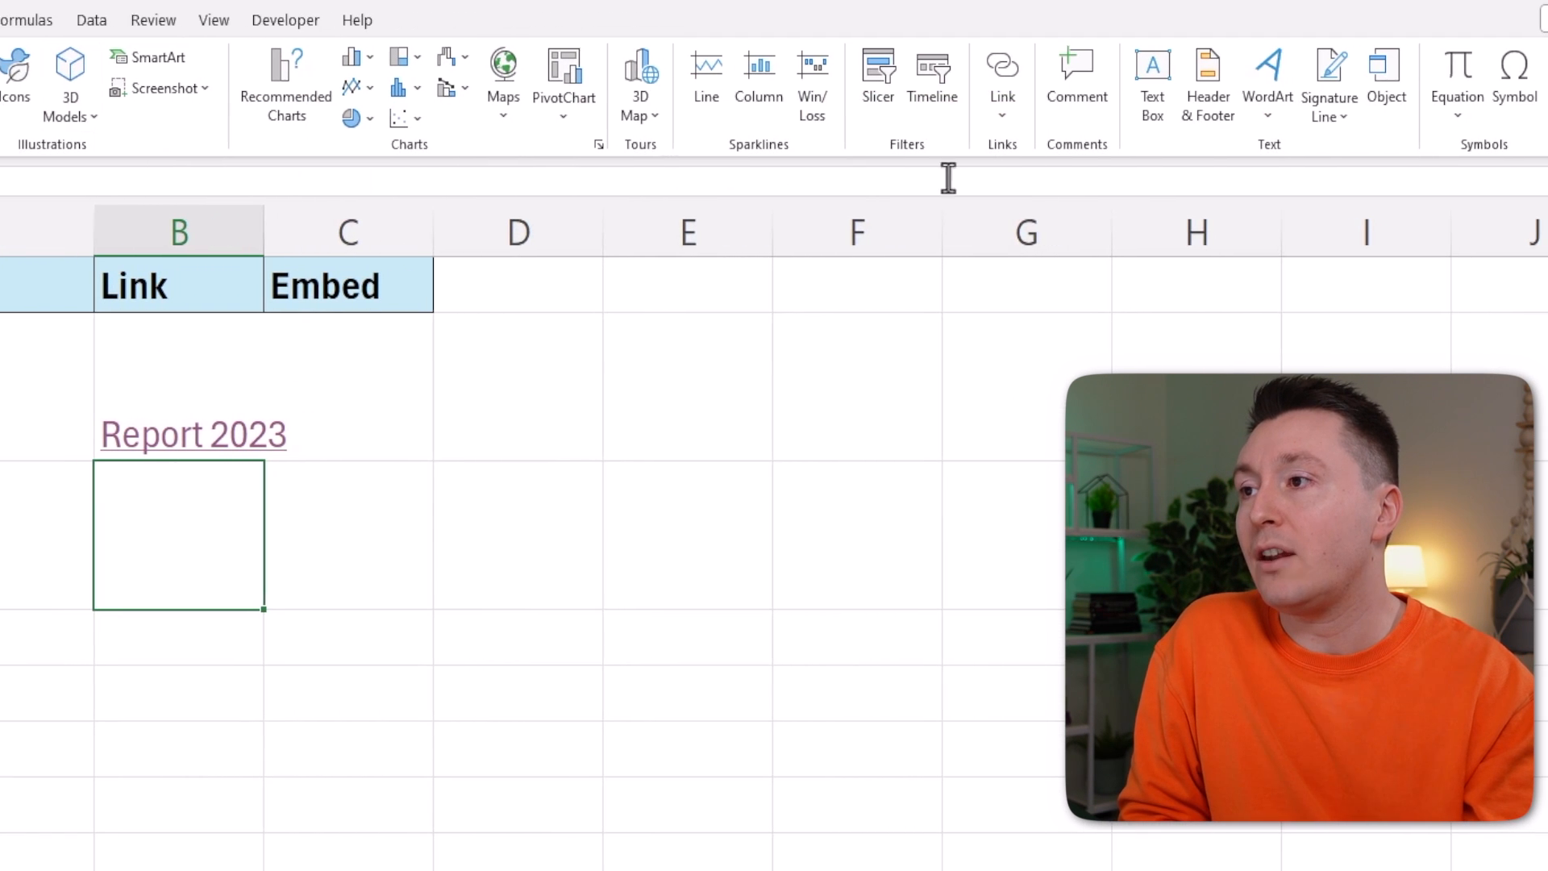
{"action": "left_click", "coordinate": [1386, 74]}
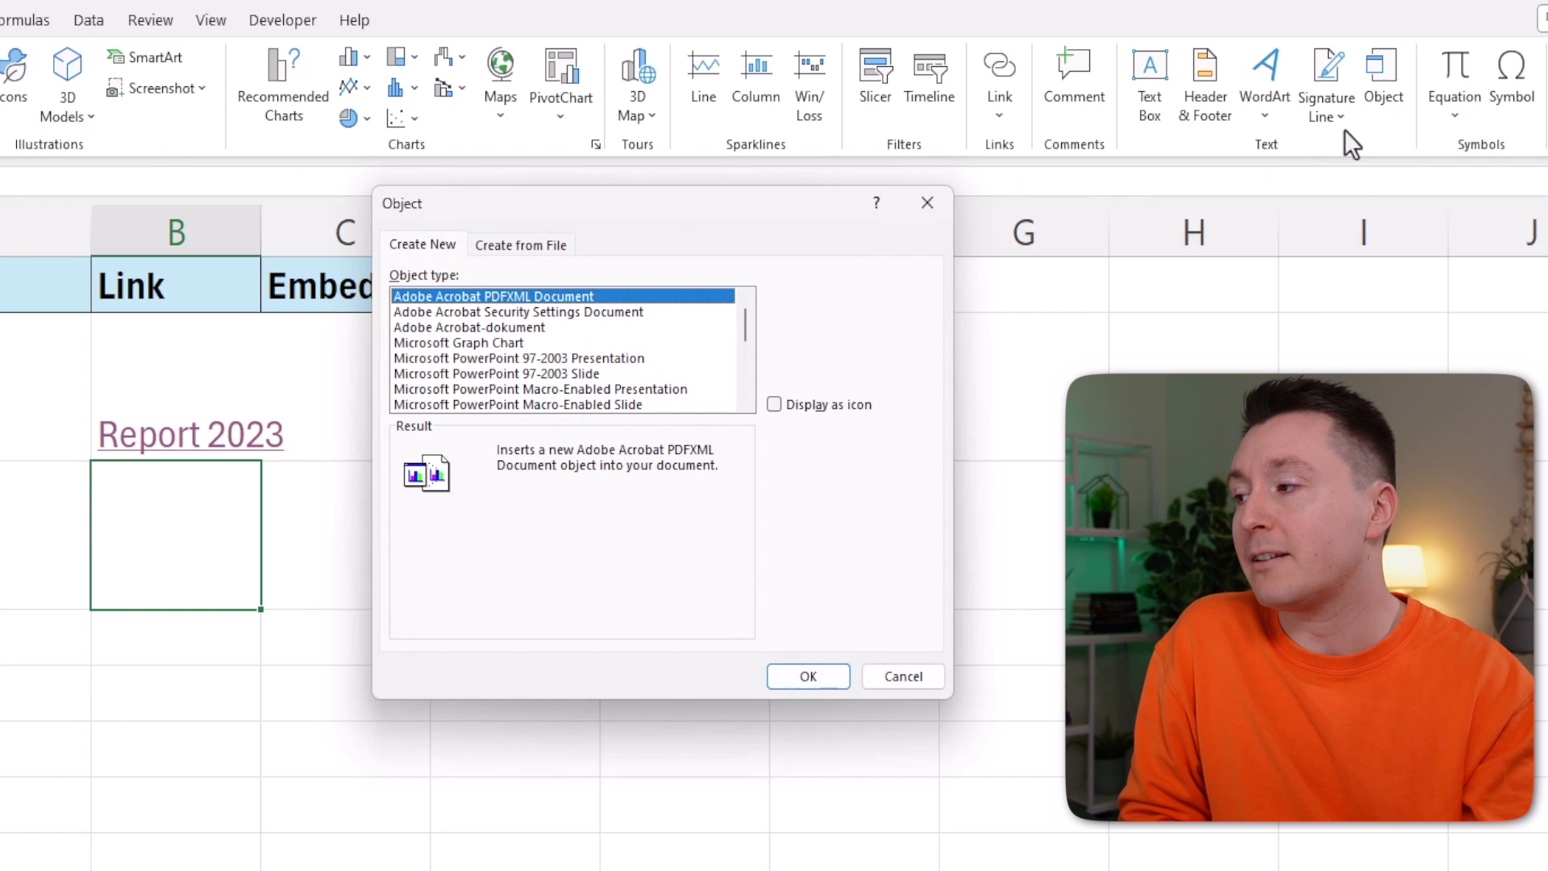
{"action": "mouse_move", "coordinate": [517, 262]}
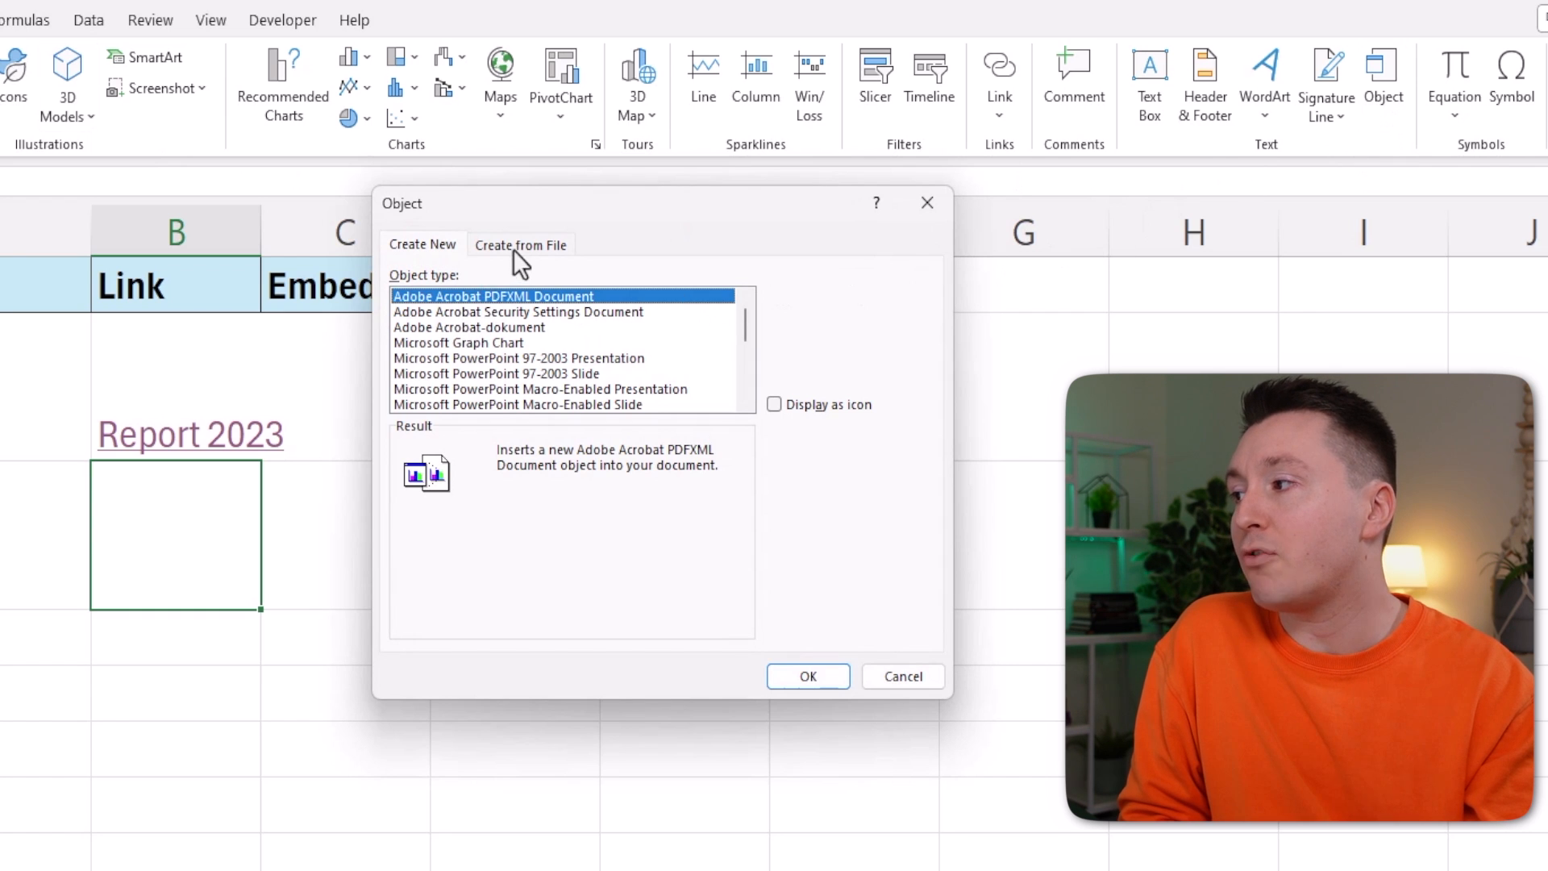
{"action": "left_click", "coordinate": [521, 246]}
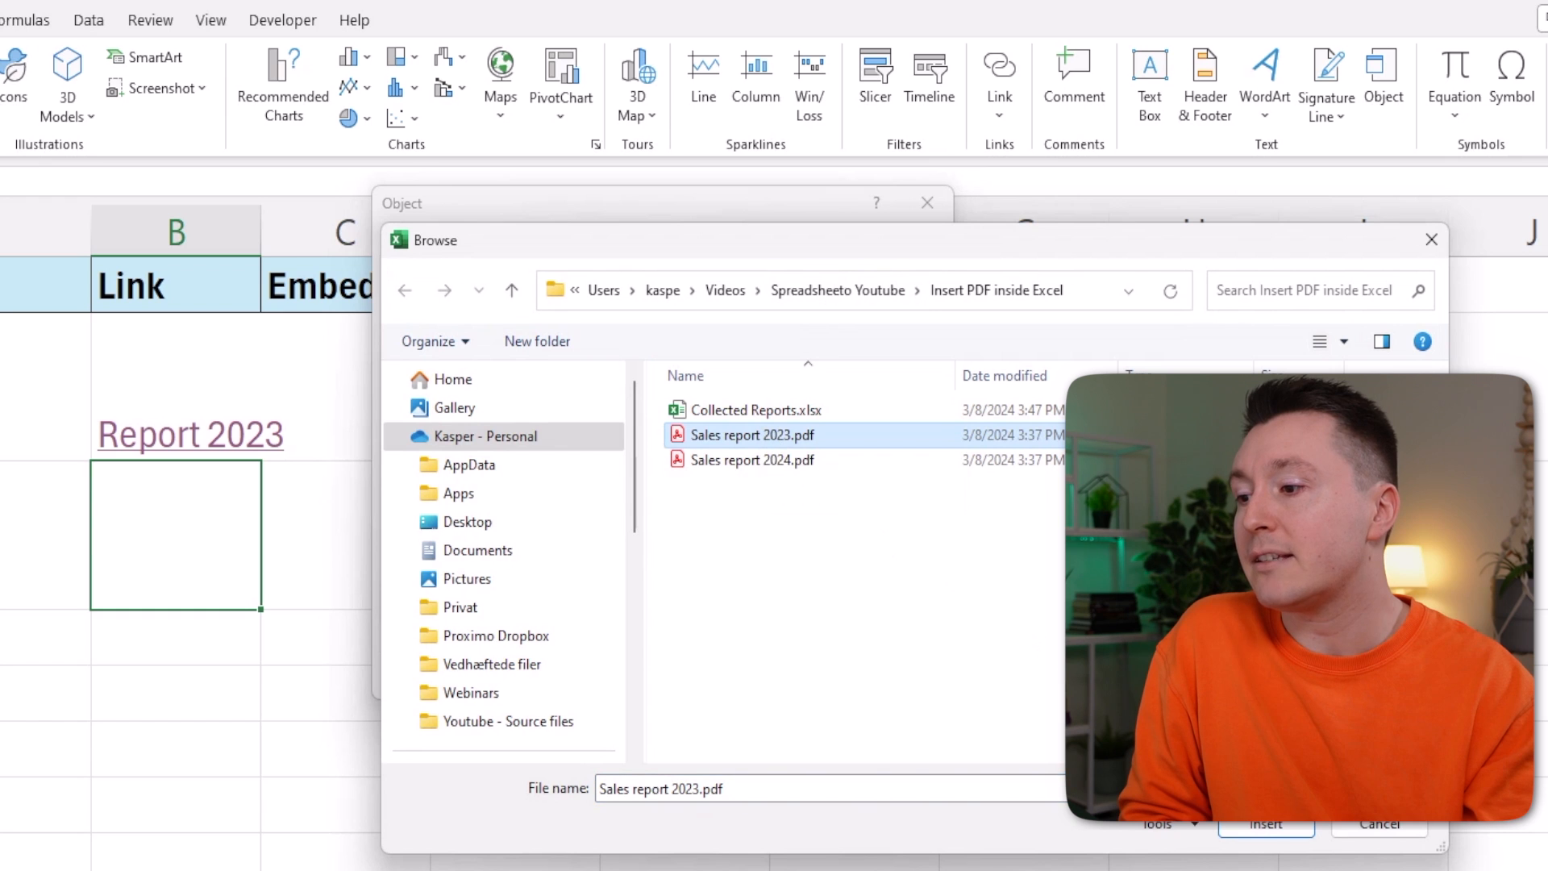
{"action": "left_click", "coordinate": [1265, 824]}
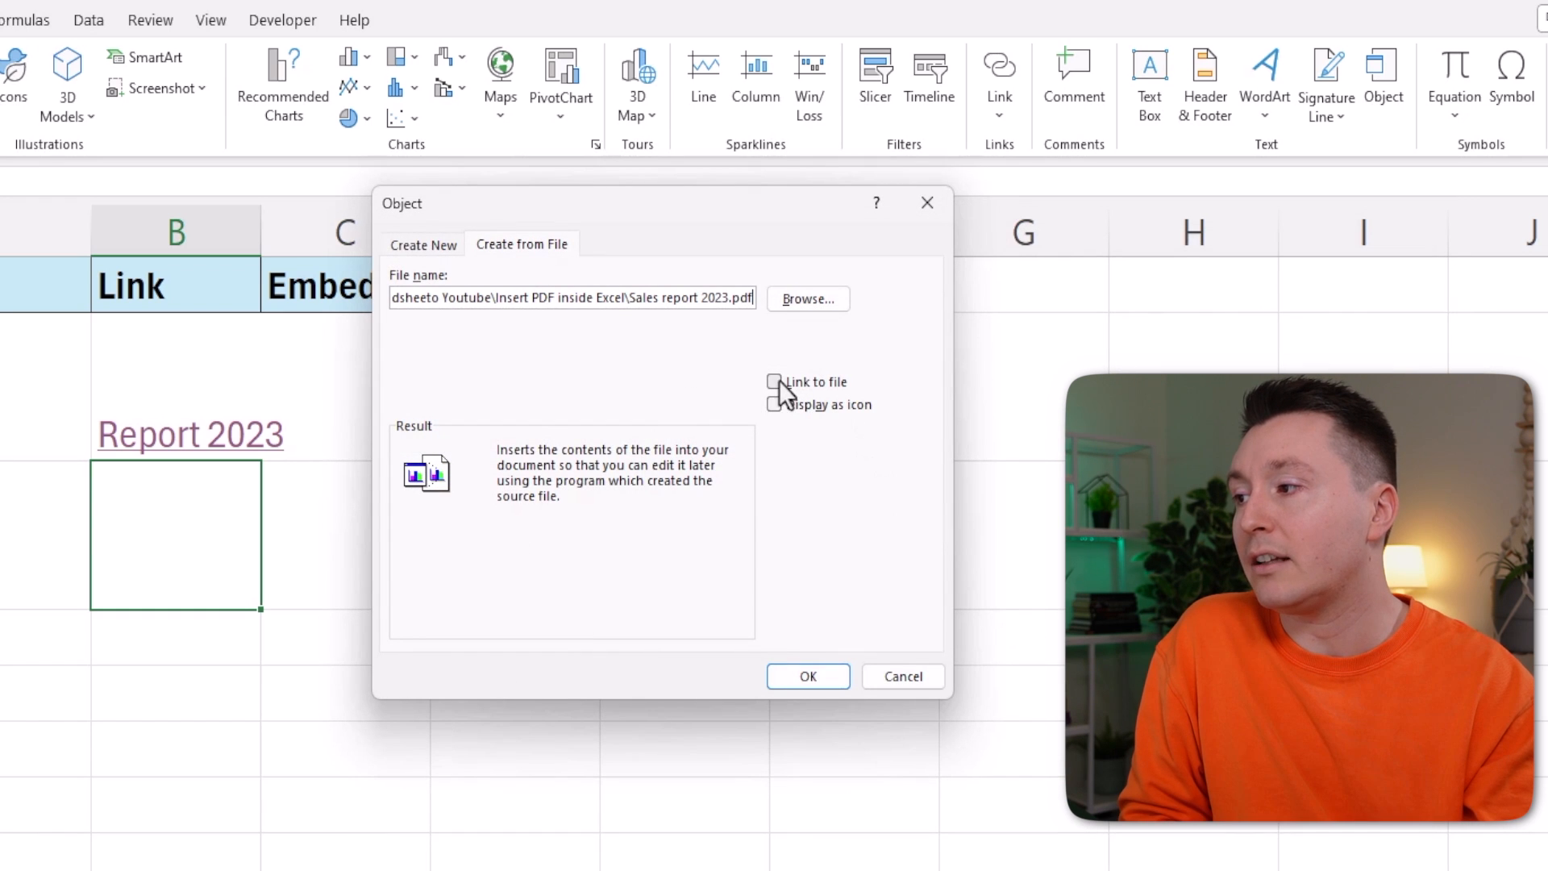
{"action": "left_click", "coordinate": [774, 382]}
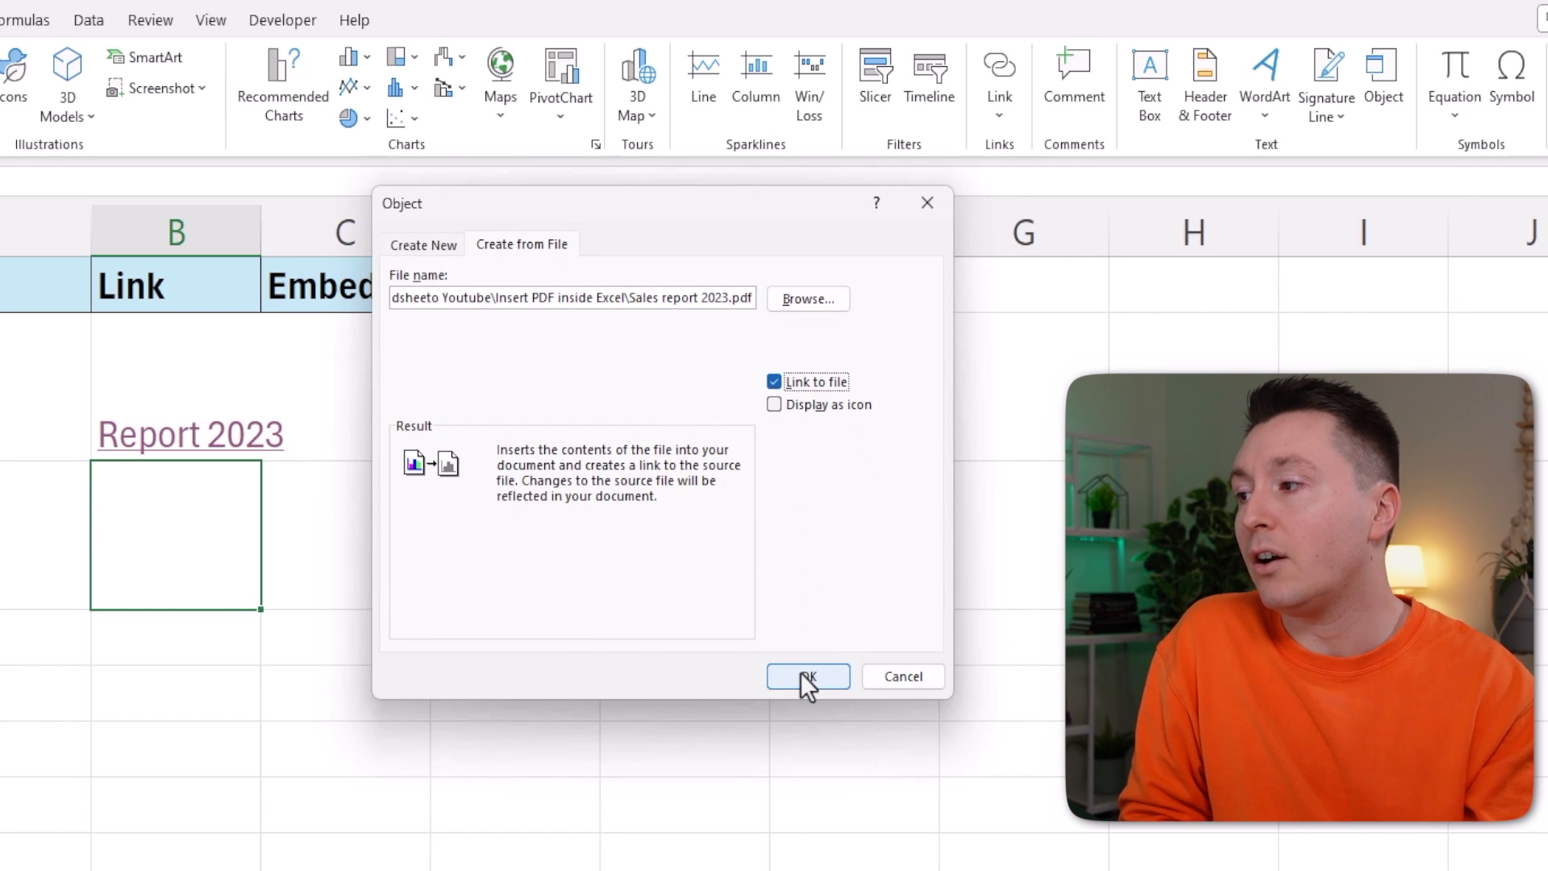
{"action": "left_click", "coordinate": [807, 676]}
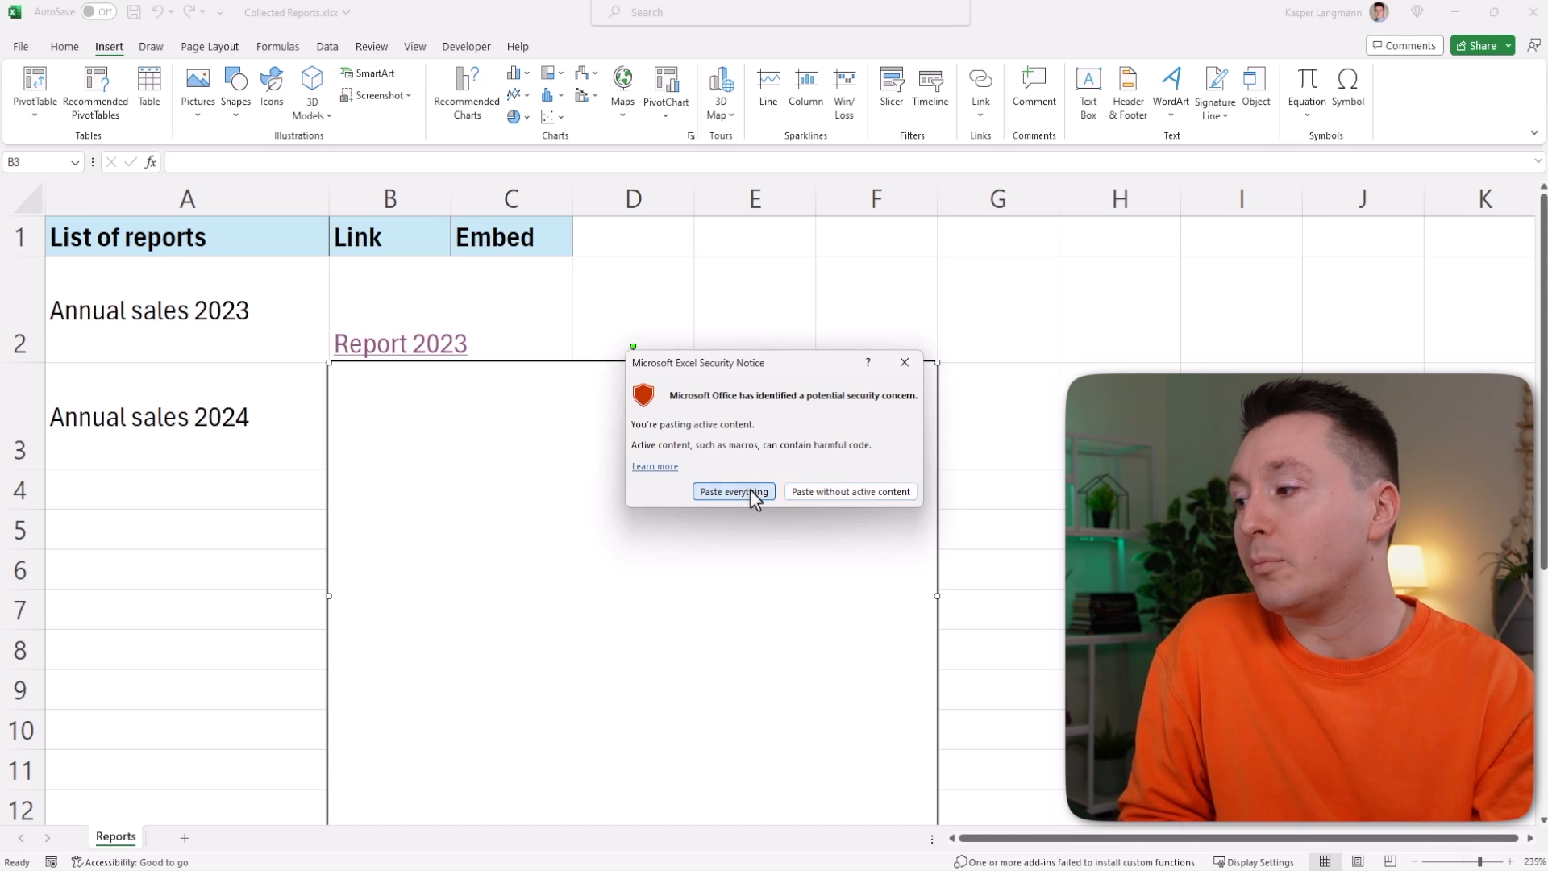
- Allow the active content and shrink the linked PDF to a thumbnail fitting B3
{"action": "left_click", "coordinate": [733, 491]}
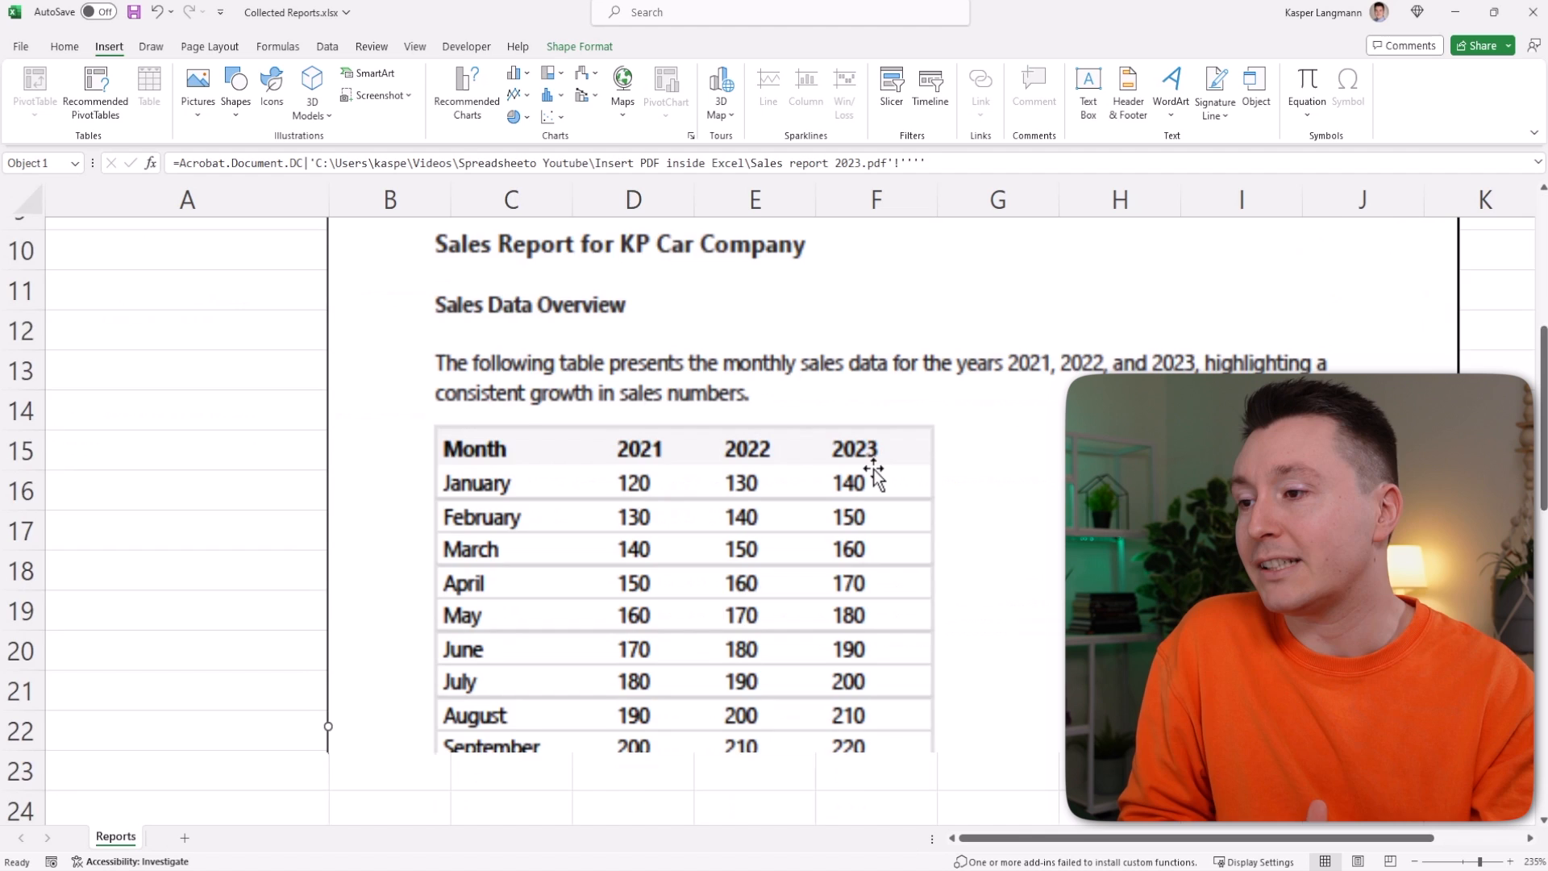
{"action": "scroll", "scroll_direction": "up", "scroll_amount": 3}
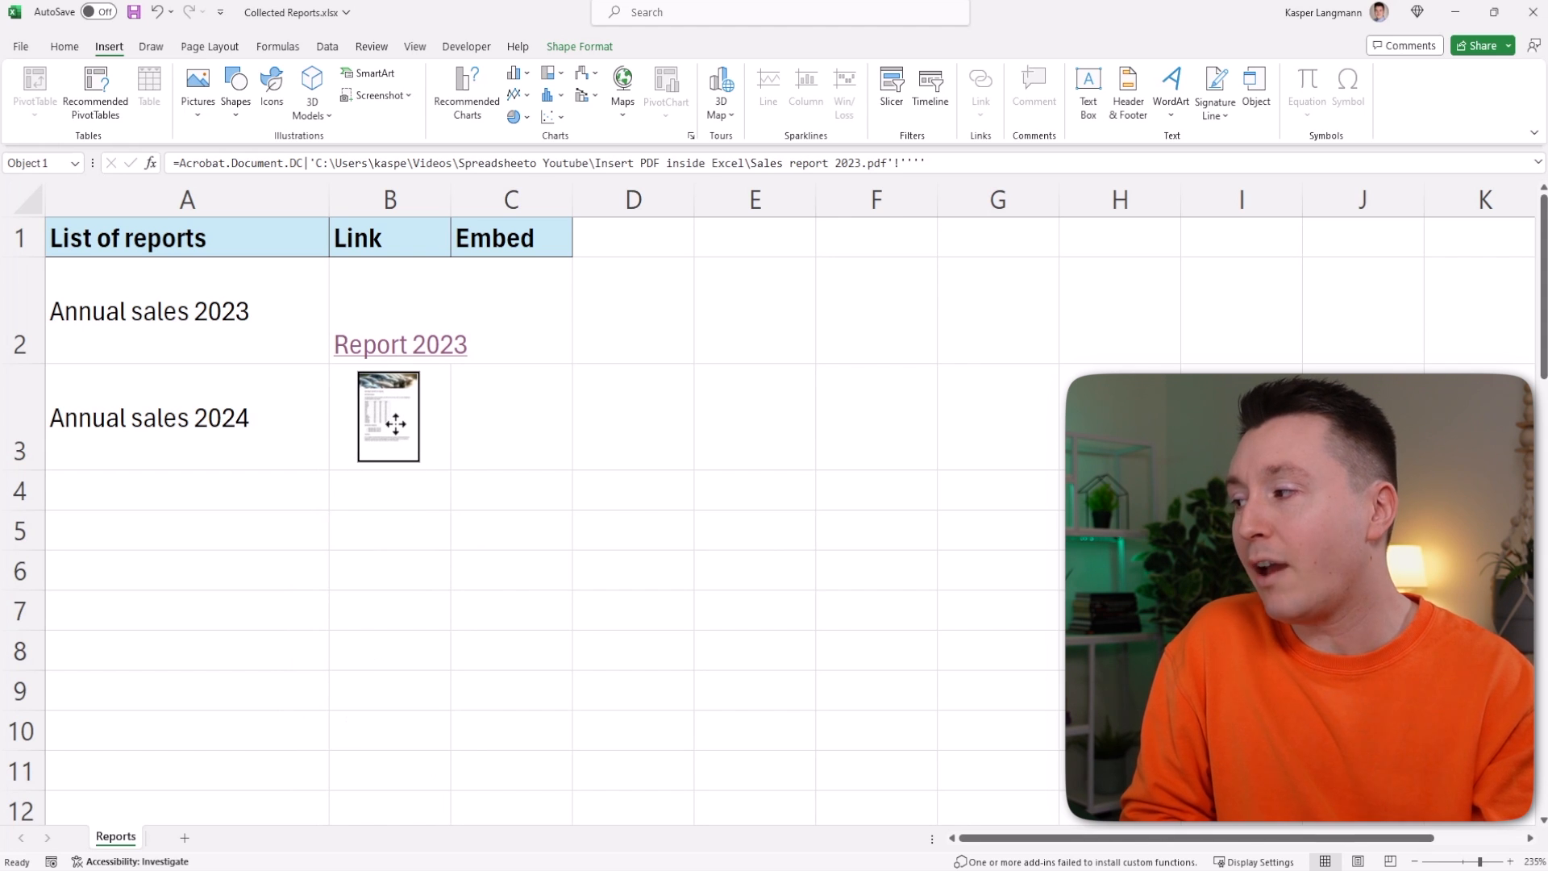
{"action": "left_click", "coordinate": [390, 531]}
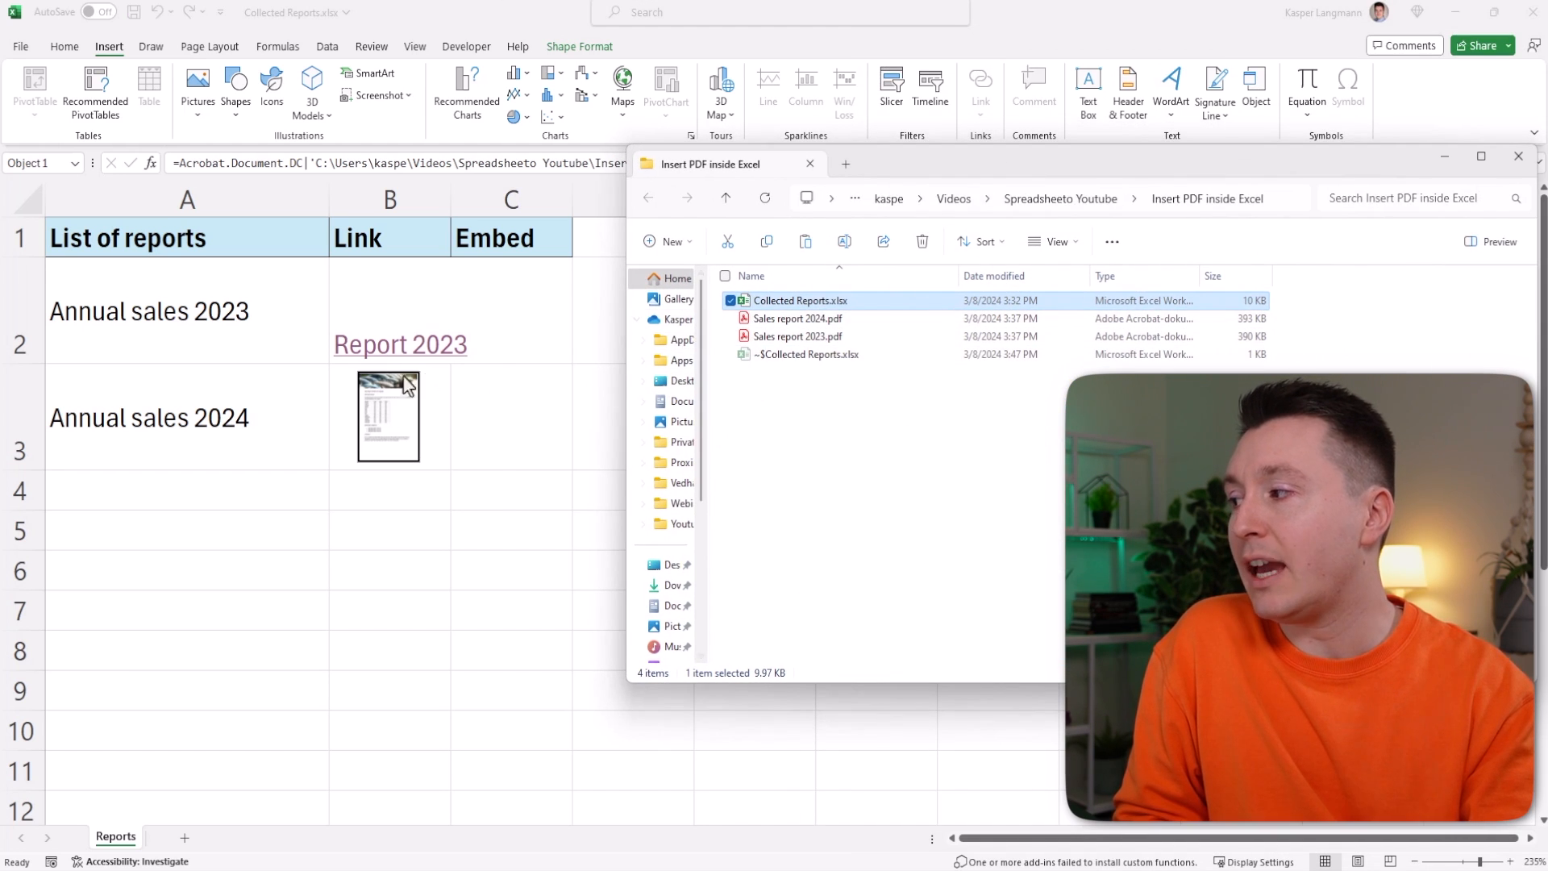
{"action": "mouse_move", "coordinate": [809, 313]}
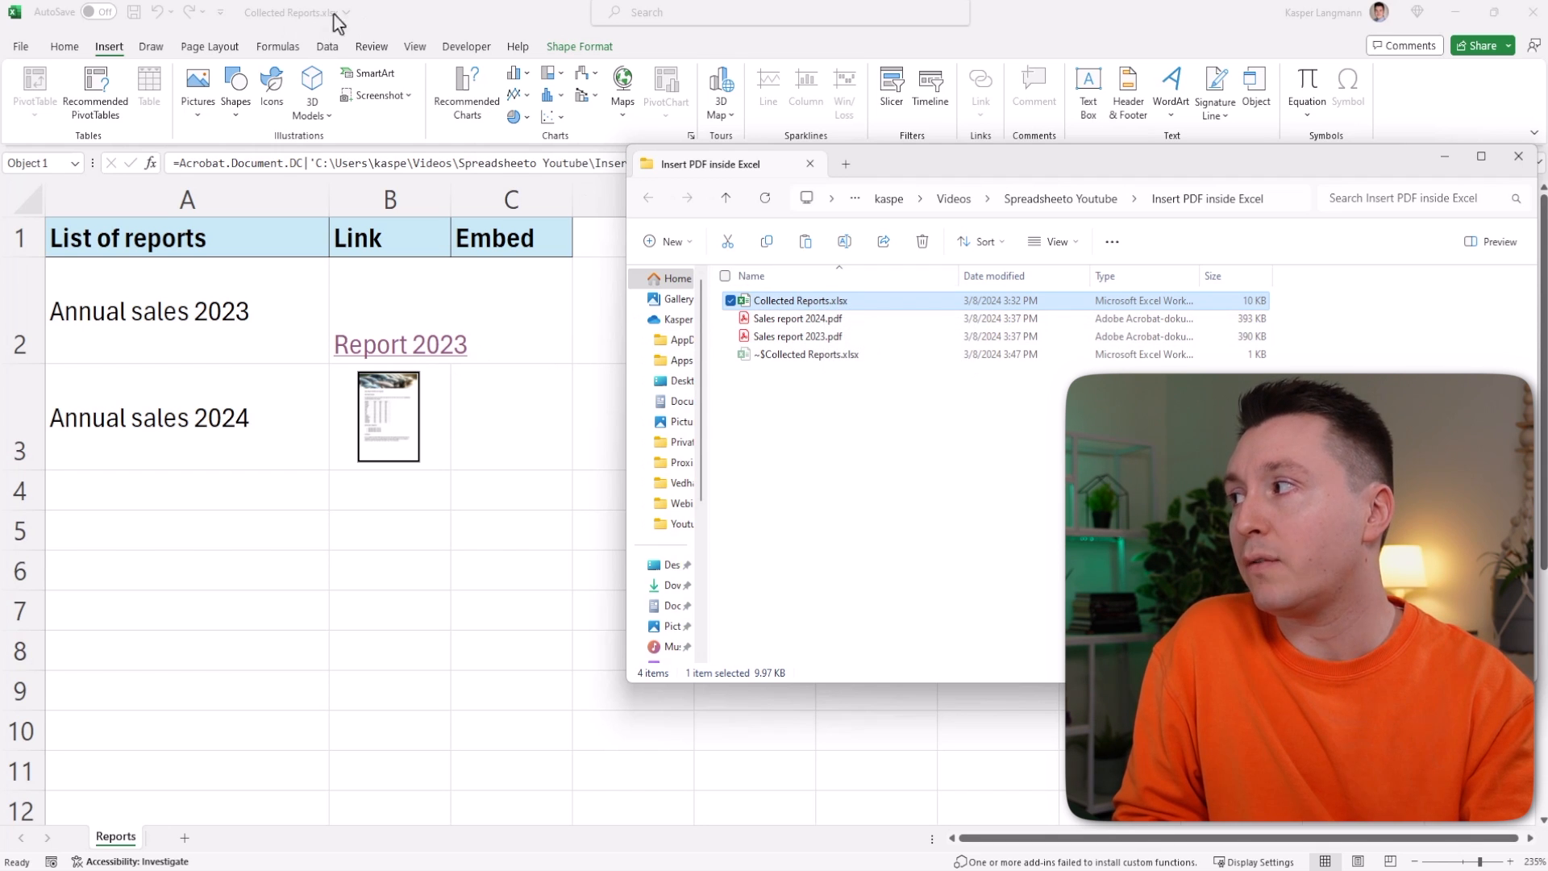
- Select the 2024 then the 2023 sales report files in the reports folder
{"action": "left_click", "coordinate": [795, 318]}
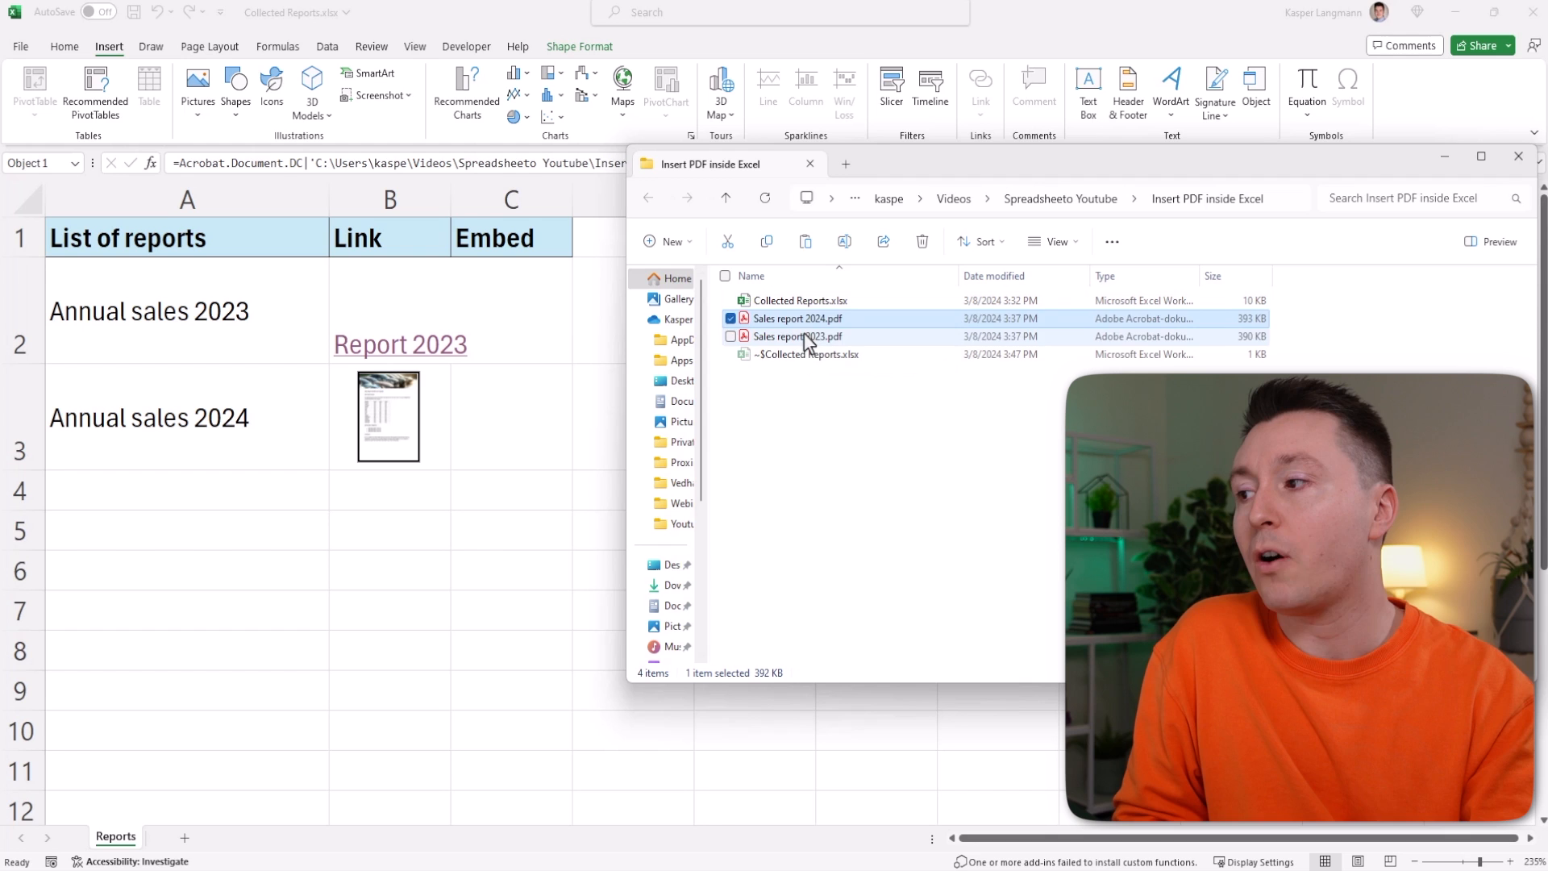
{"action": "left_click", "coordinate": [798, 335]}
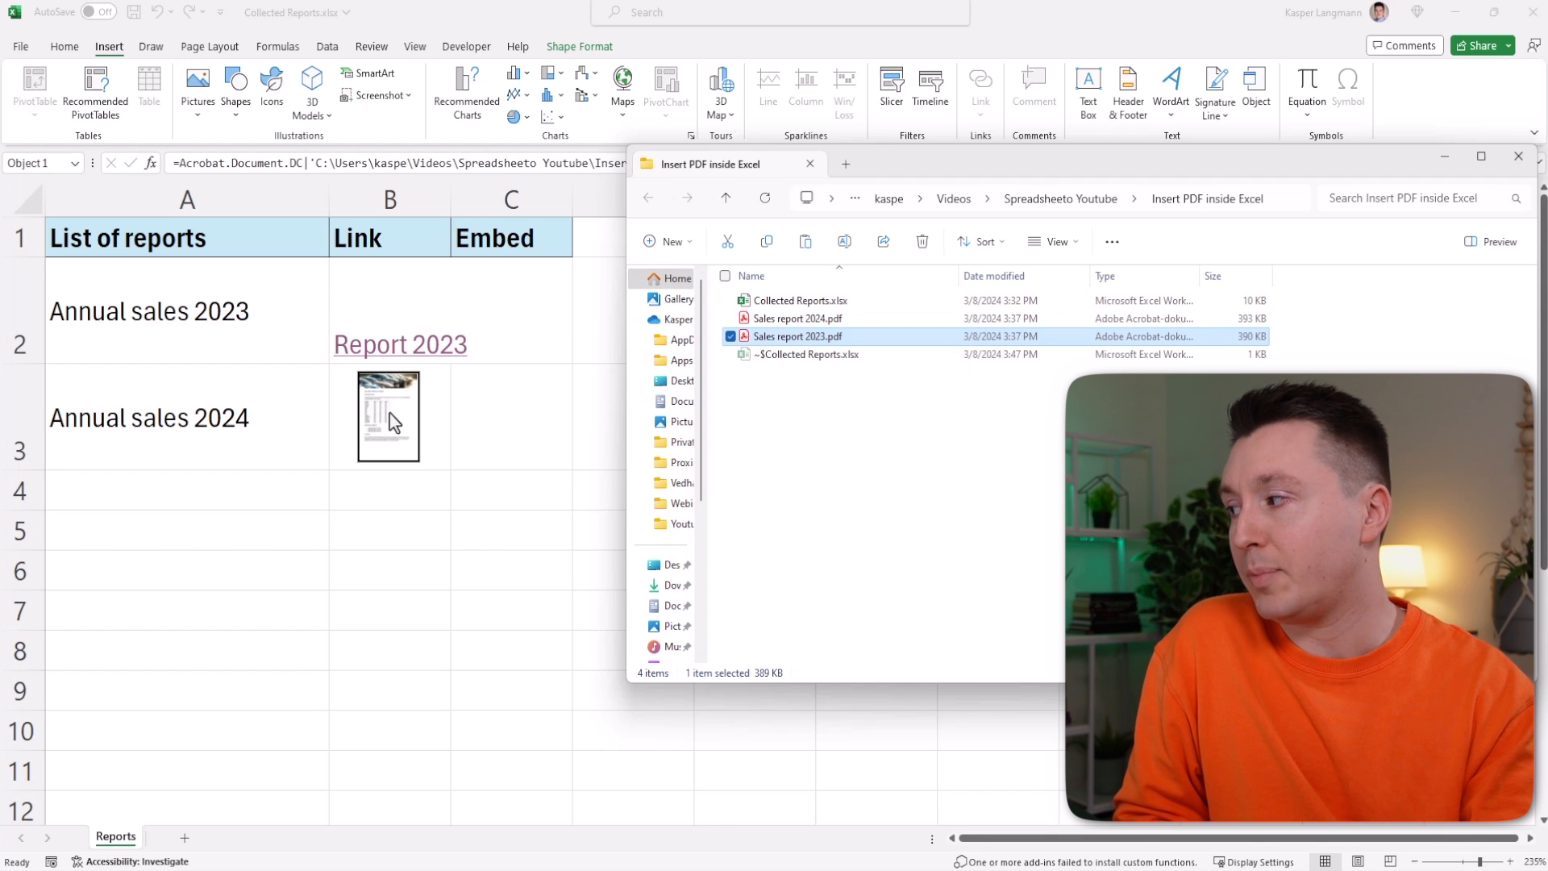
{"action": "mouse_move", "coordinate": [824, 342]}
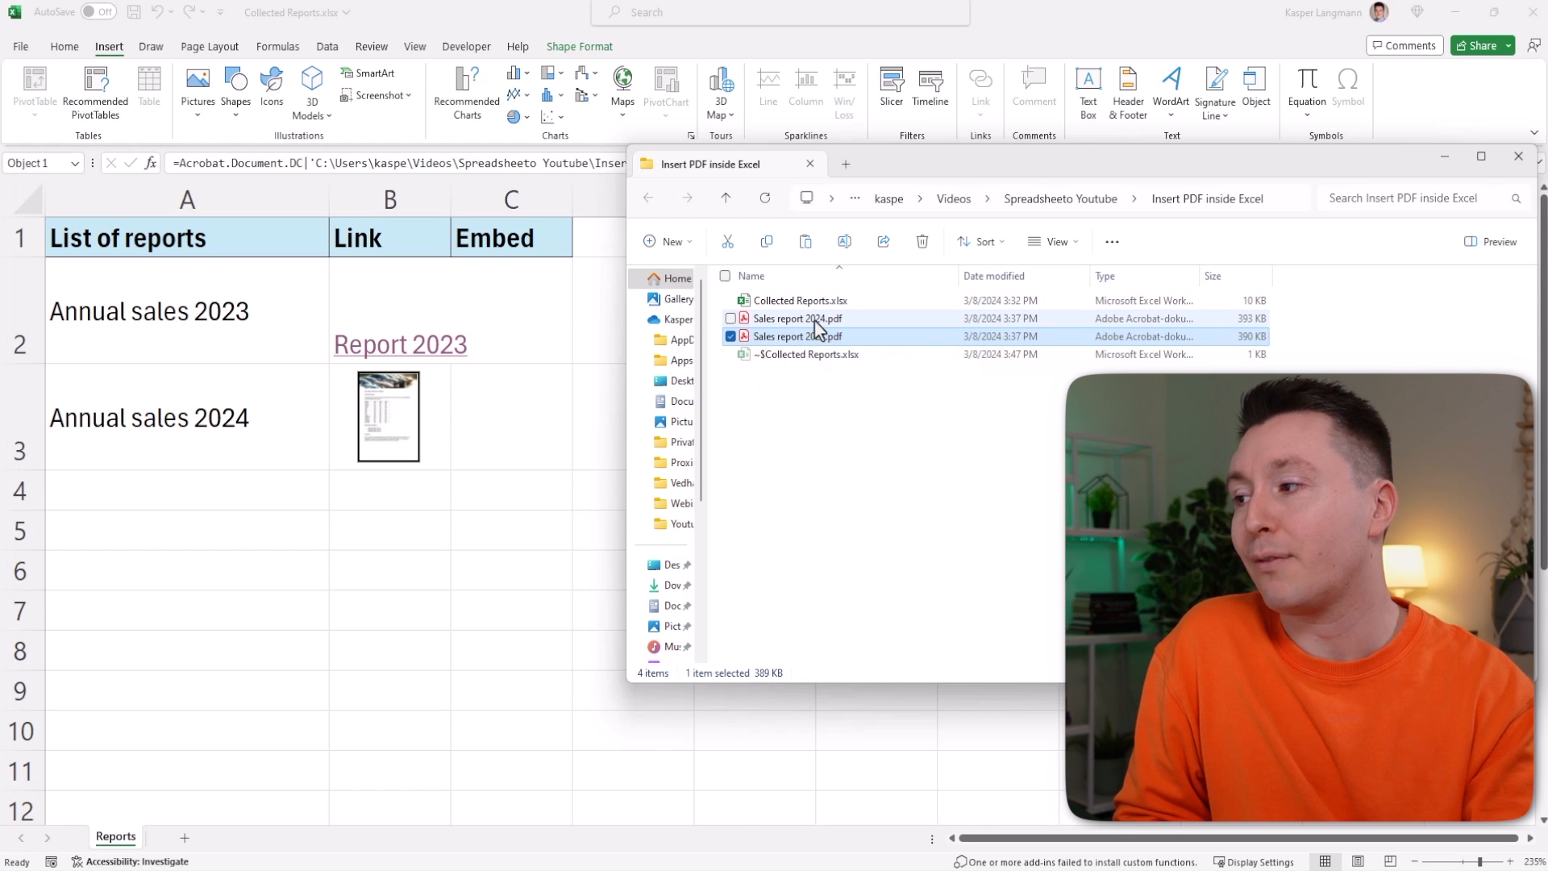
{"action": "mouse_move", "coordinate": [814, 327]}
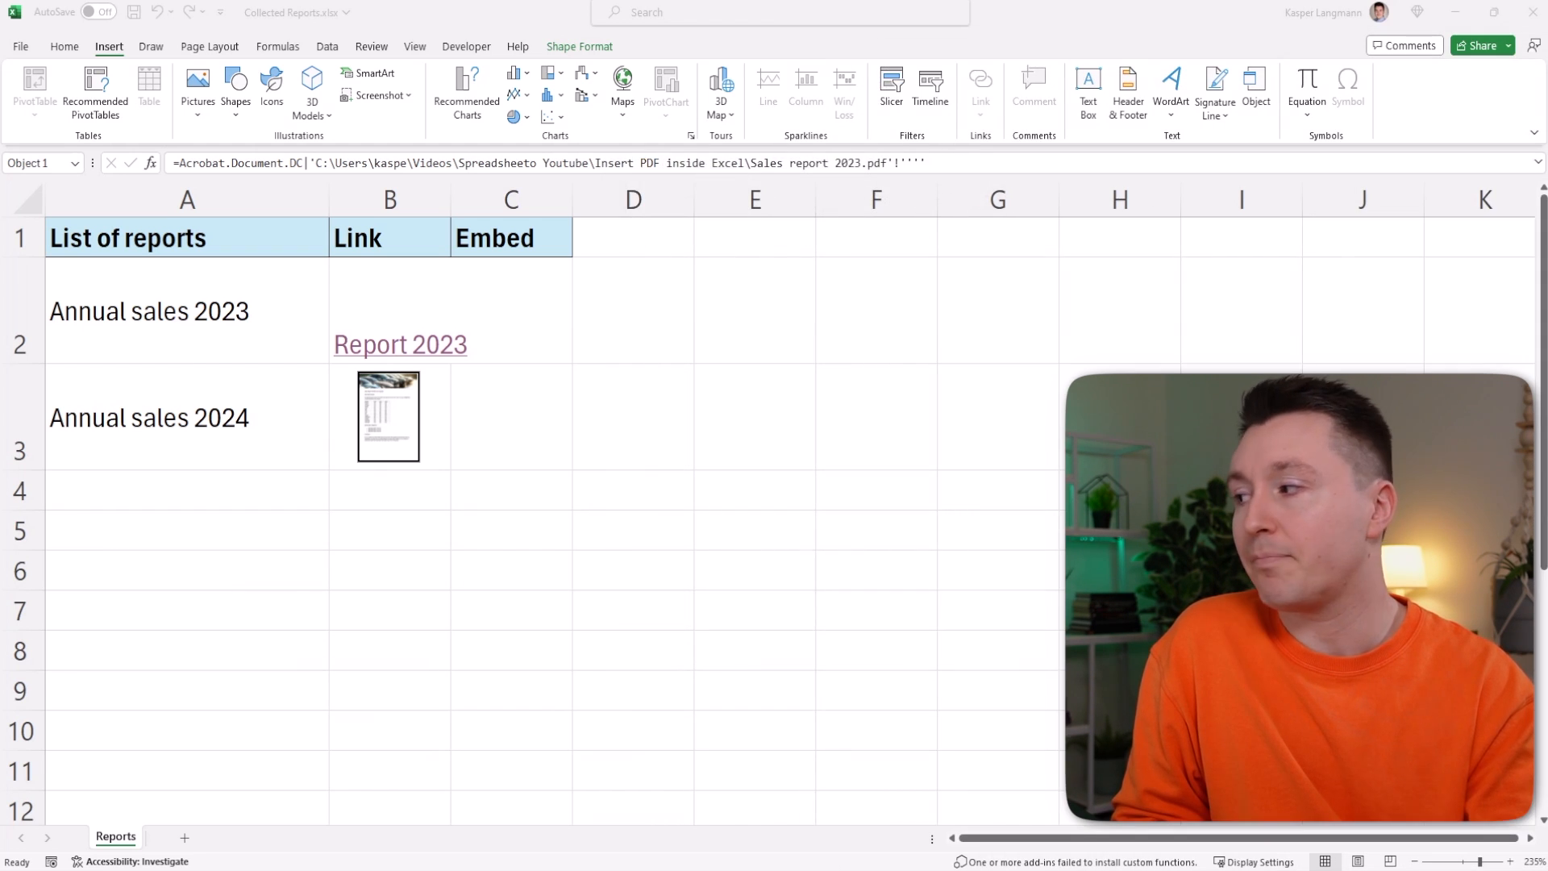
- Dismiss the thumbnail's source application error and open the 2023 report via the Report 2023 link
{"action": "left_click", "coordinate": [400, 345]}
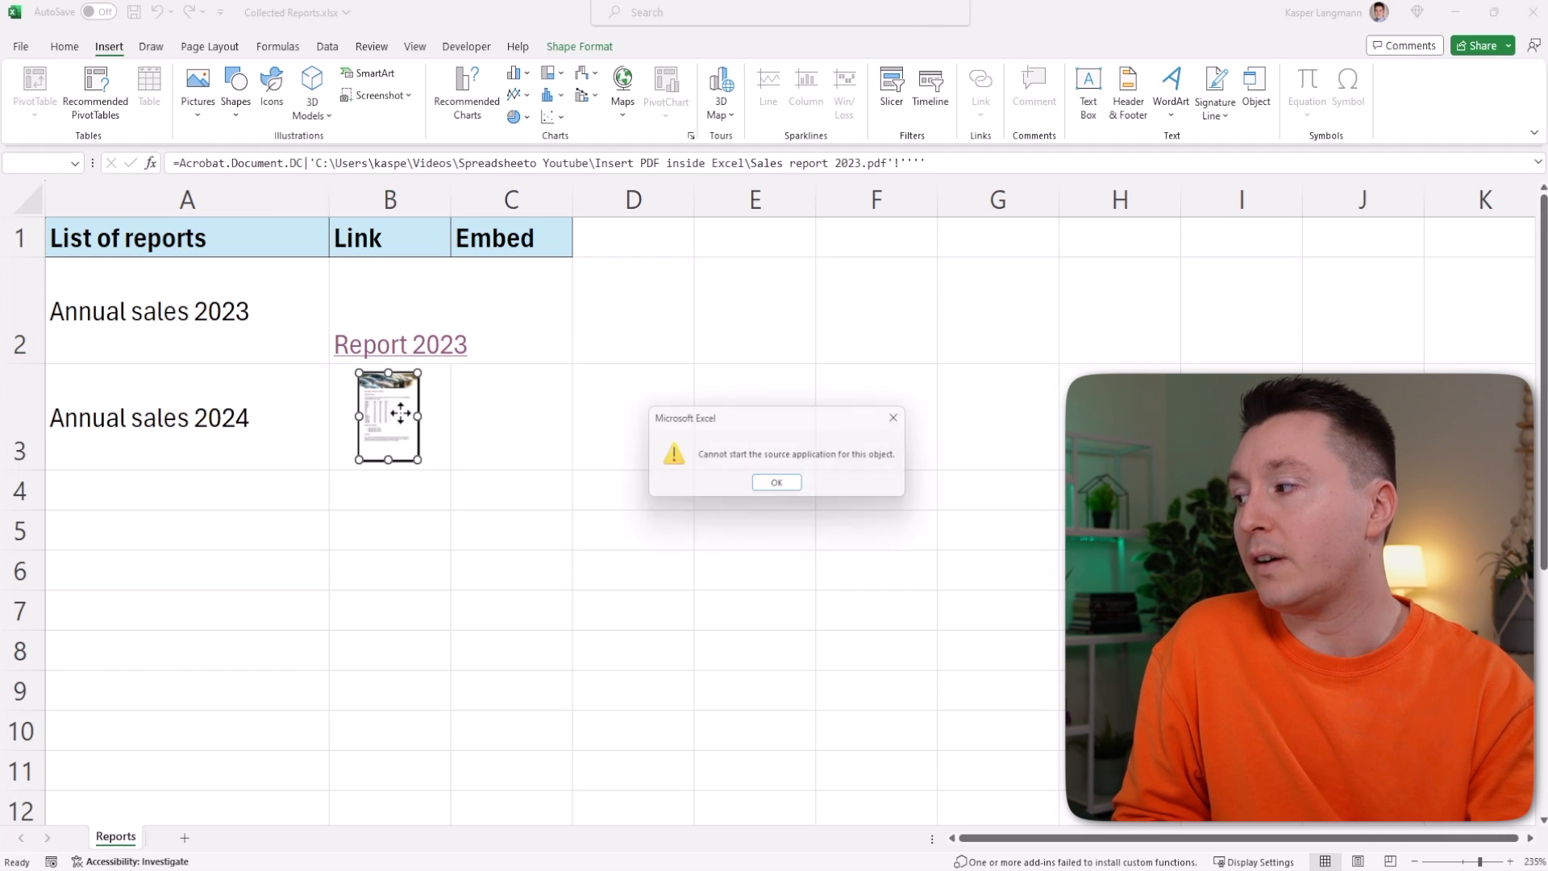
{"action": "left_click", "coordinate": [776, 482]}
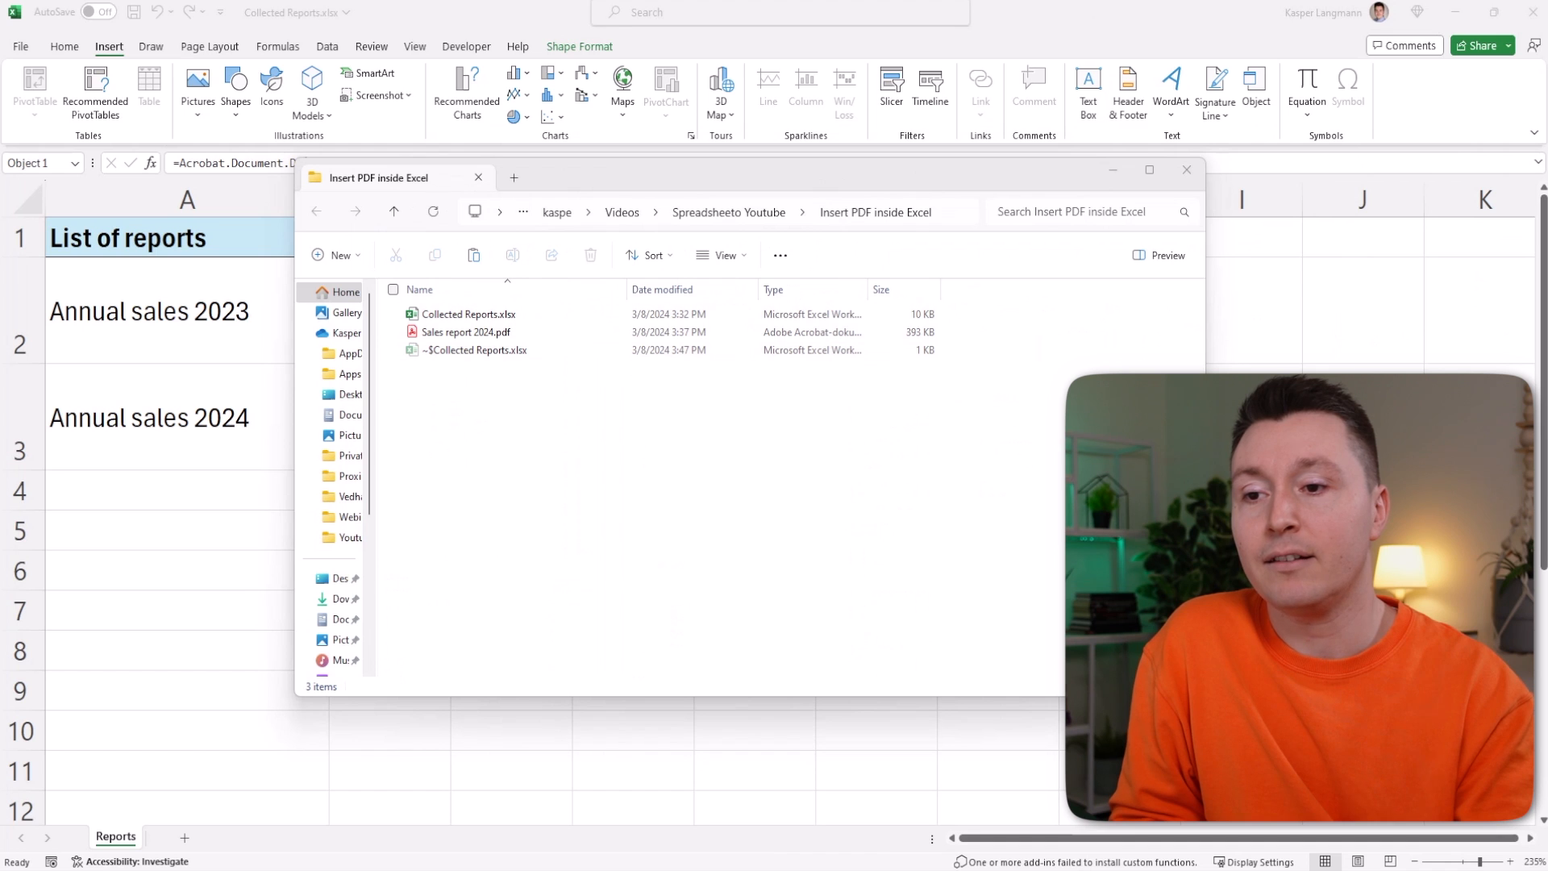
{"action": "left_click", "coordinate": [464, 368]}
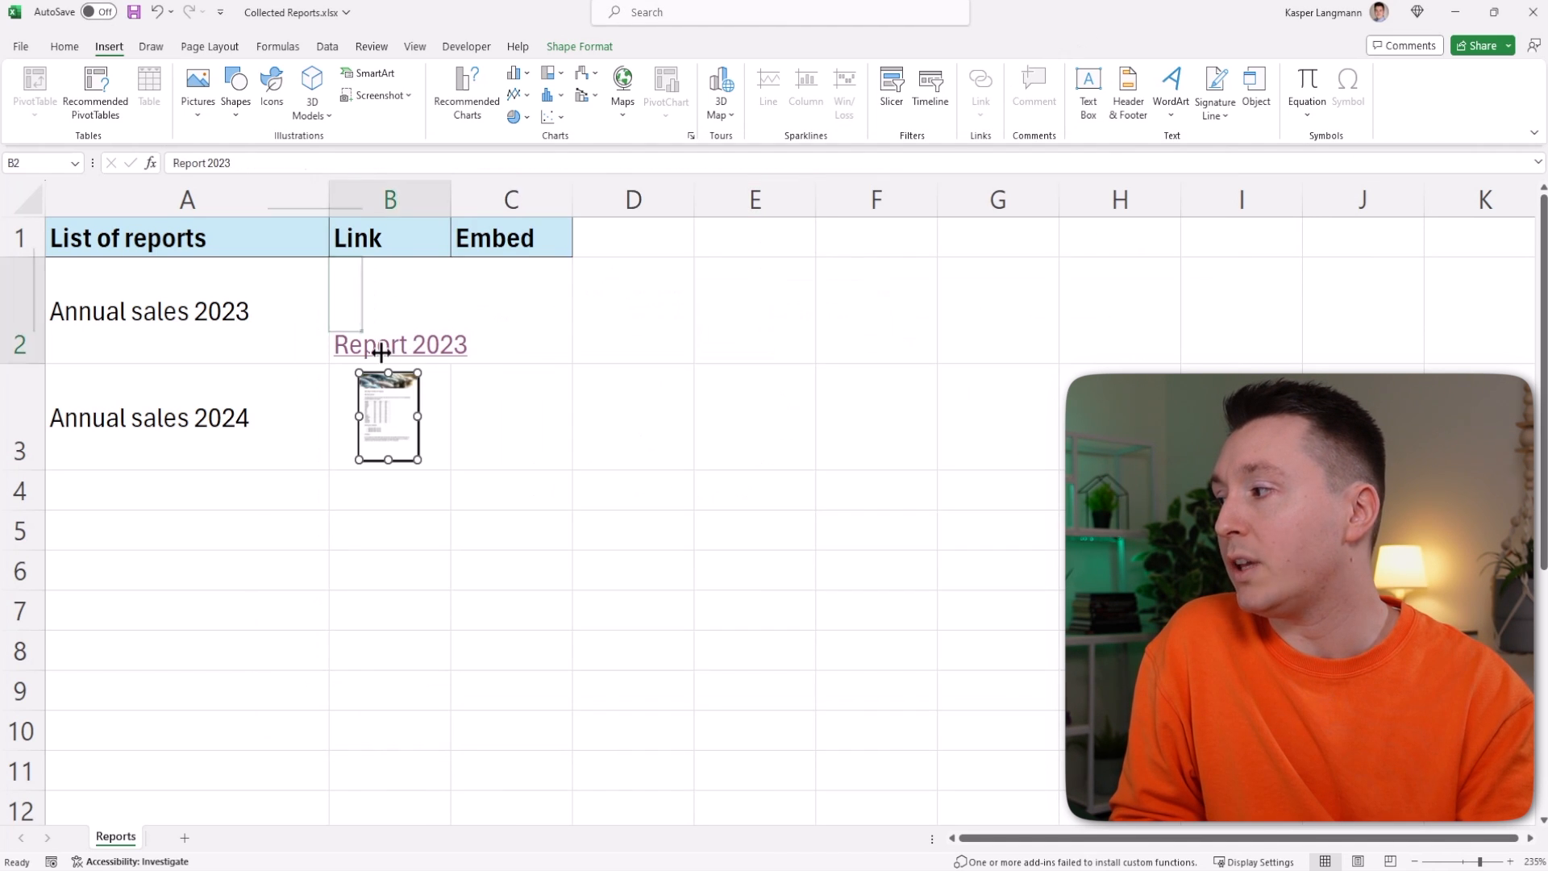
{"action": "left_click", "coordinate": [400, 345]}
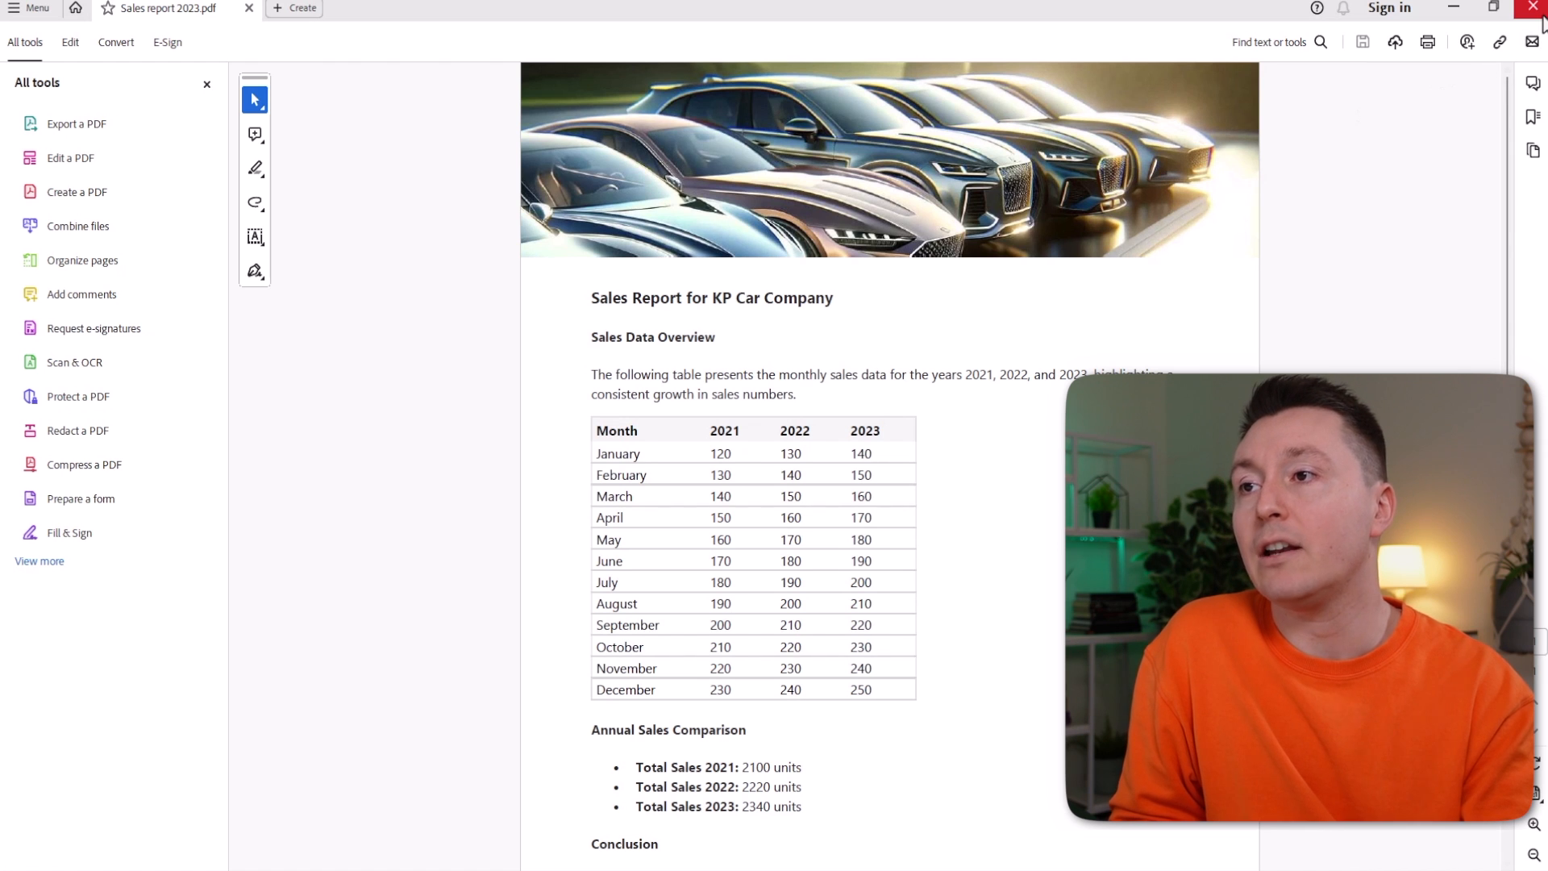
{"action": "mouse_move", "coordinate": [1532, 8]}
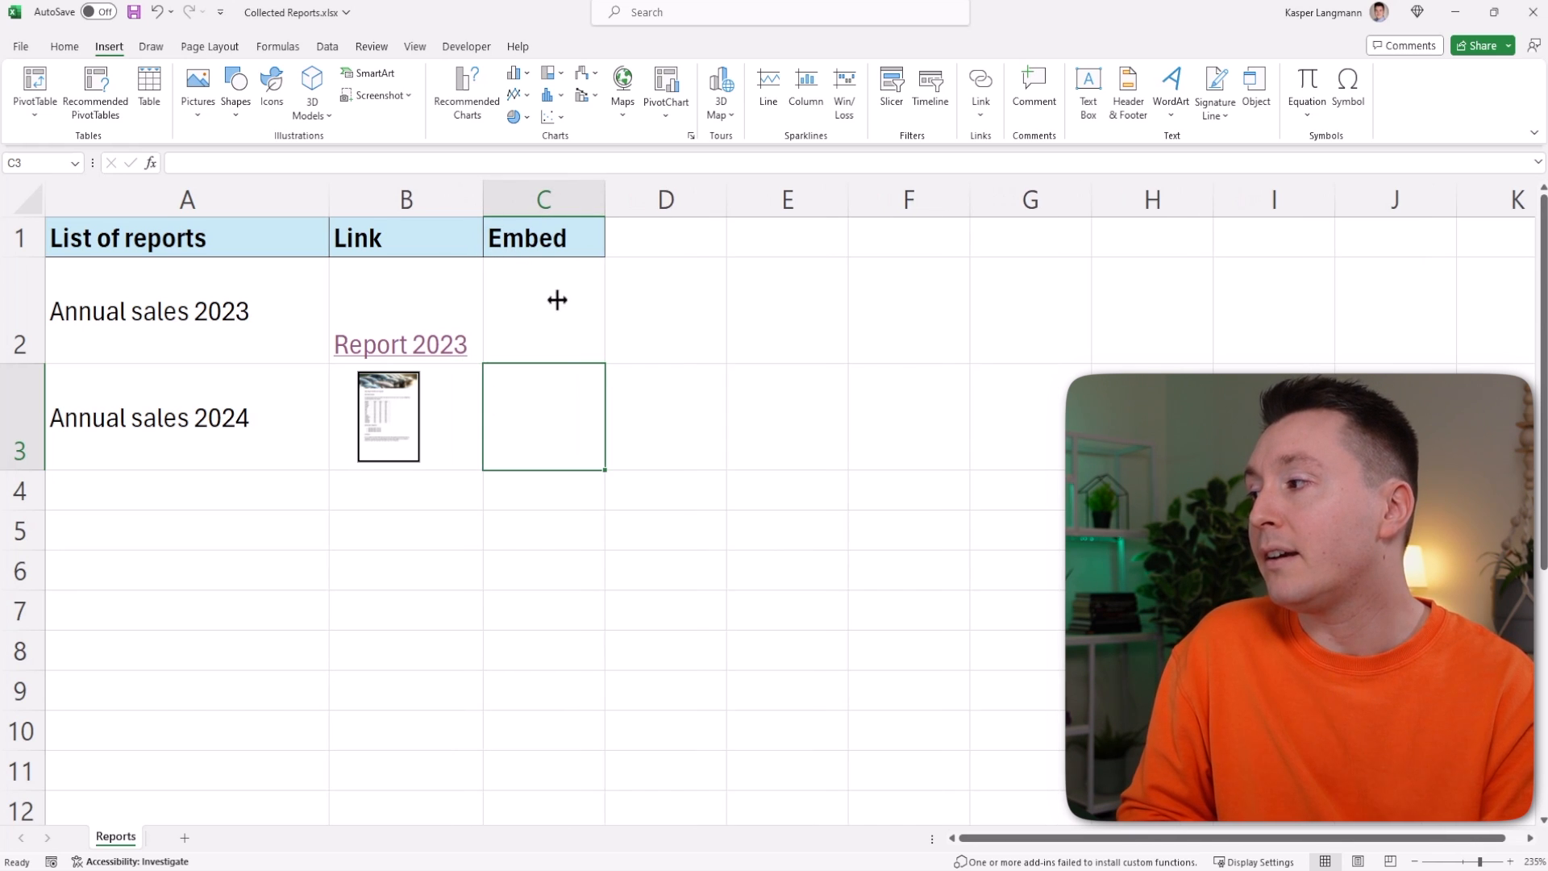
- Insert an object at C2 created from the file Sales report 2023.pdf
{"action": "left_click", "coordinate": [542, 310]}
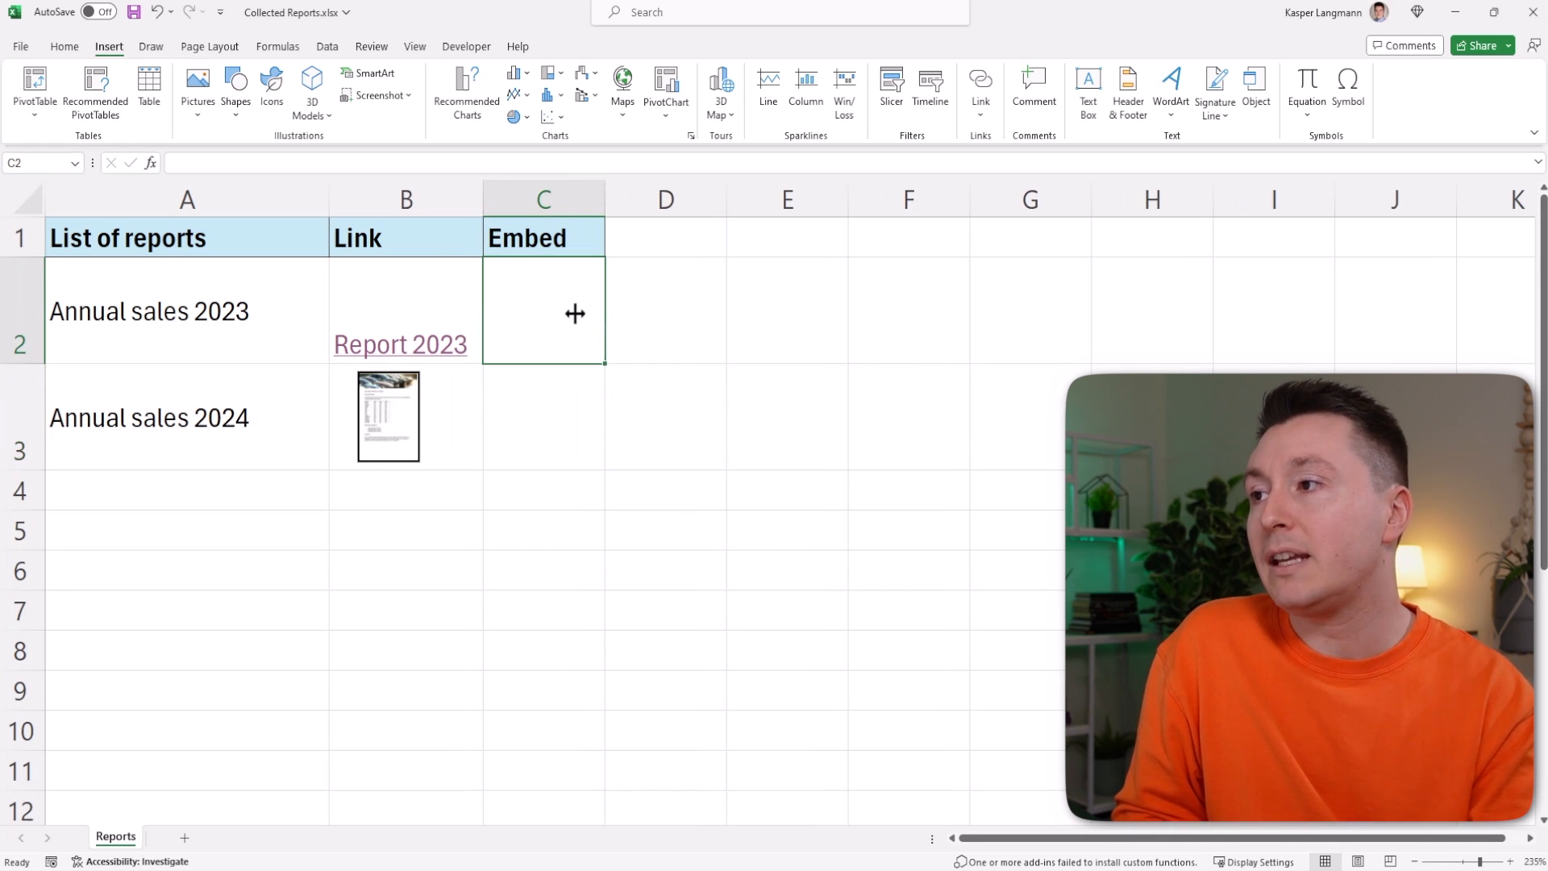
{"action": "left_click", "coordinate": [1255, 88]}
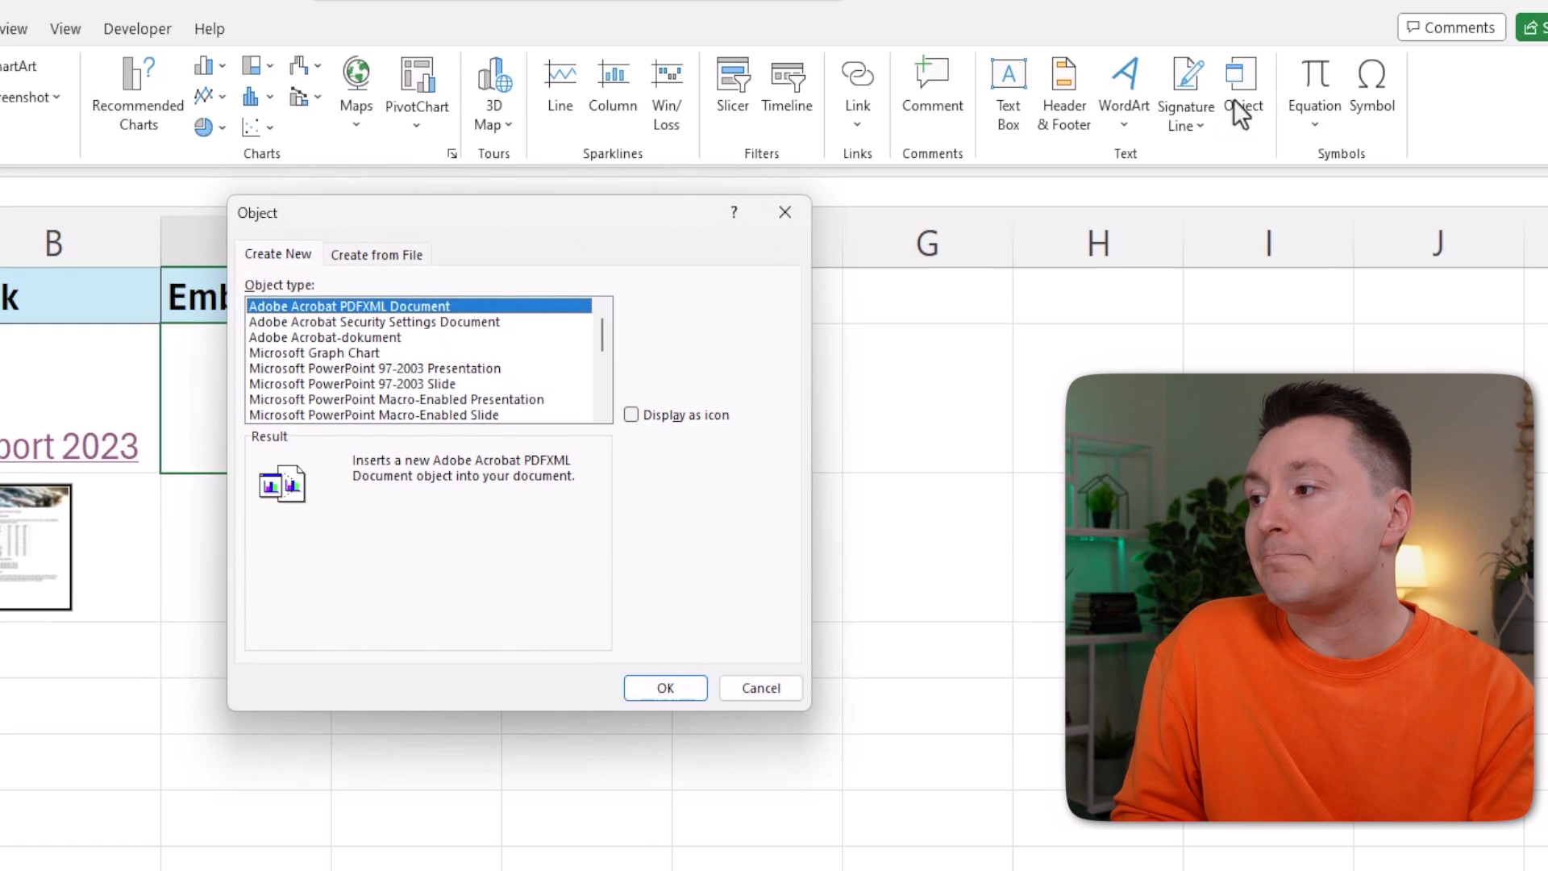
{"action": "left_click", "coordinate": [376, 253]}
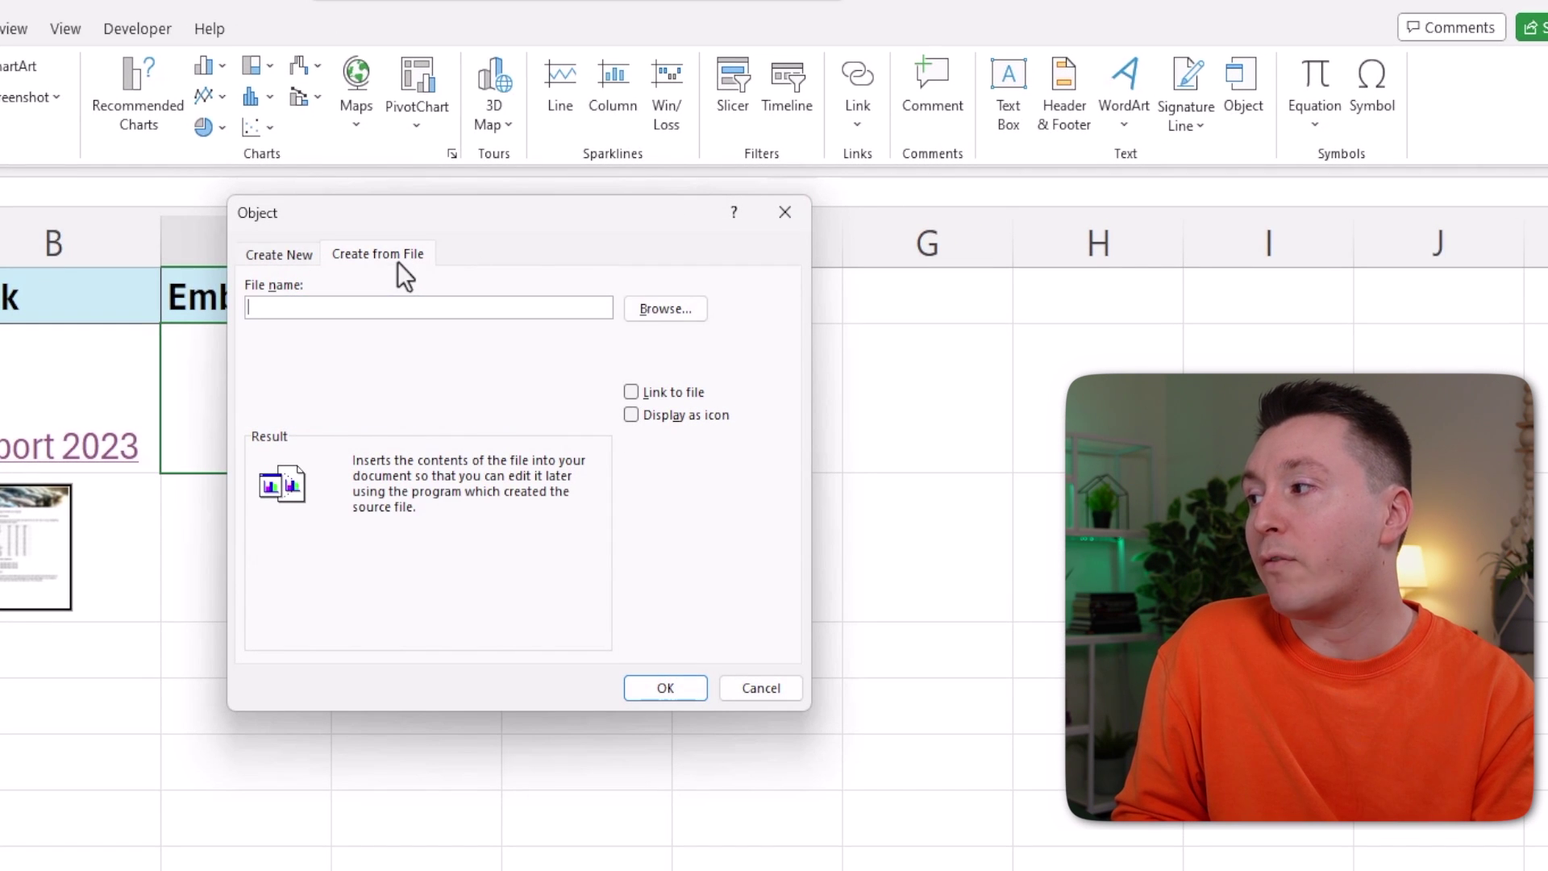
{"action": "left_click", "coordinate": [662, 308]}
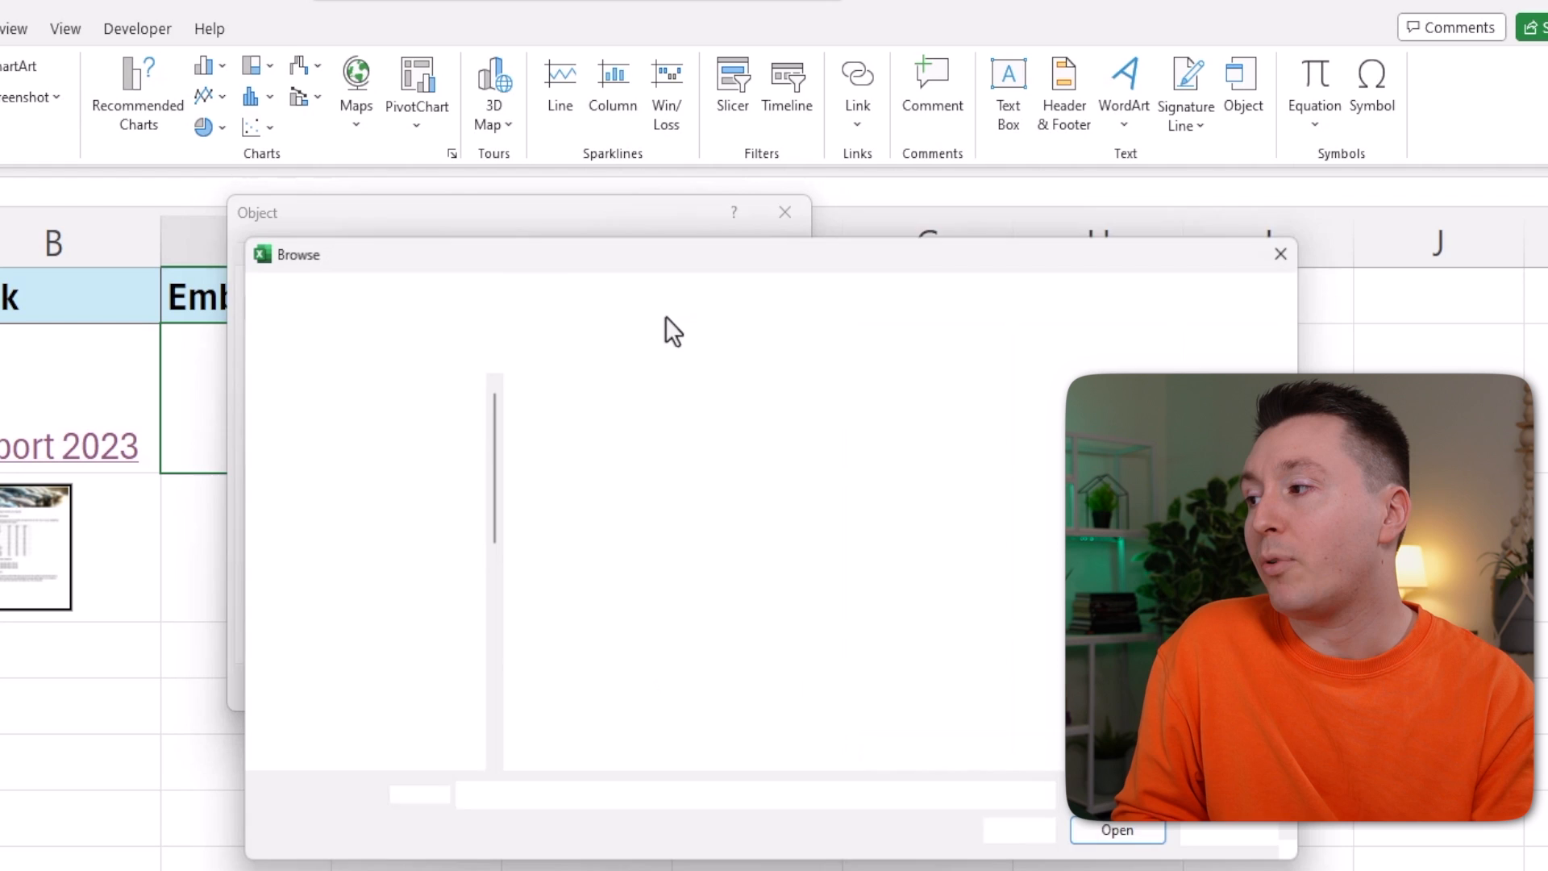
{"action": "left_click", "coordinate": [610, 445]}
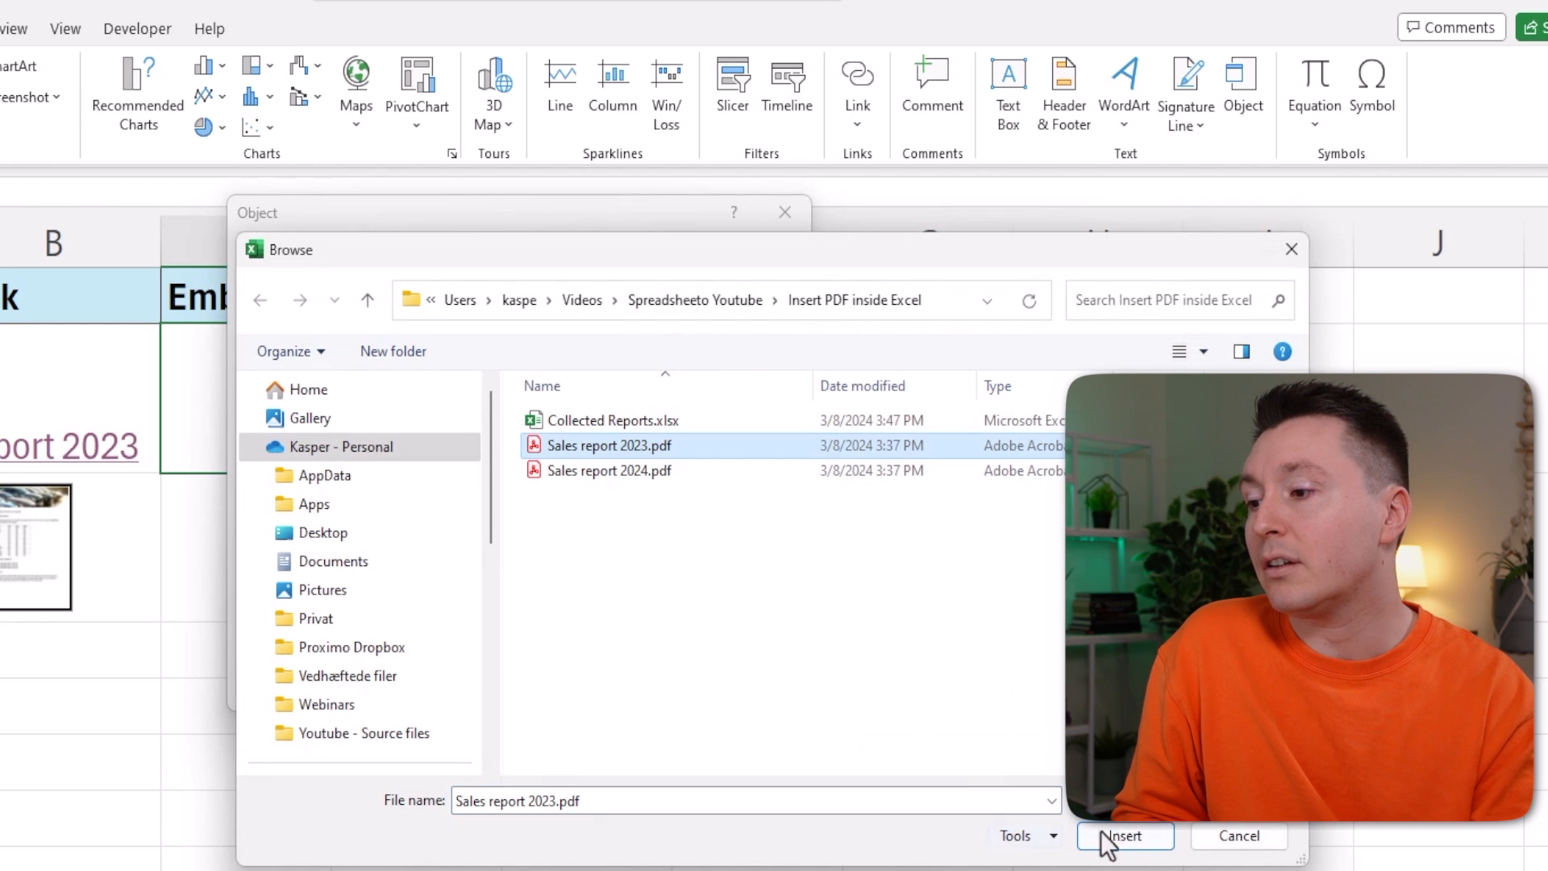
{"action": "left_click", "coordinate": [1124, 835]}
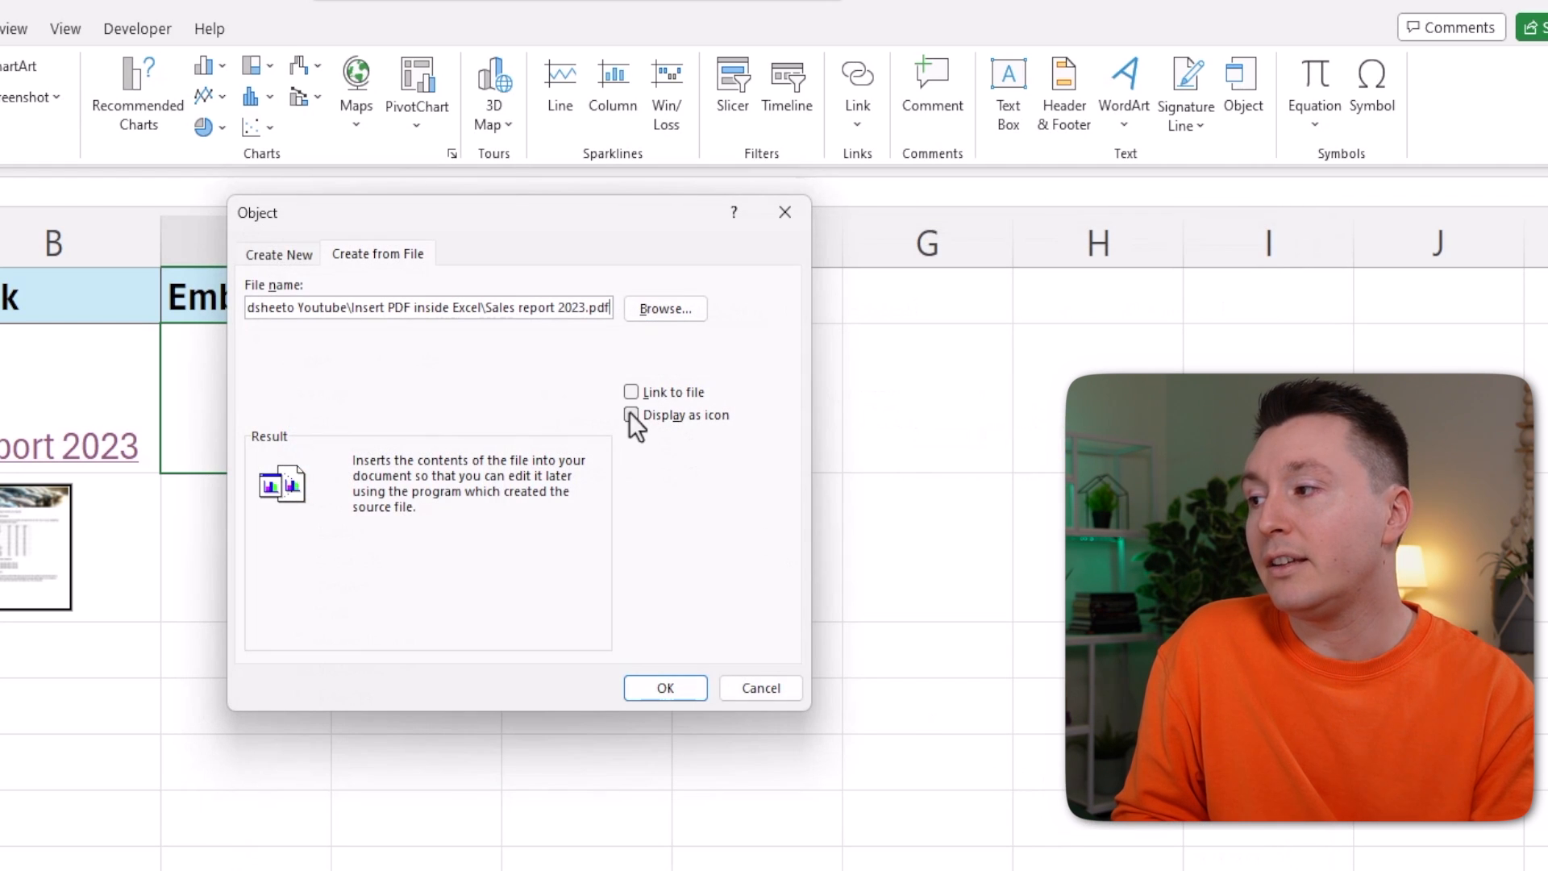
- Set the object to Display as icon and place the PDF icon in the sheet
{"action": "left_click", "coordinate": [632, 414]}
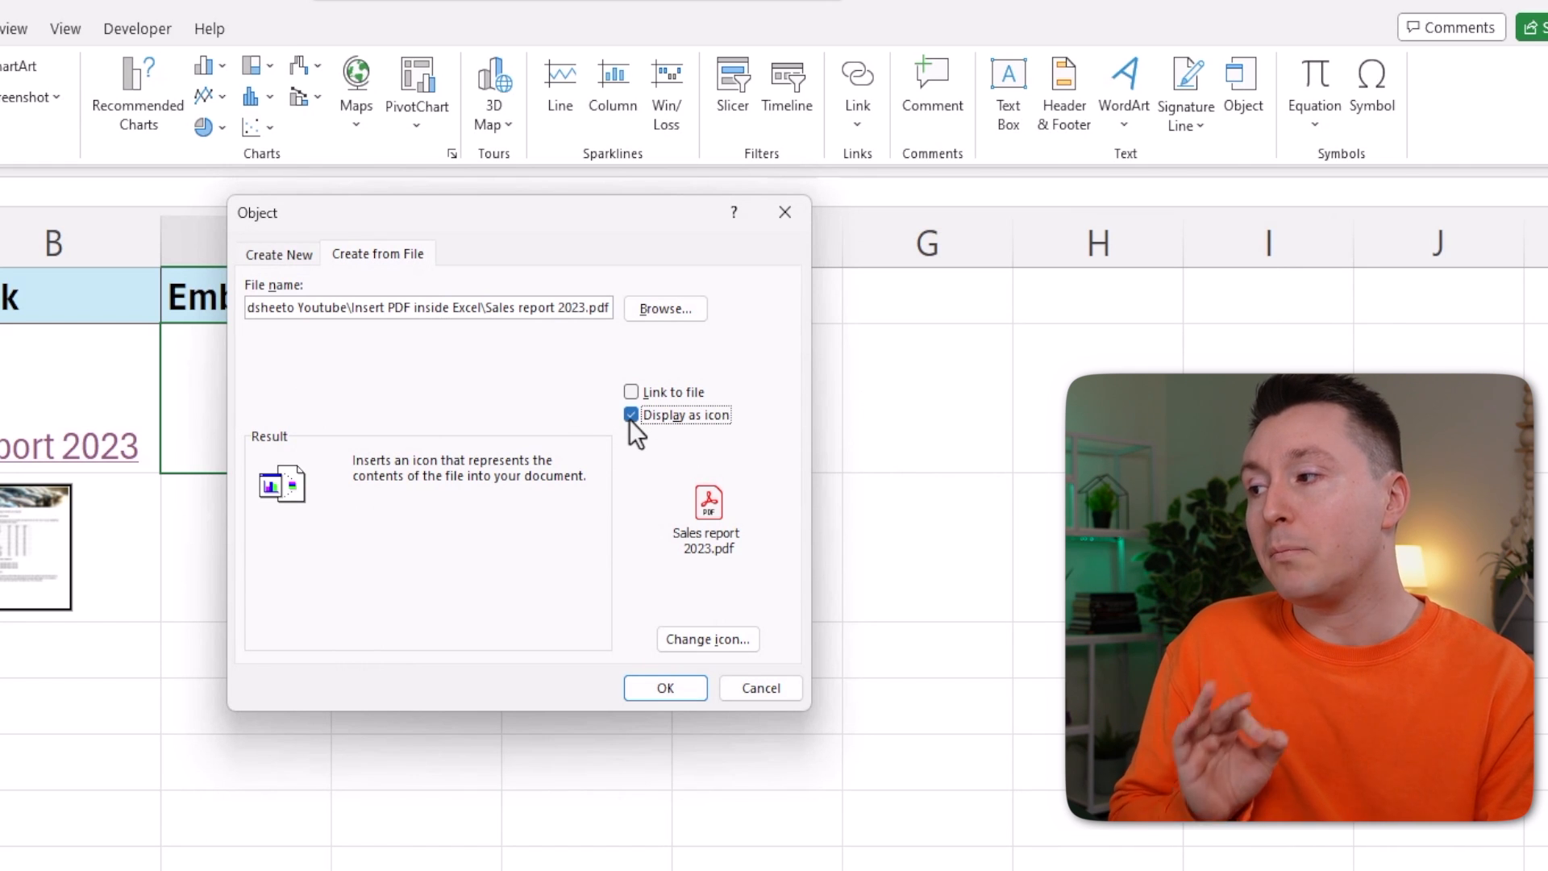
{"action": "left_click", "coordinate": [632, 415]}
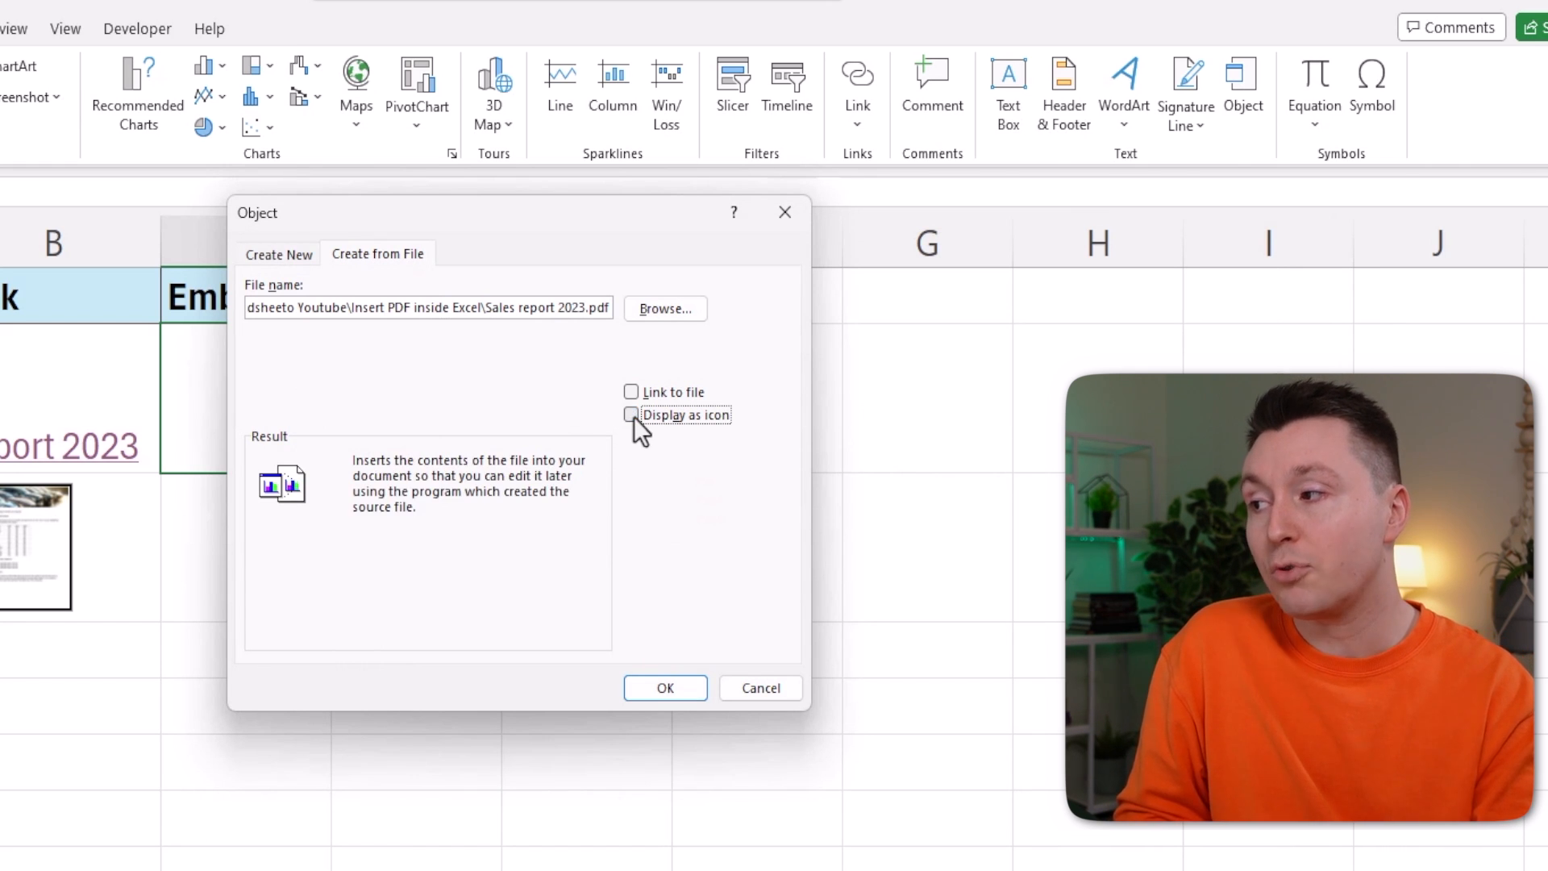
{"action": "left_click", "coordinate": [632, 415]}
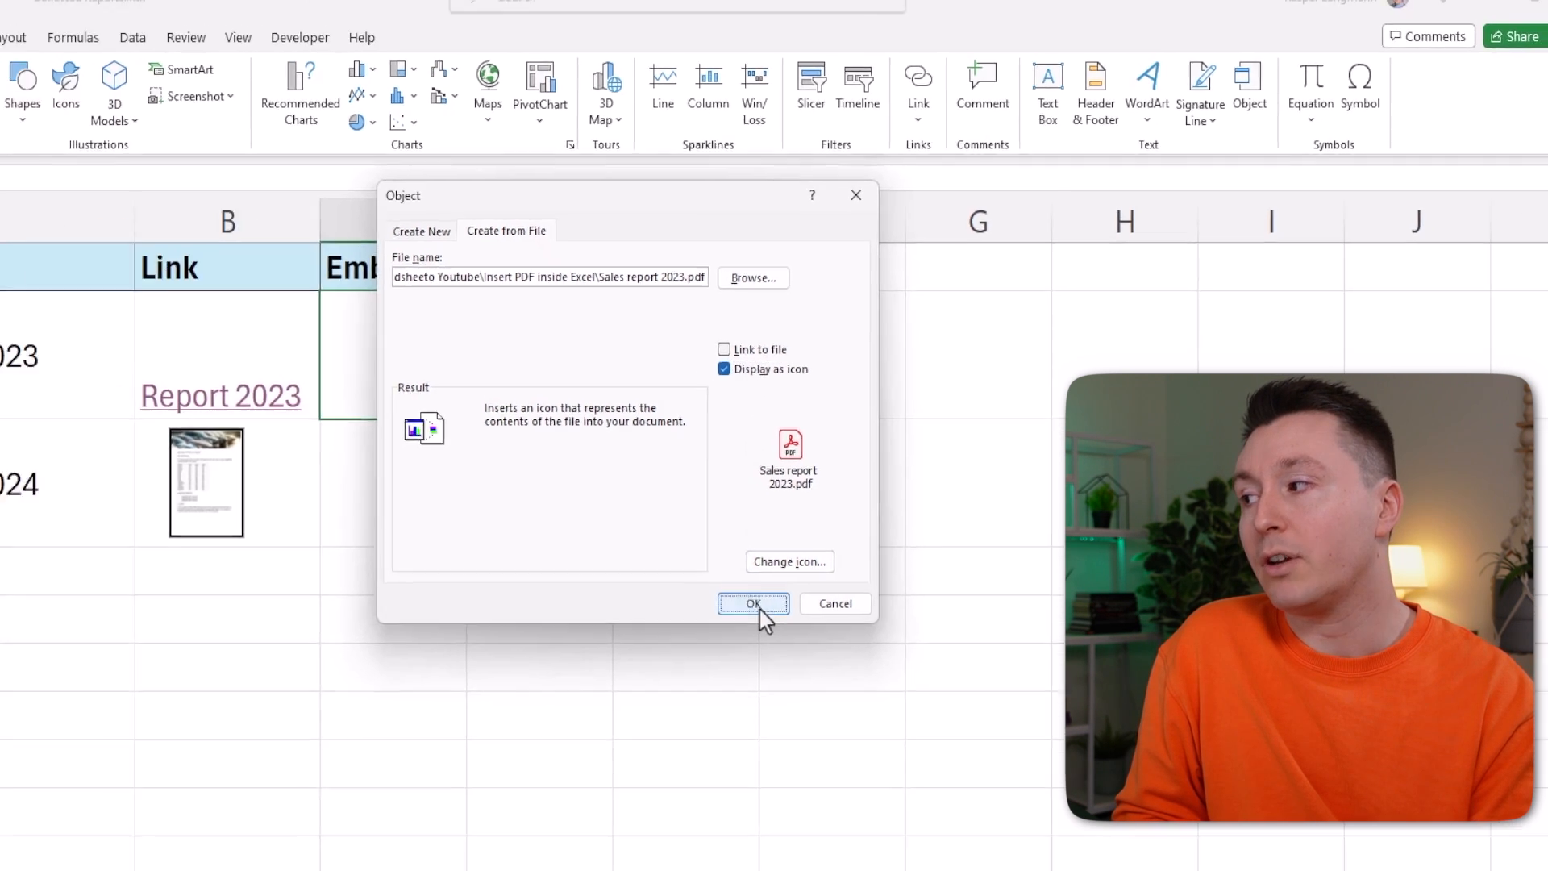
{"action": "left_click", "coordinate": [754, 603]}
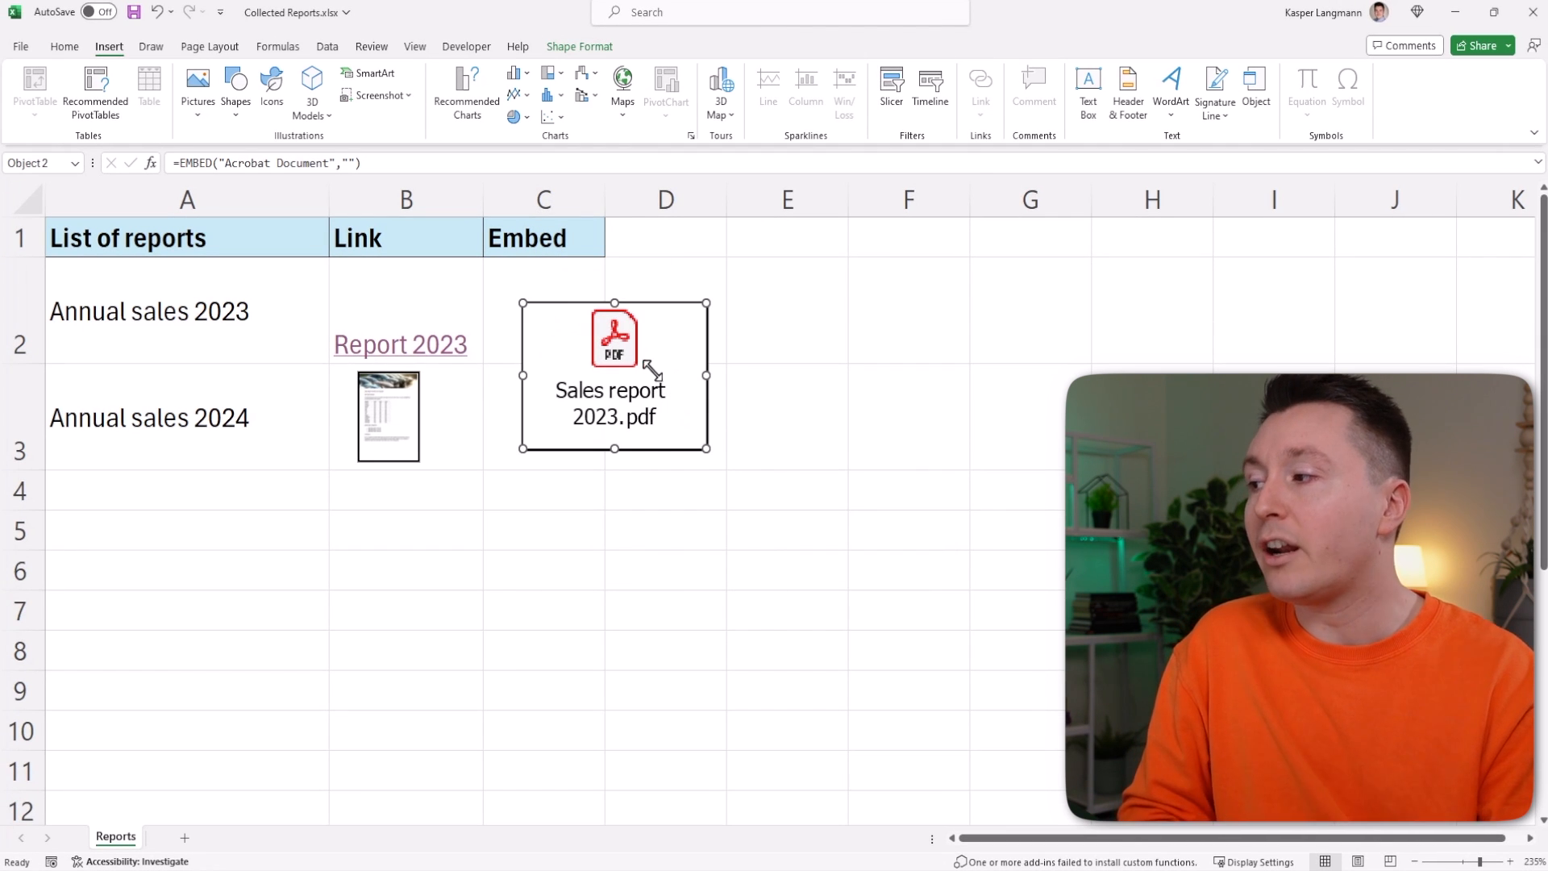
{"action": "mouse_move", "coordinate": [594, 55]}
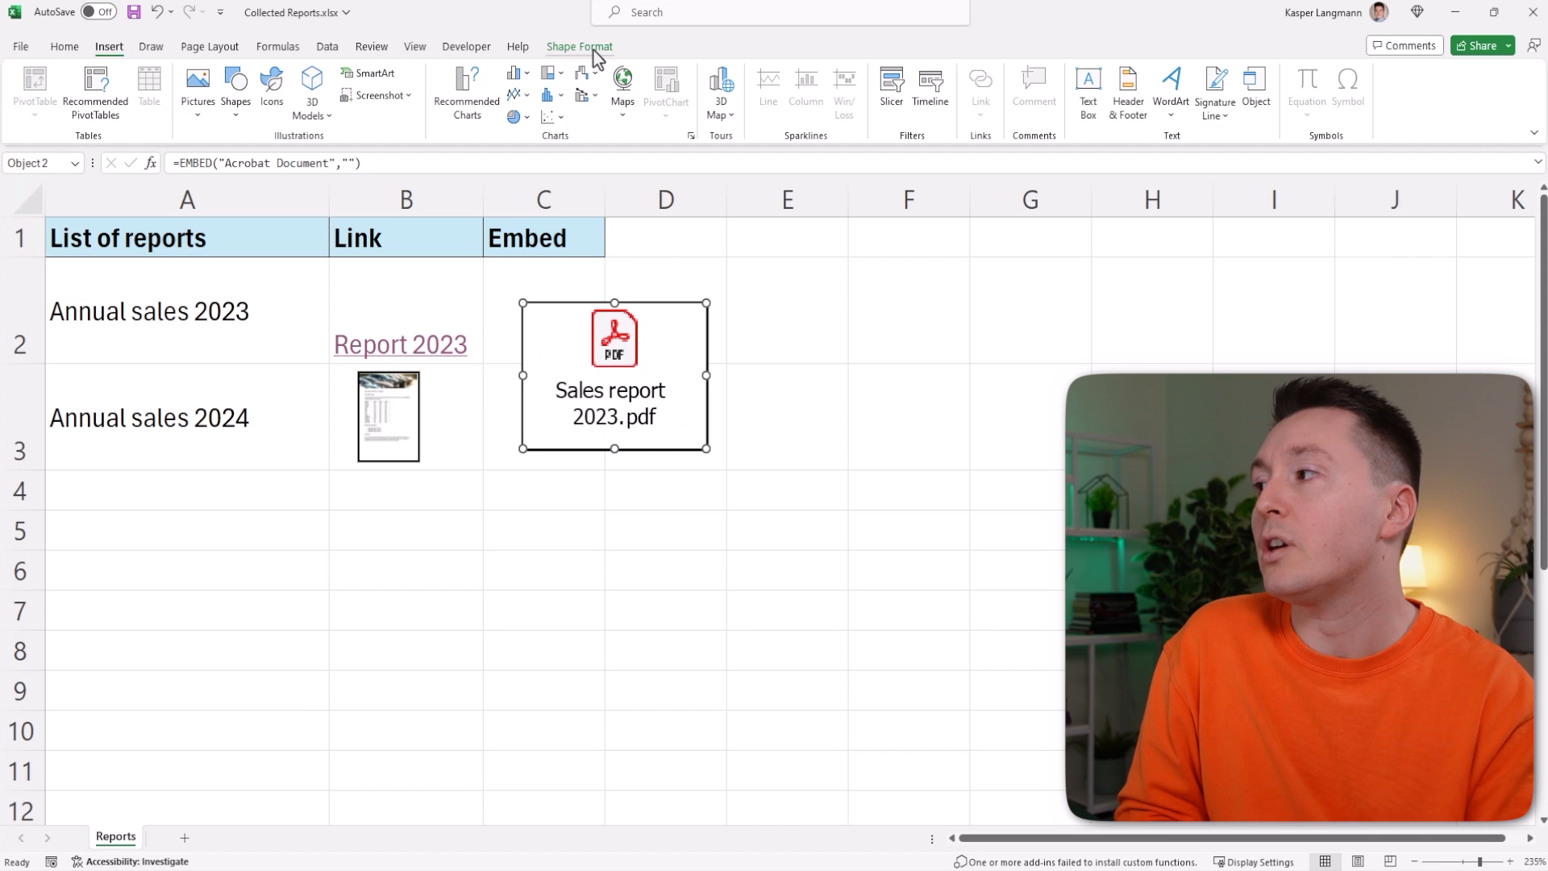
- Give the PDF icon No Outline, fit it in C2, and open the embedded 2023 report
{"action": "left_click", "coordinate": [592, 72]}
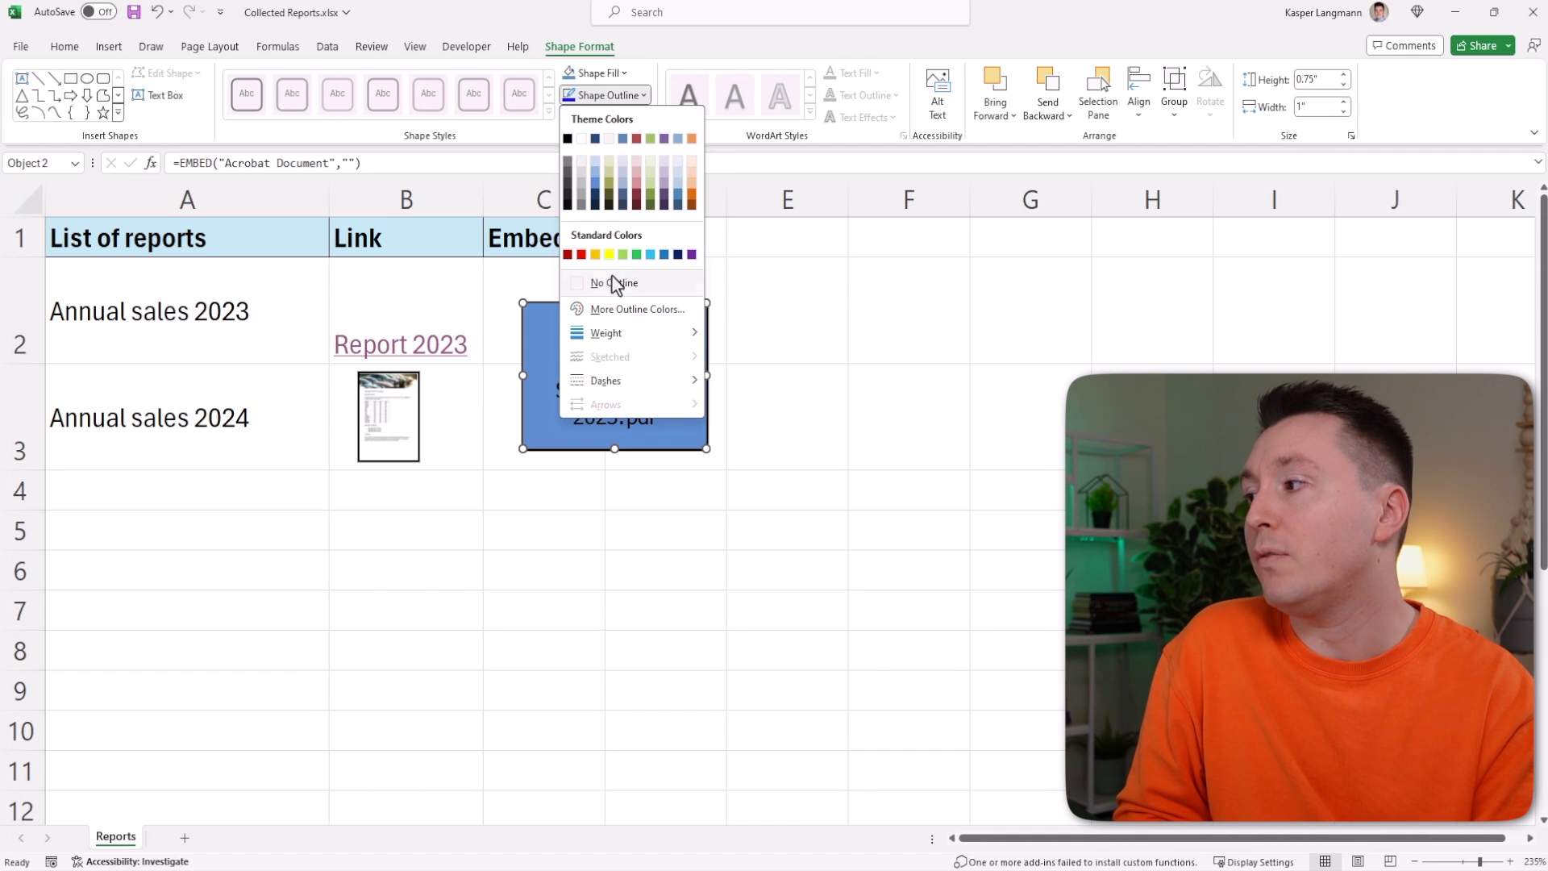
{"action": "left_click", "coordinate": [609, 283]}
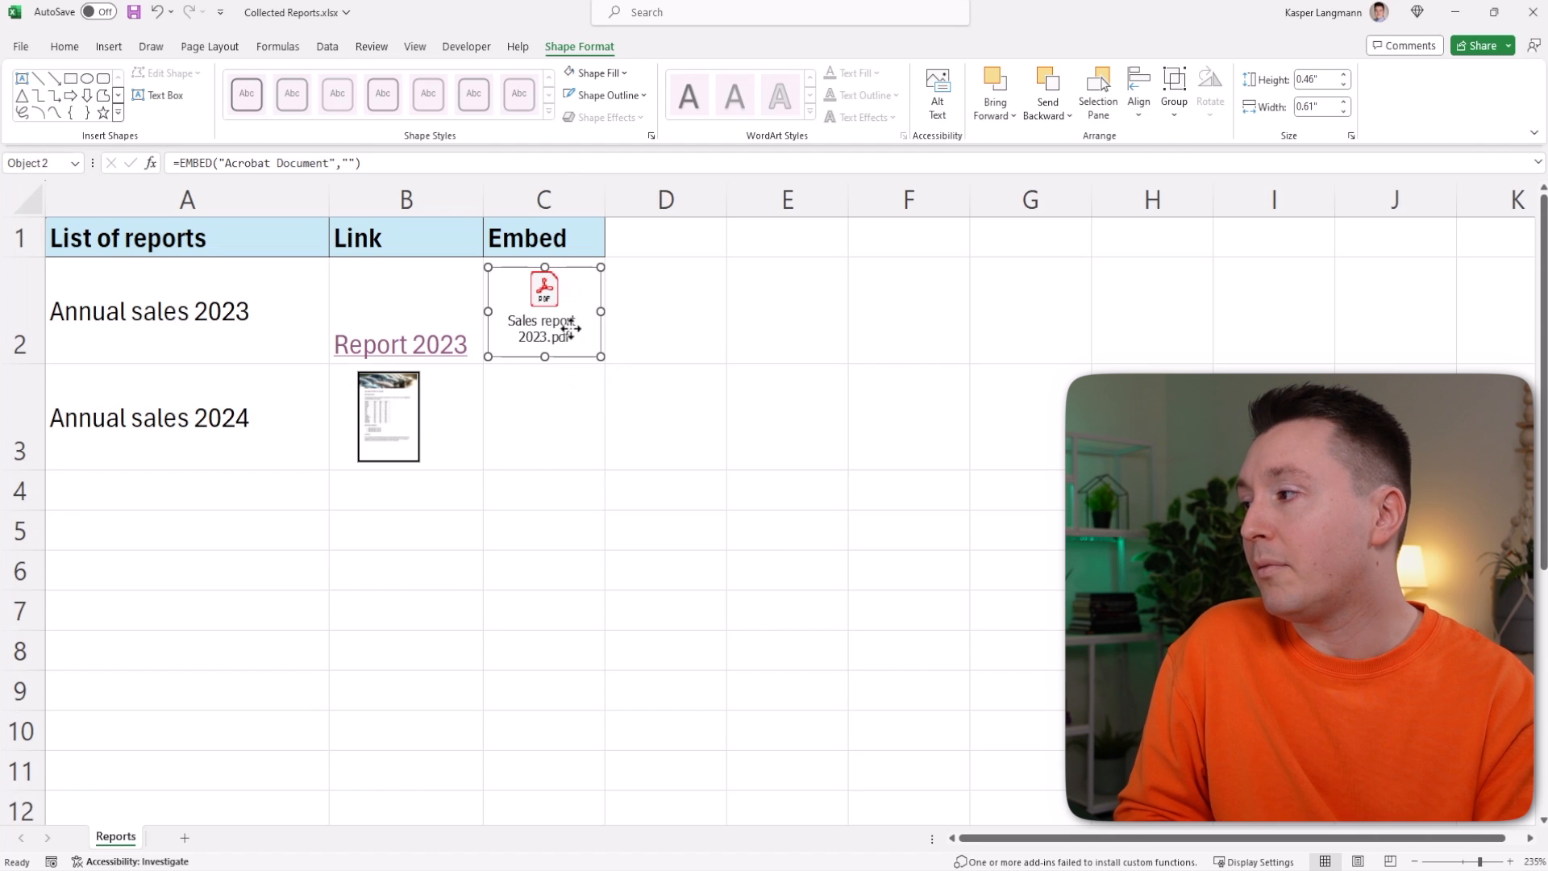
{"action": "left_click", "coordinate": [666, 309]}
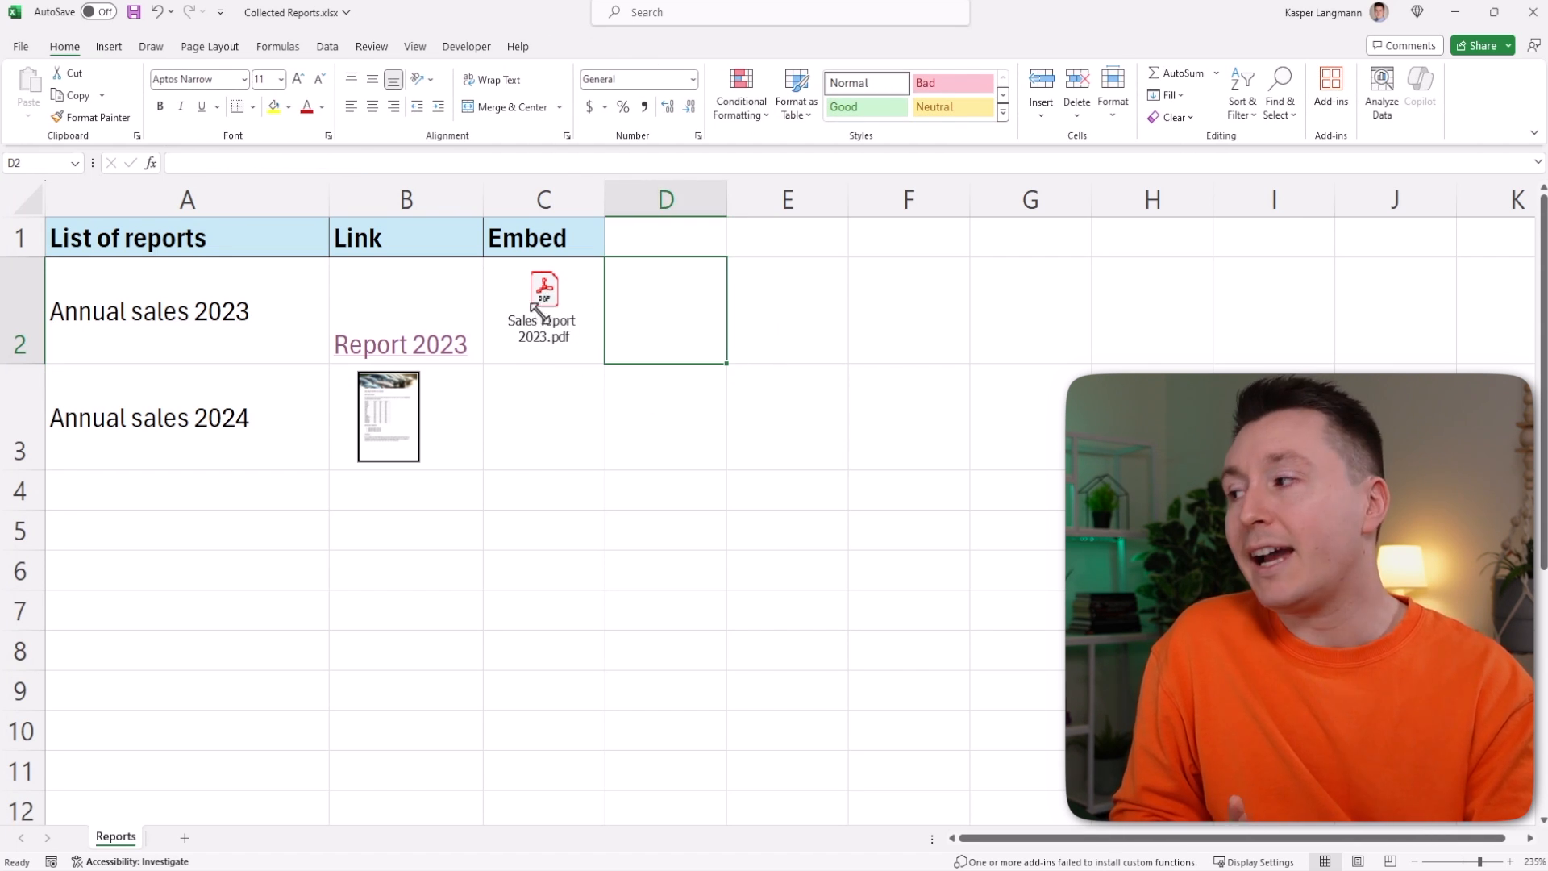
{"action": "double_click", "coordinate": [544, 297]}
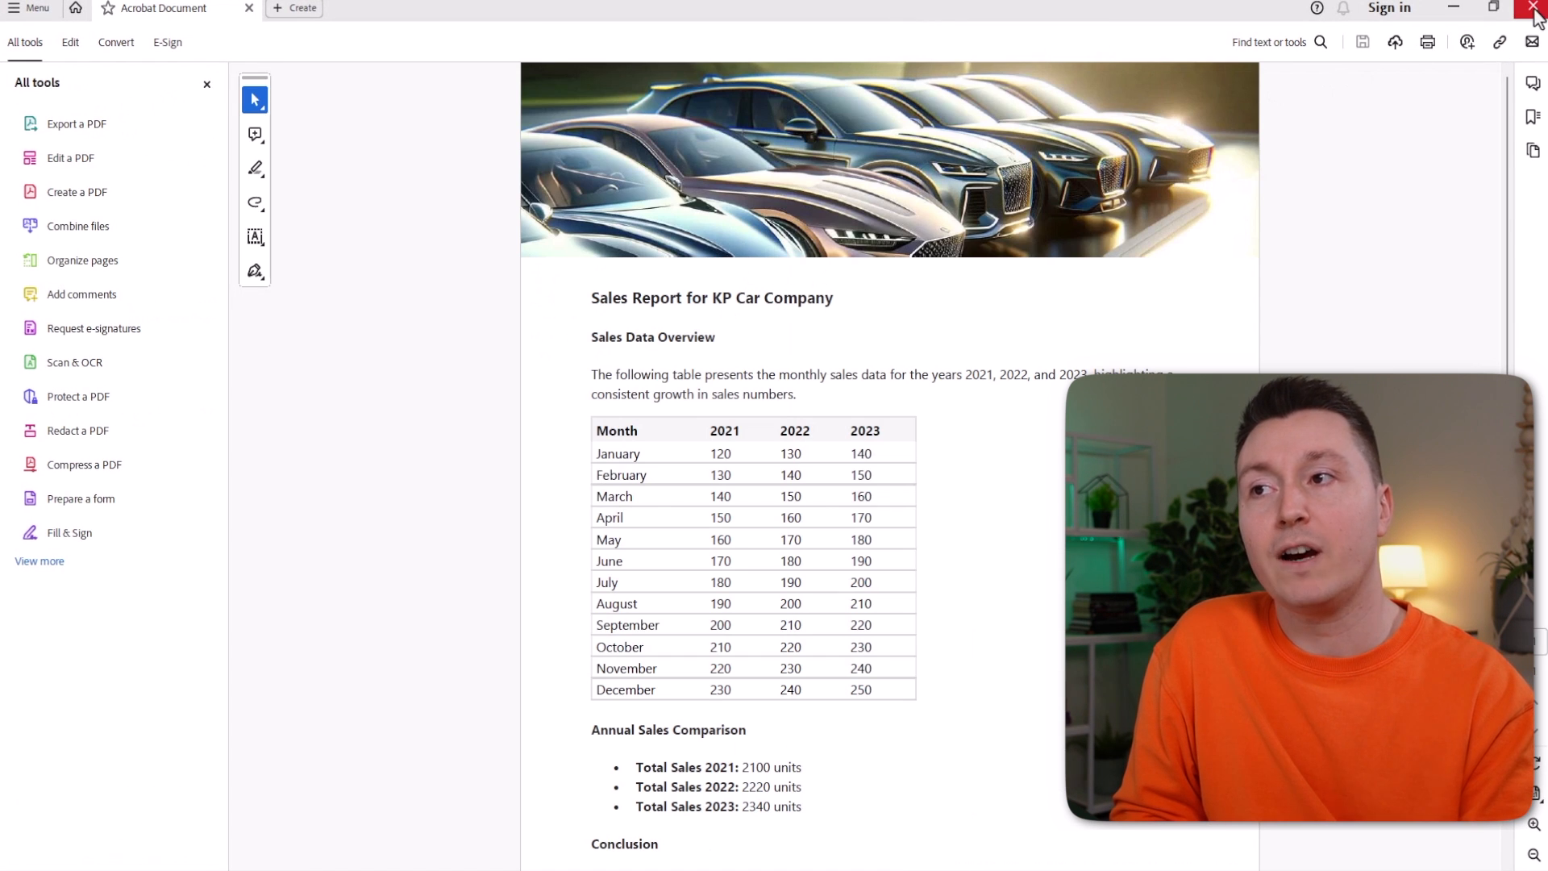
- Close the Acrobat report, deselect the icon, and bring up the reports folder
{"action": "left_click", "coordinate": [1537, 8]}
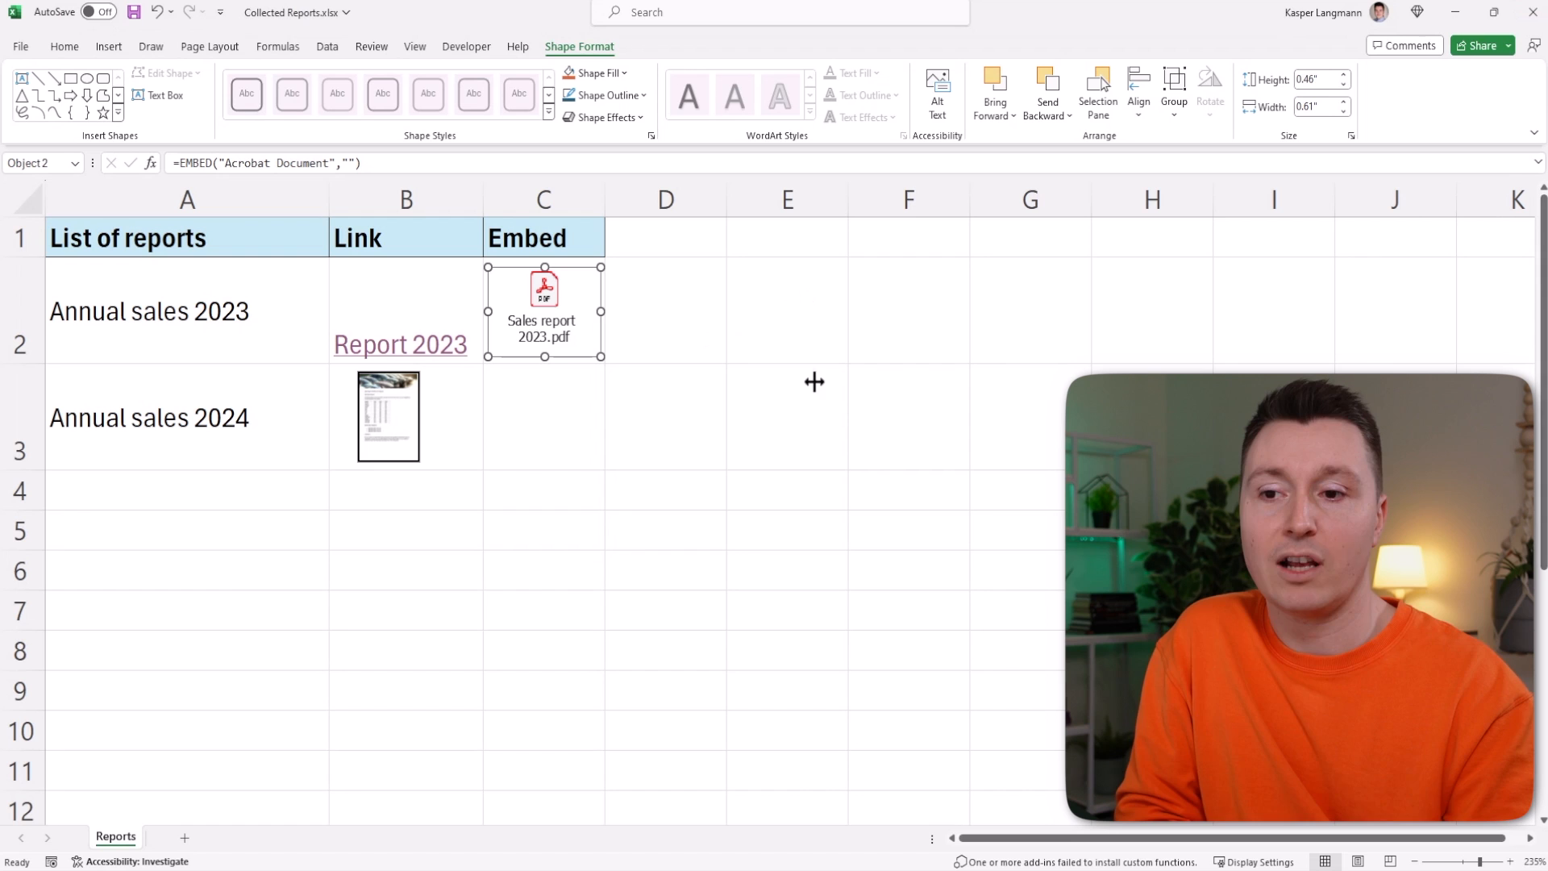
{"action": "left_click", "coordinate": [814, 382]}
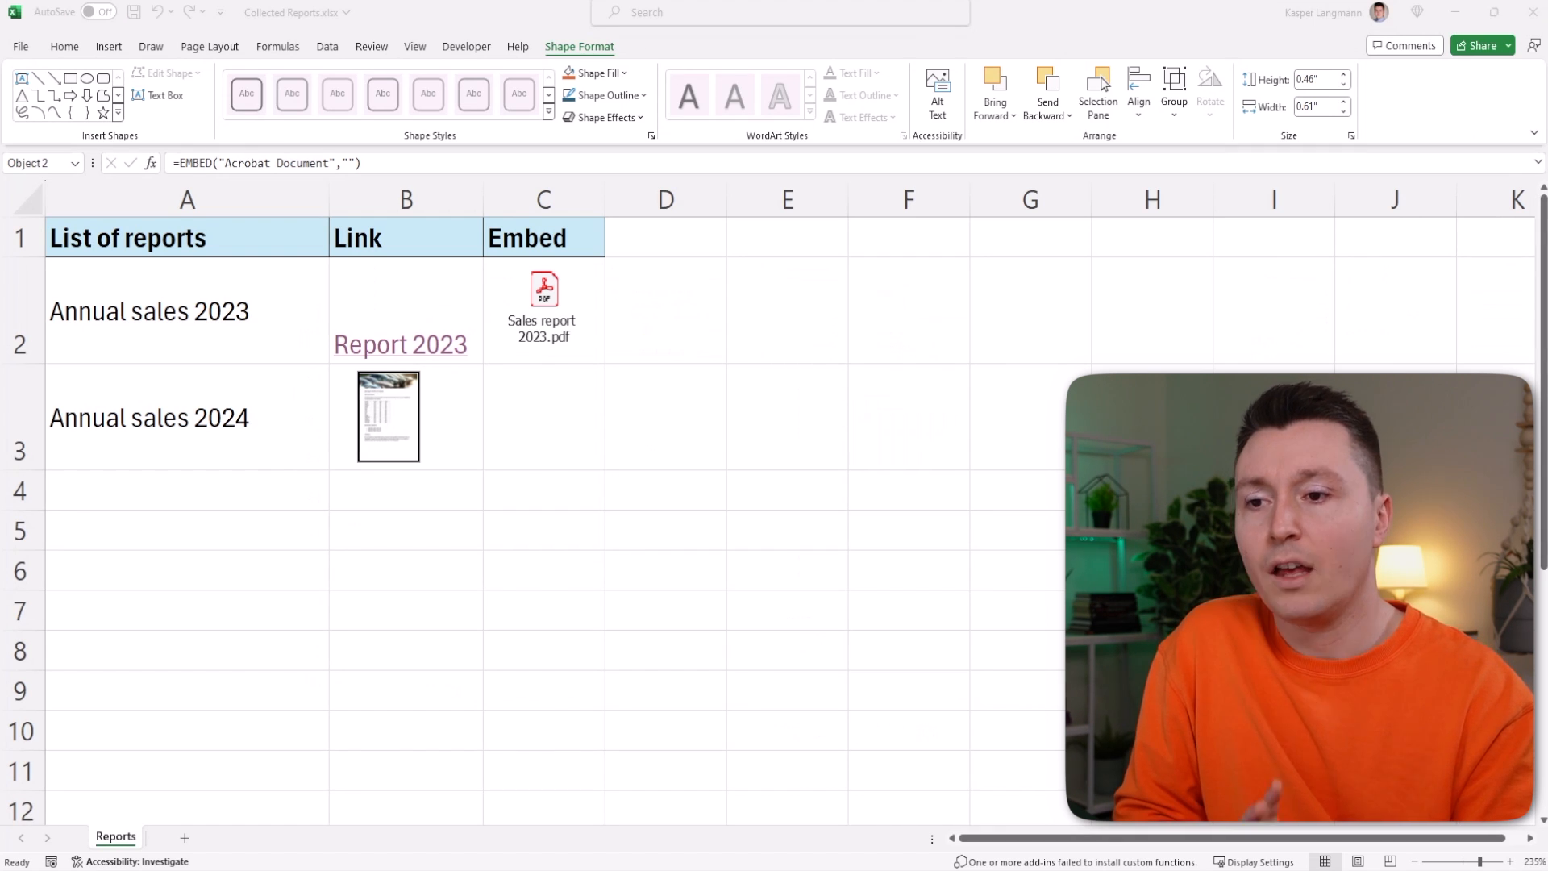
{"action": "left_click", "coordinate": [544, 292]}
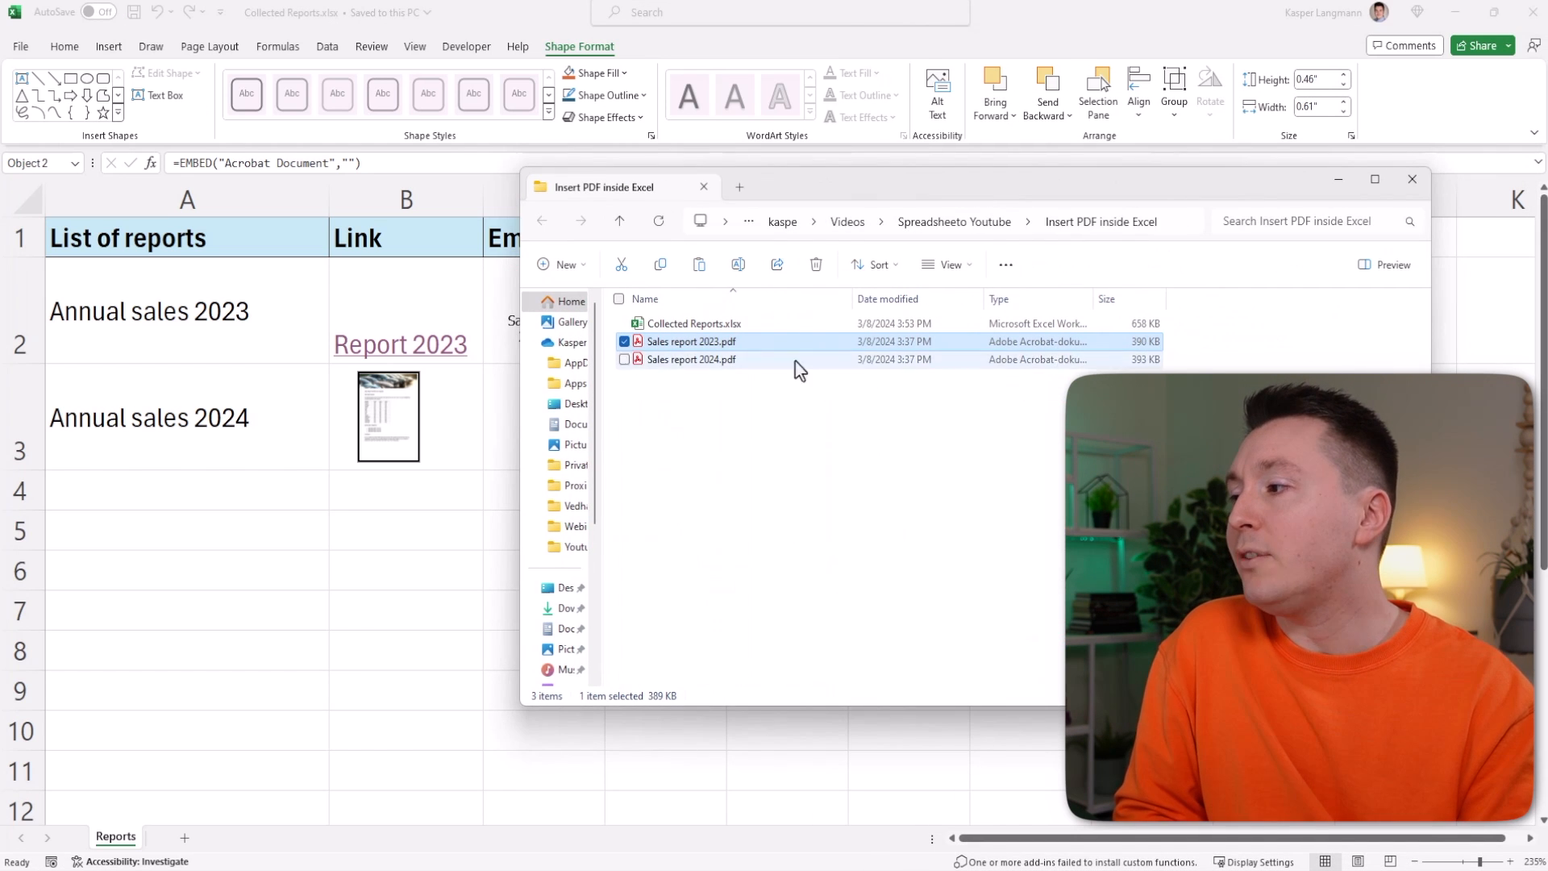
- Compare Collected Reports.xlsx (658 KB) with Sales report 2023.pdf (390 KB) in the folder
{"action": "left_click", "coordinate": [694, 322]}
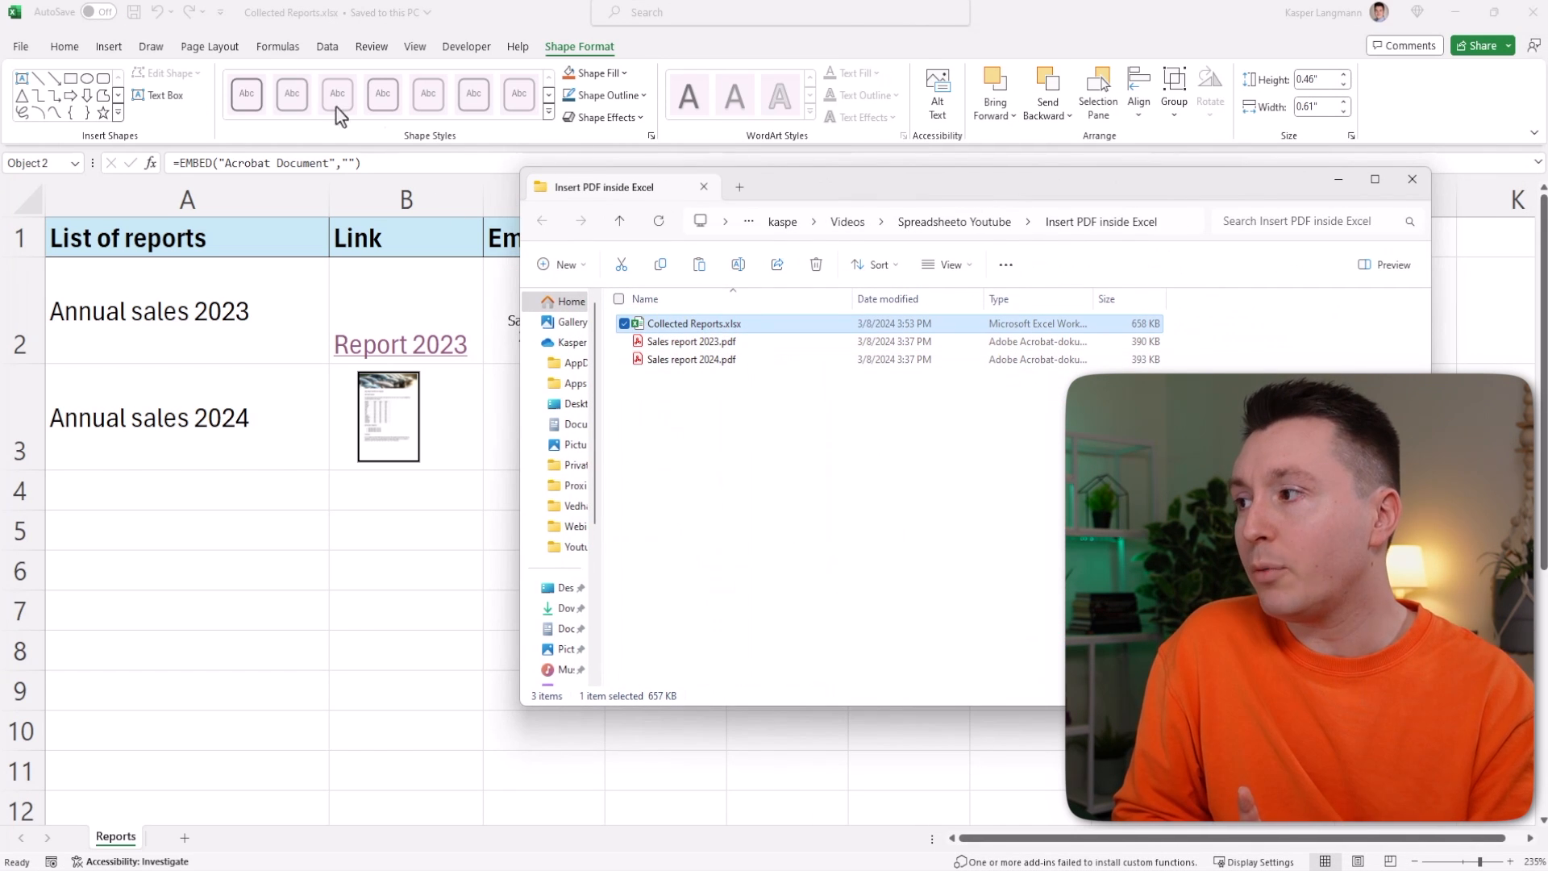
{"action": "mouse_move", "coordinate": [1135, 339]}
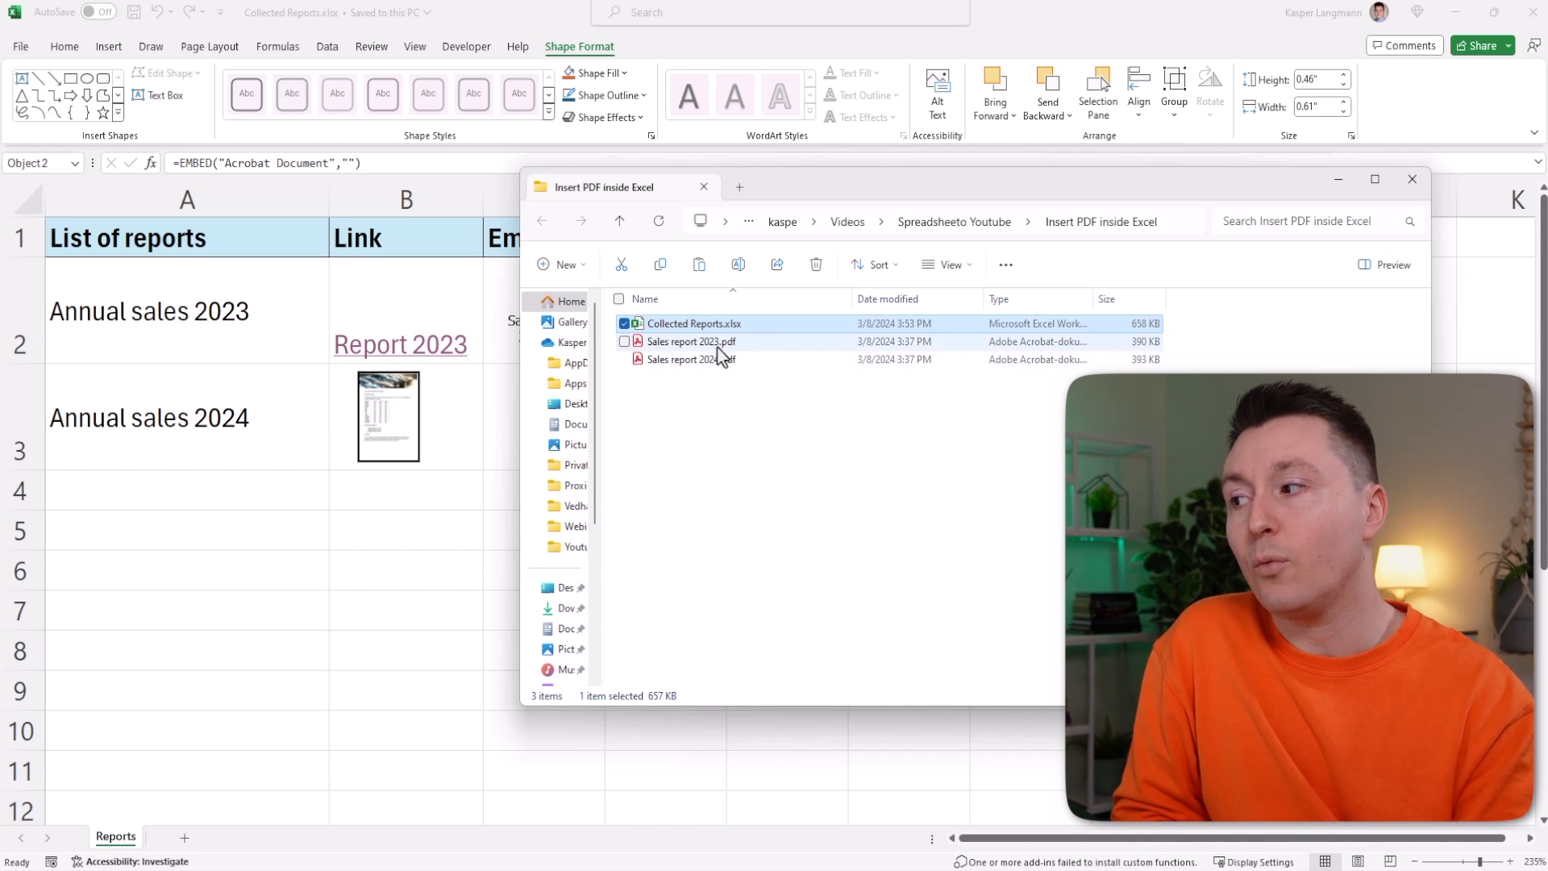
{"action": "left_click", "coordinate": [694, 340]}
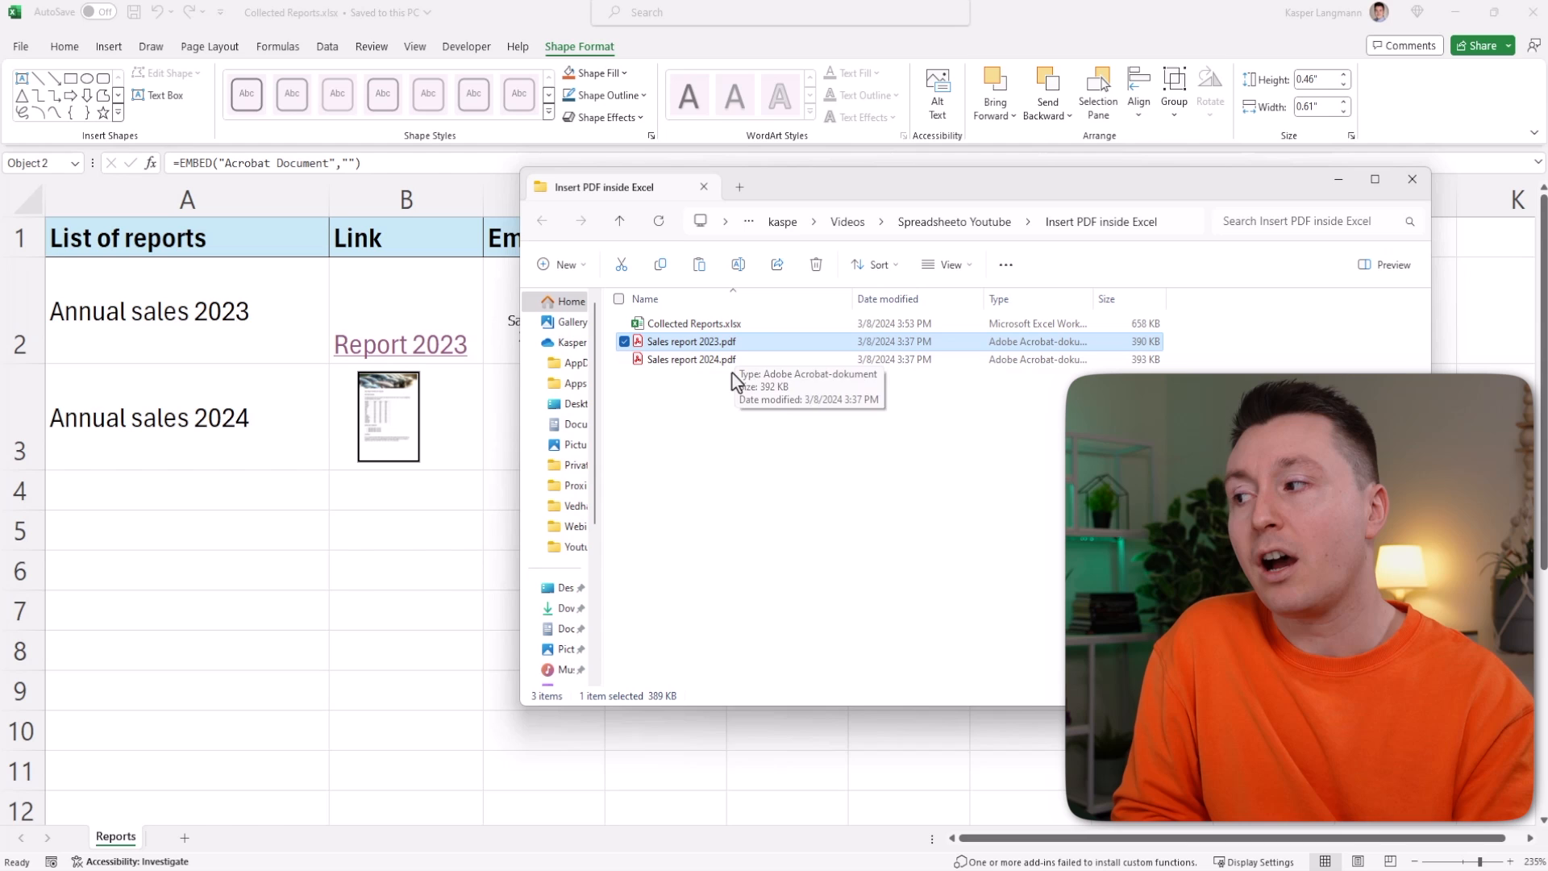
{"action": "mouse_move", "coordinate": [544, 358]}
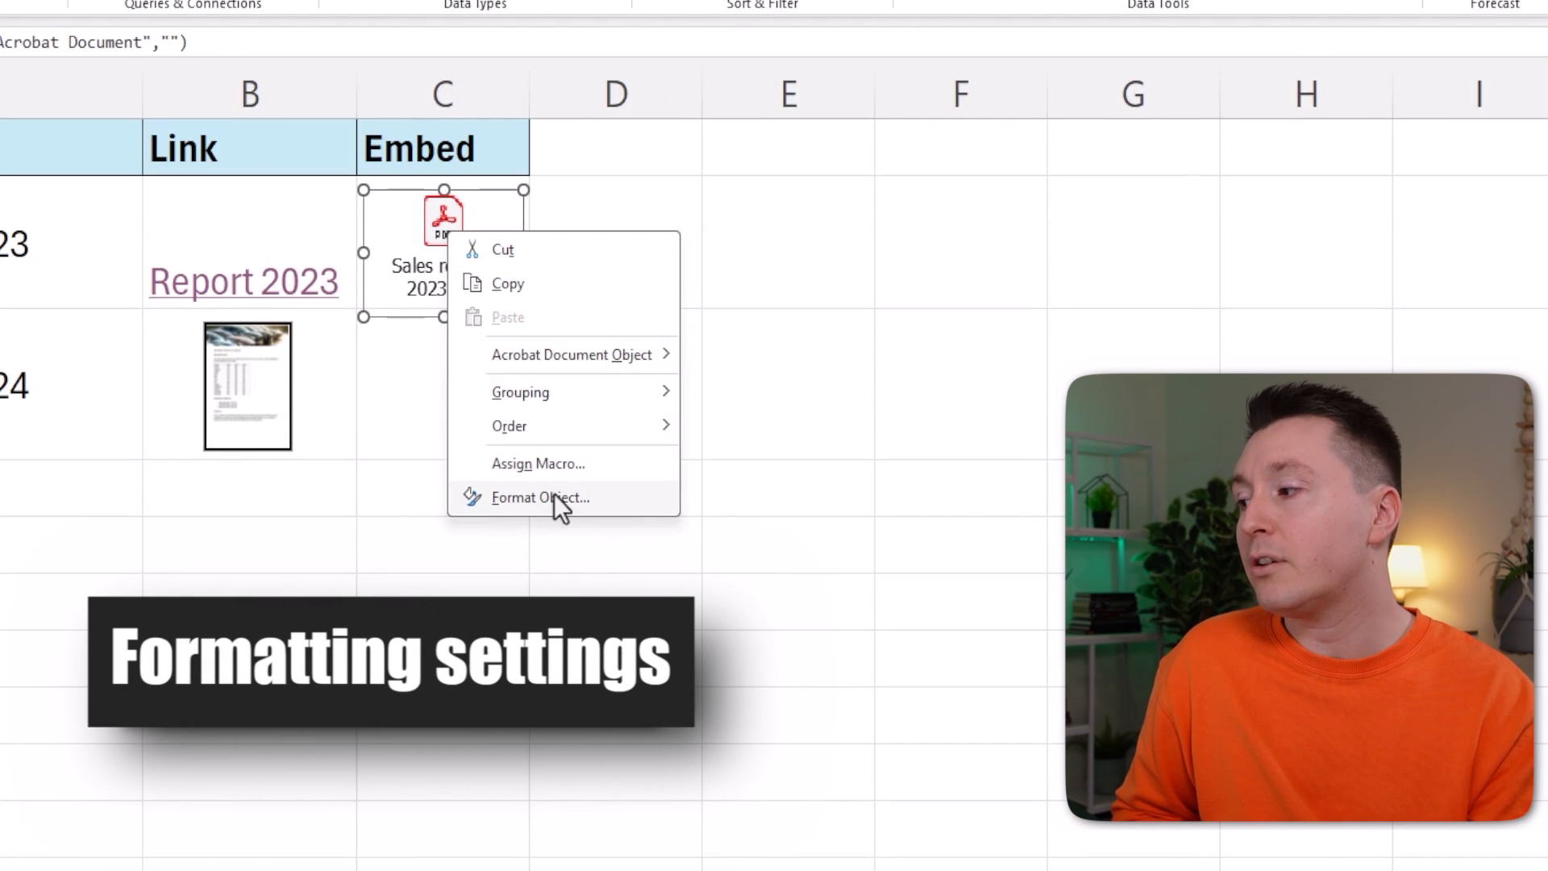
- Set the C2 icon's Properties to Don't move or size with cells
{"action": "left_click", "coordinate": [542, 496]}
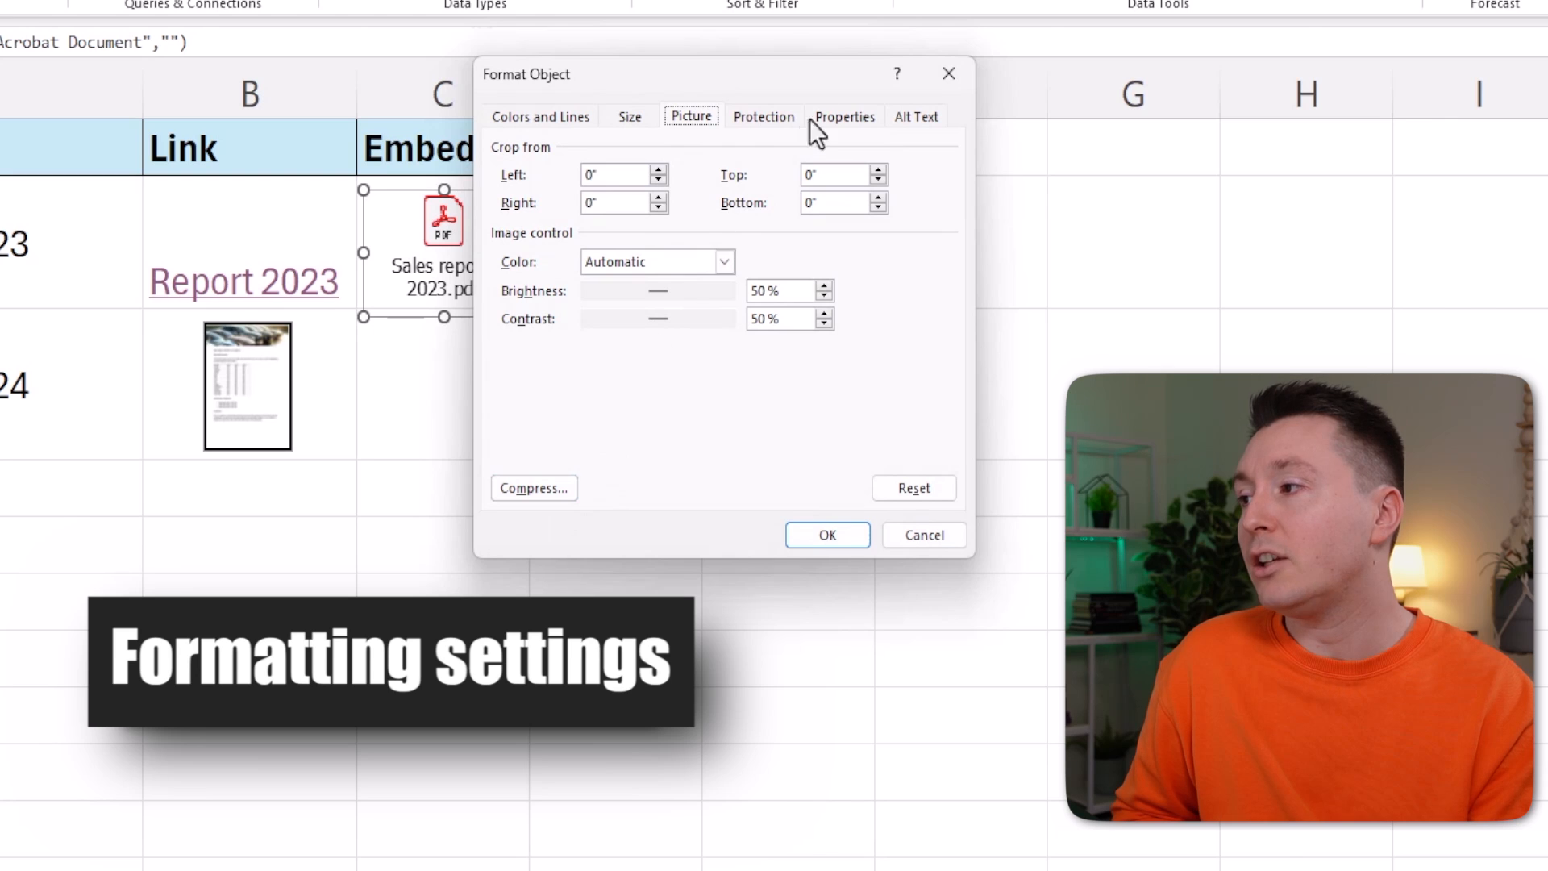
{"action": "left_click", "coordinate": [843, 116]}
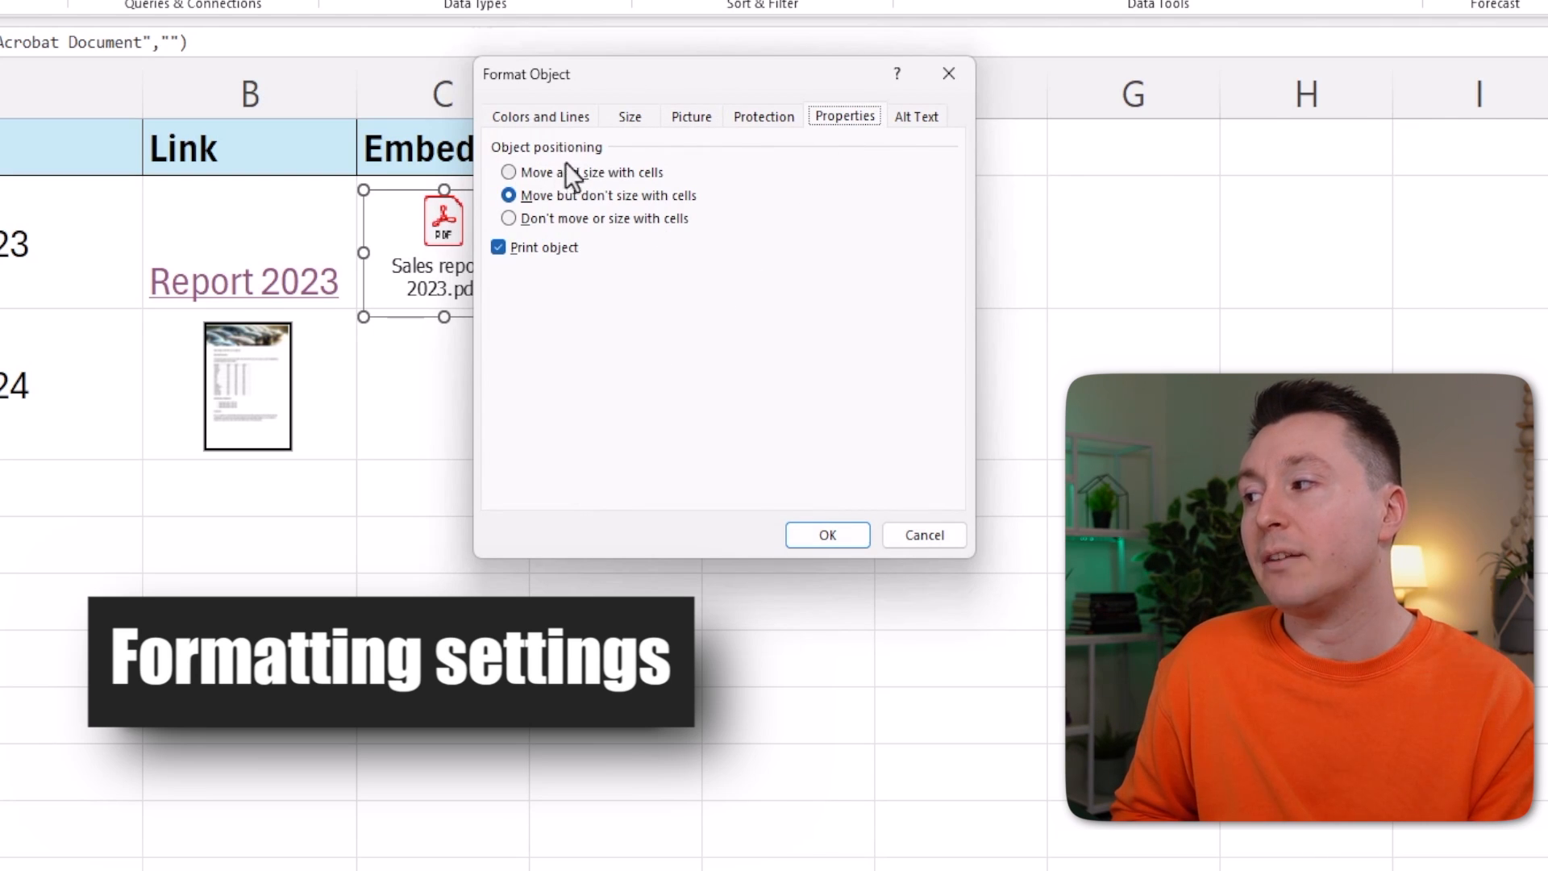
{"action": "mouse_move", "coordinate": [529, 172]}
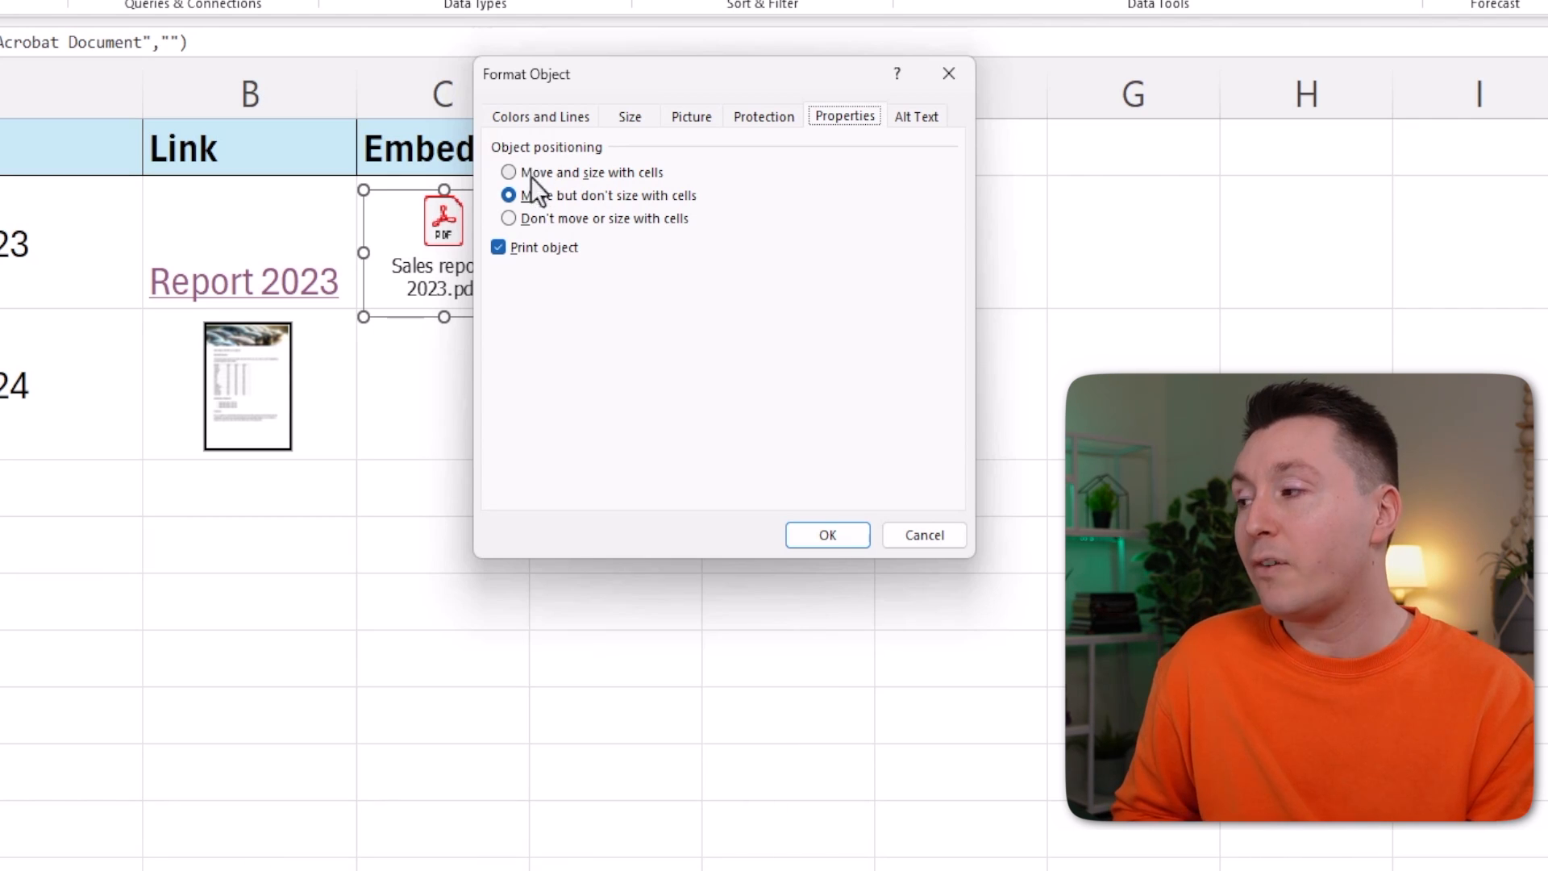
{"action": "mouse_move", "coordinate": [542, 237]}
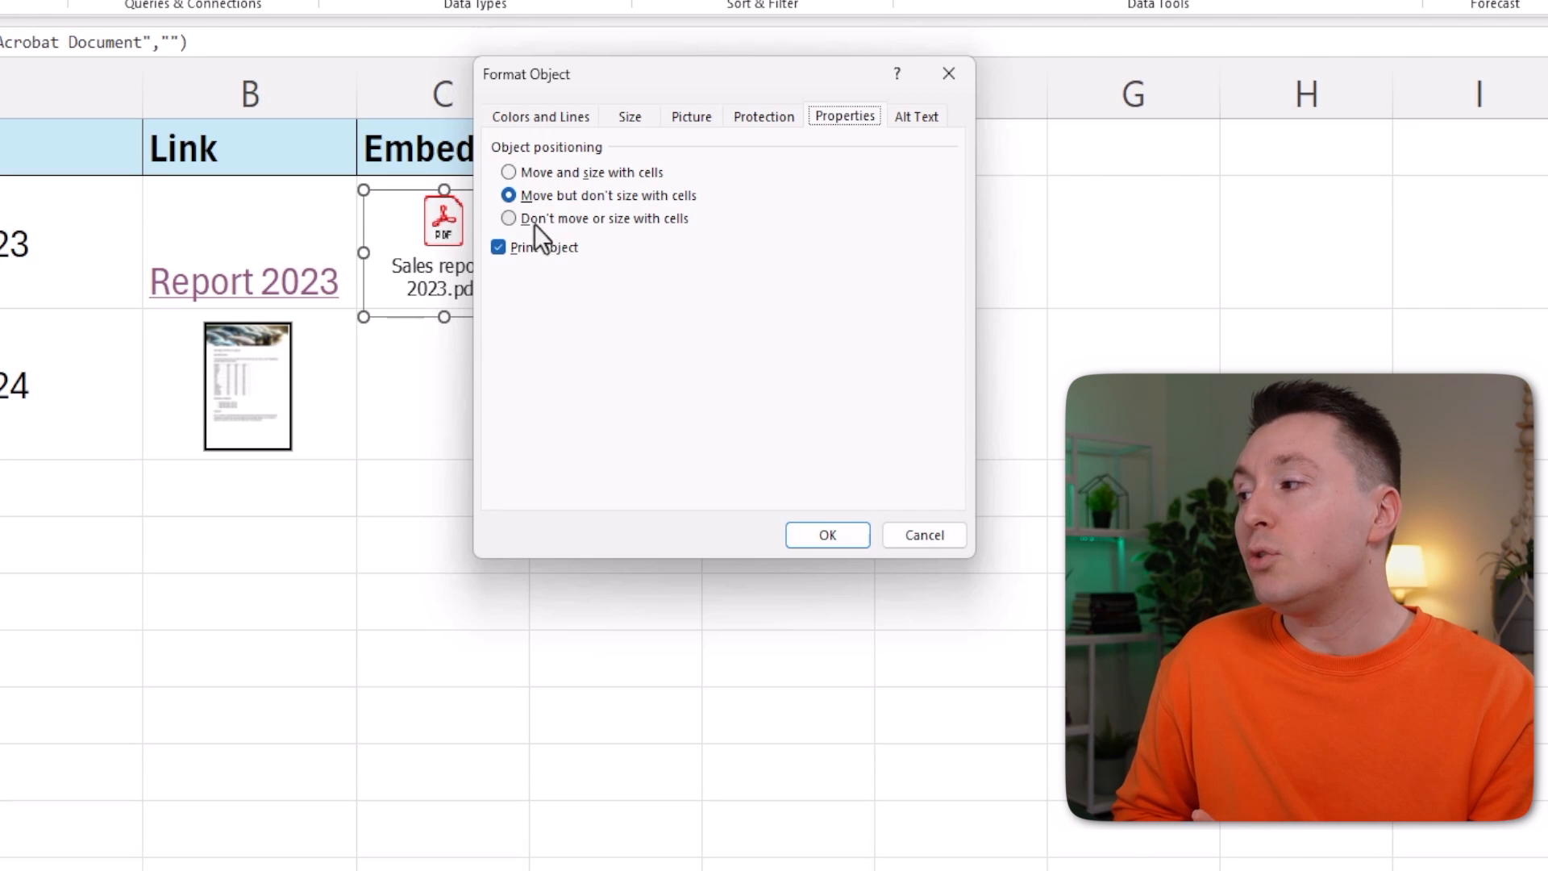
{"action": "left_click", "coordinate": [508, 218]}
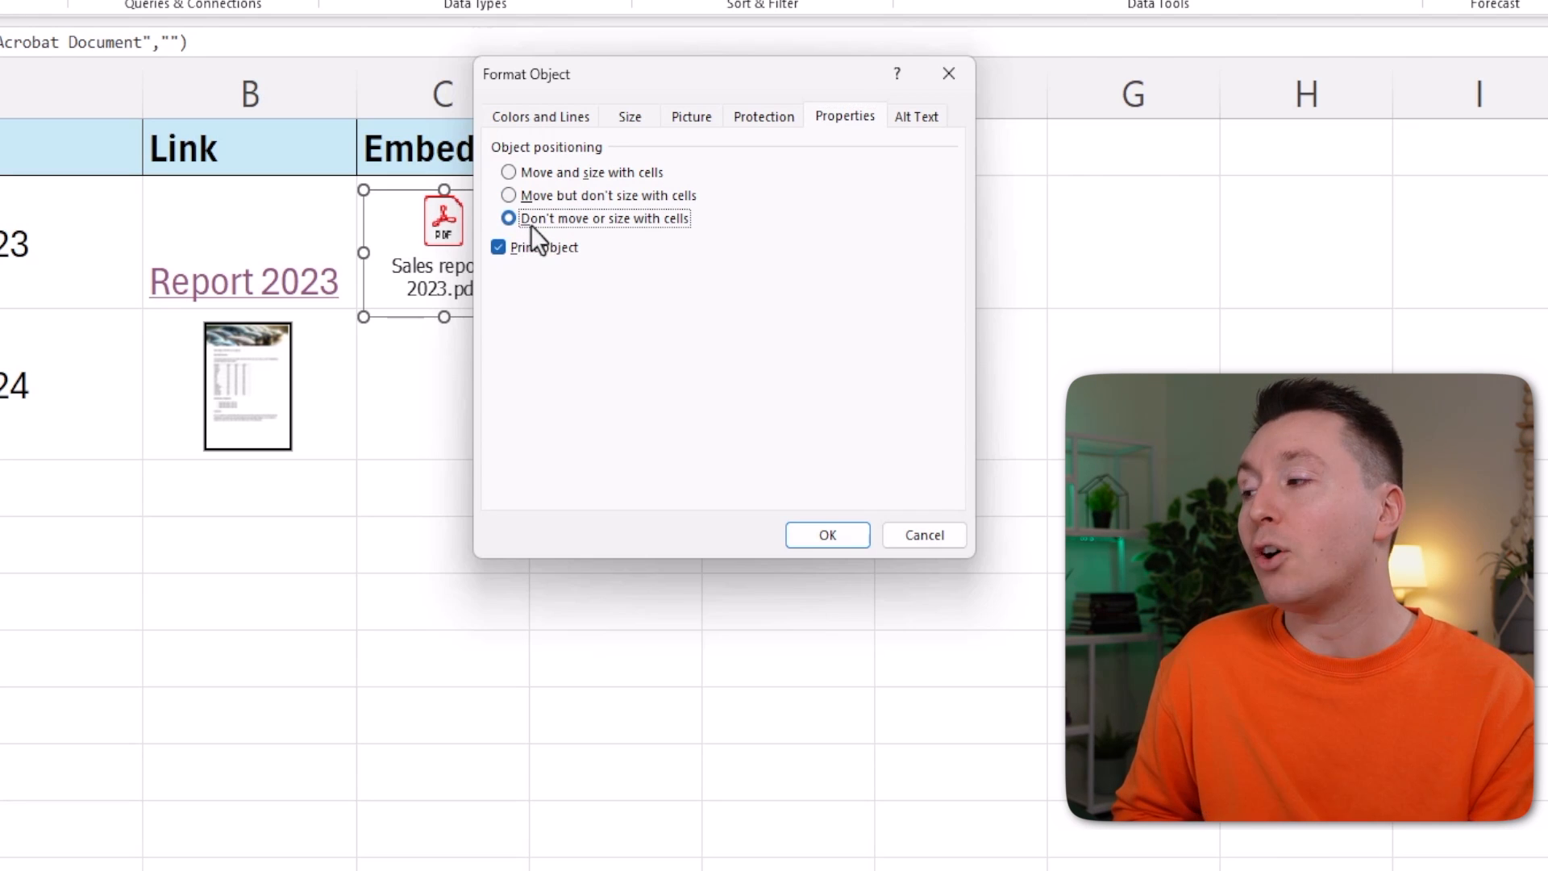
{"action": "mouse_move", "coordinate": [671, 237]}
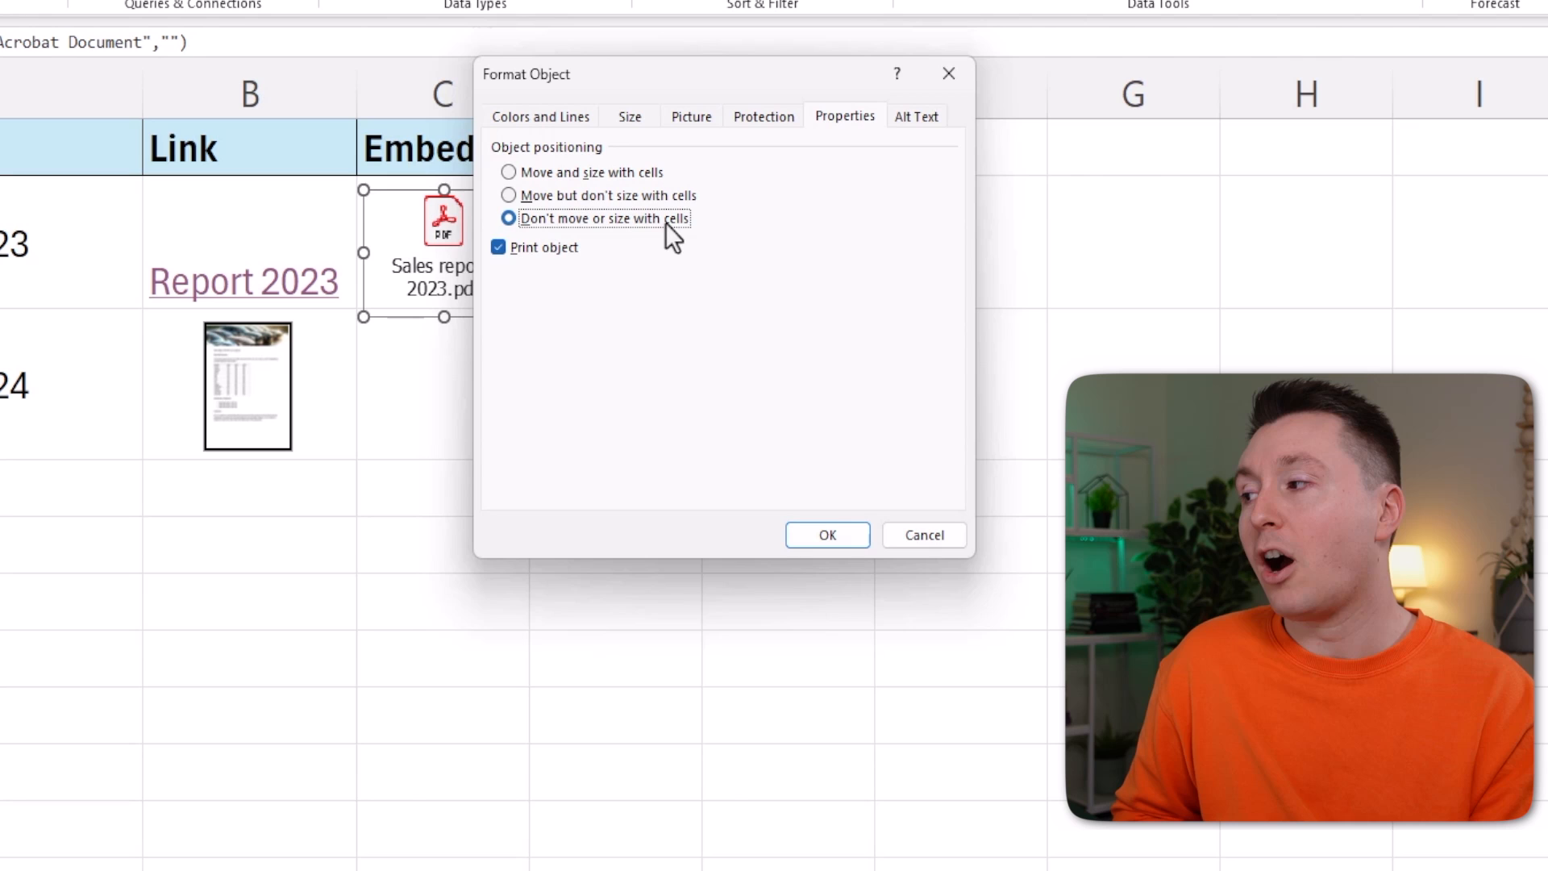
{"action": "mouse_move", "coordinate": [630, 233]}
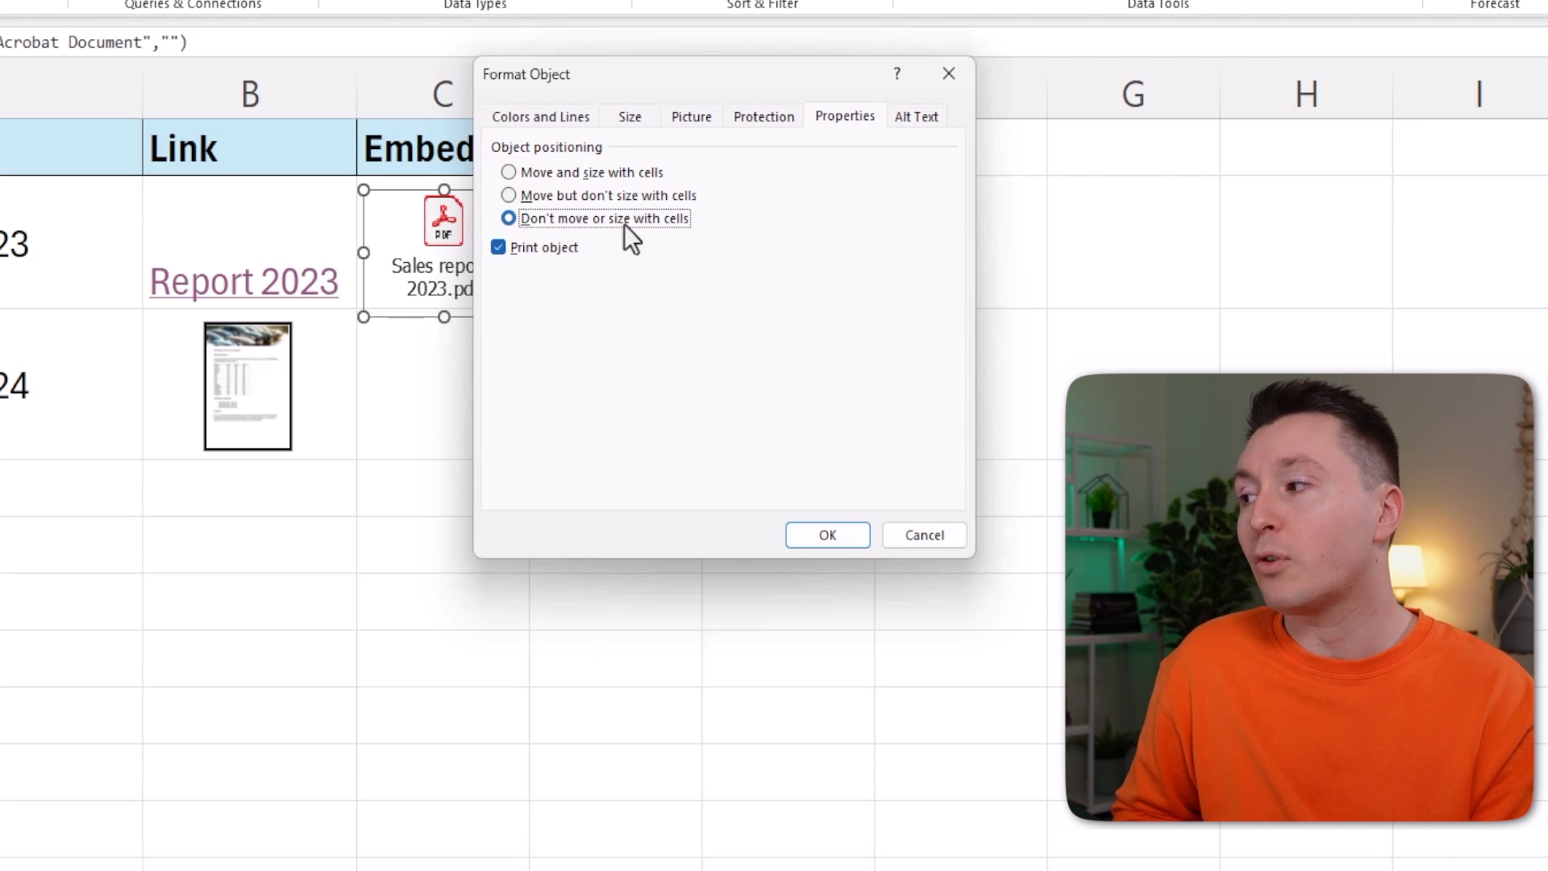
{"action": "mouse_move", "coordinate": [661, 242]}
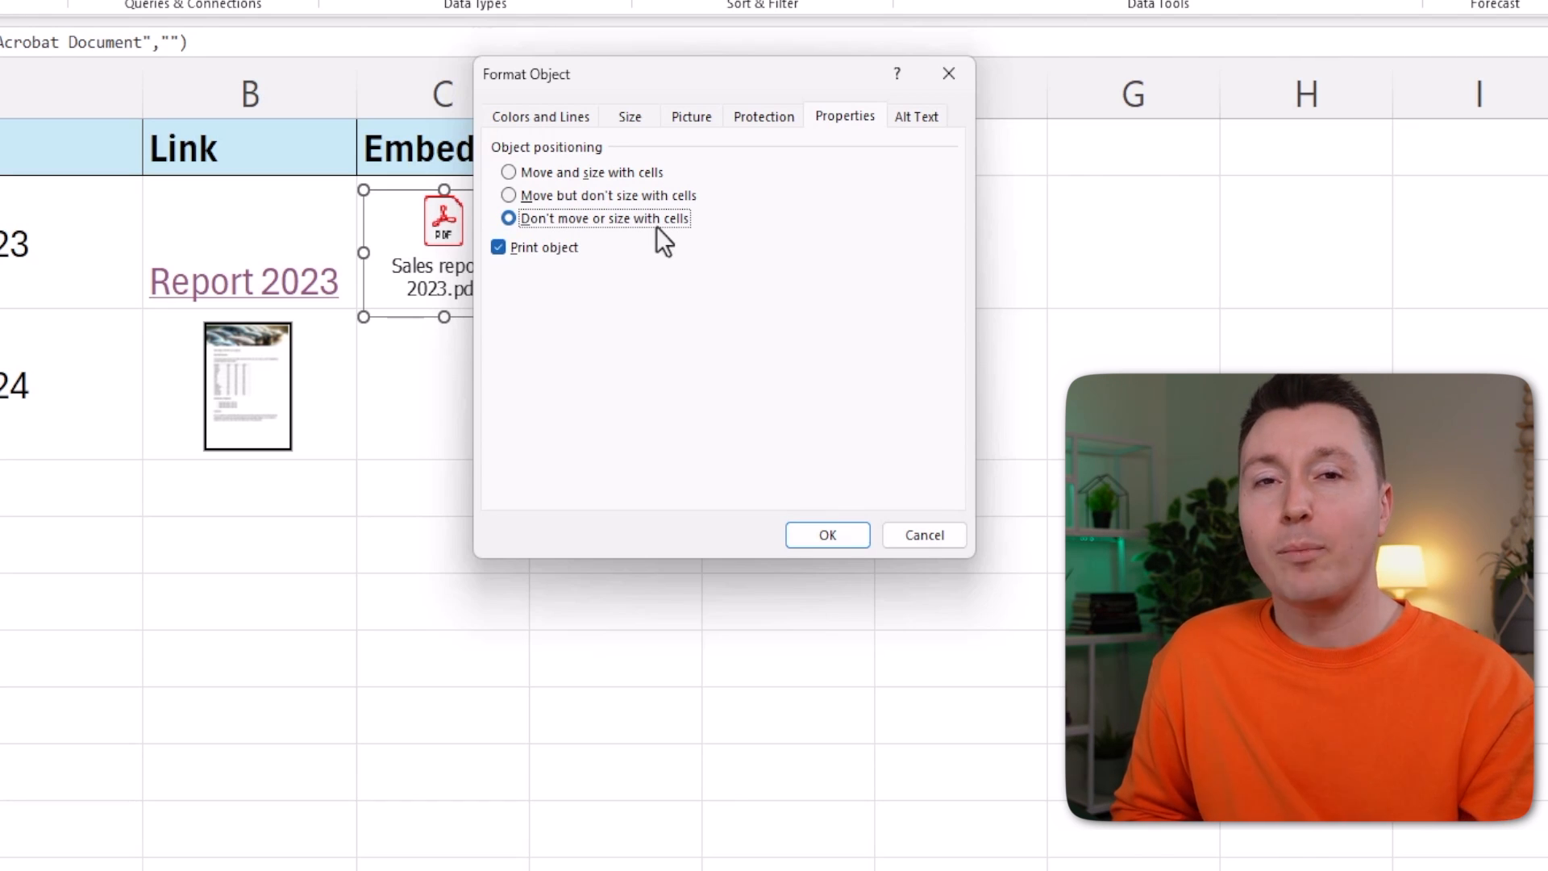
{"action": "mouse_move", "coordinate": [650, 245]}
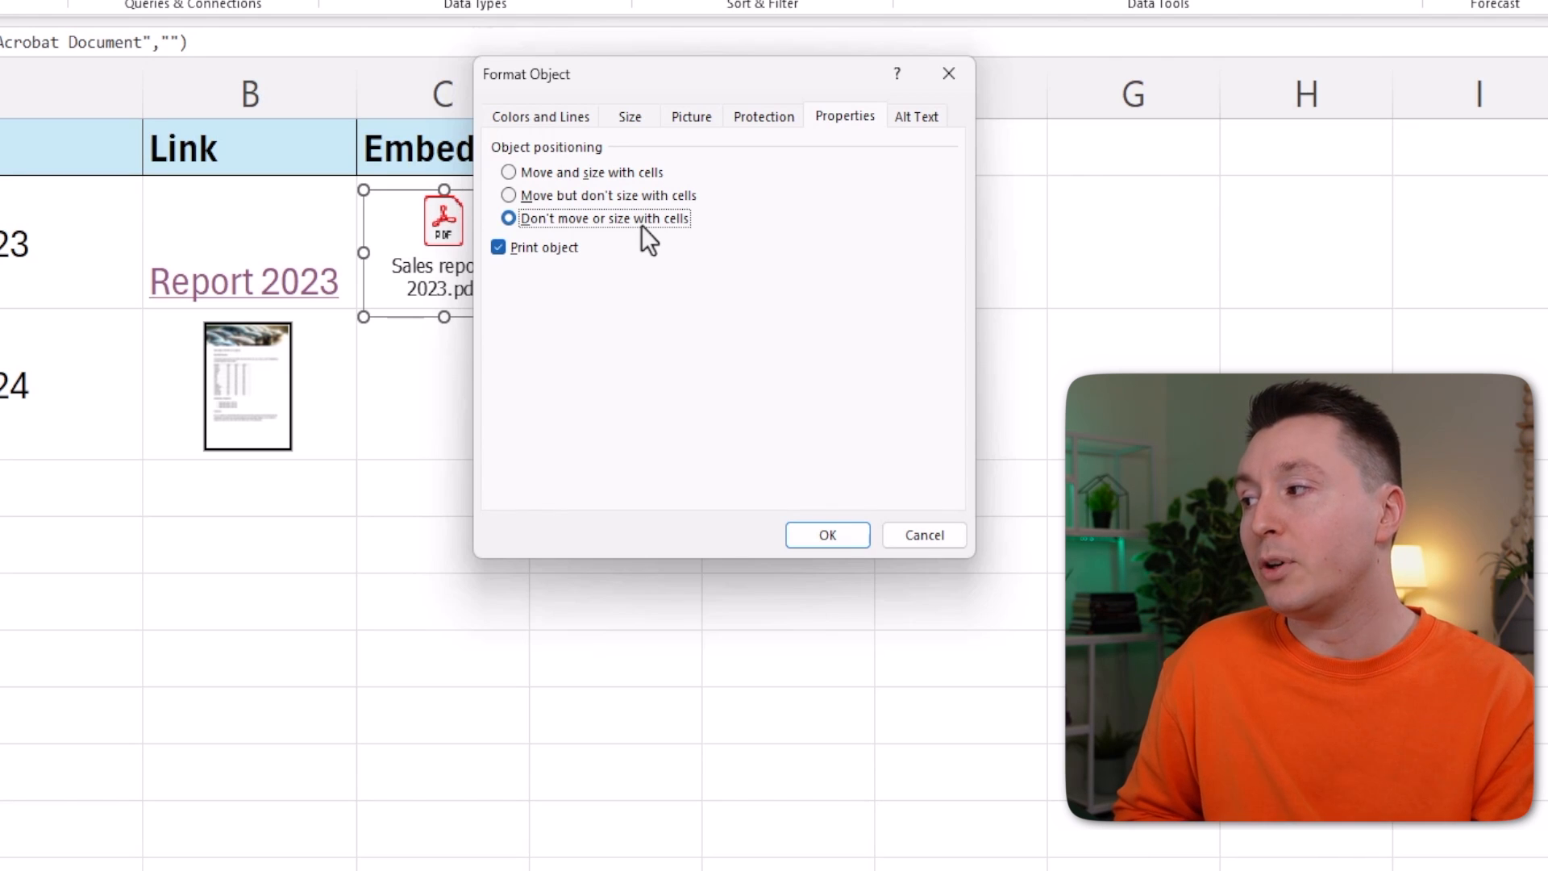
{"action": "left_click", "coordinate": [828, 534]}
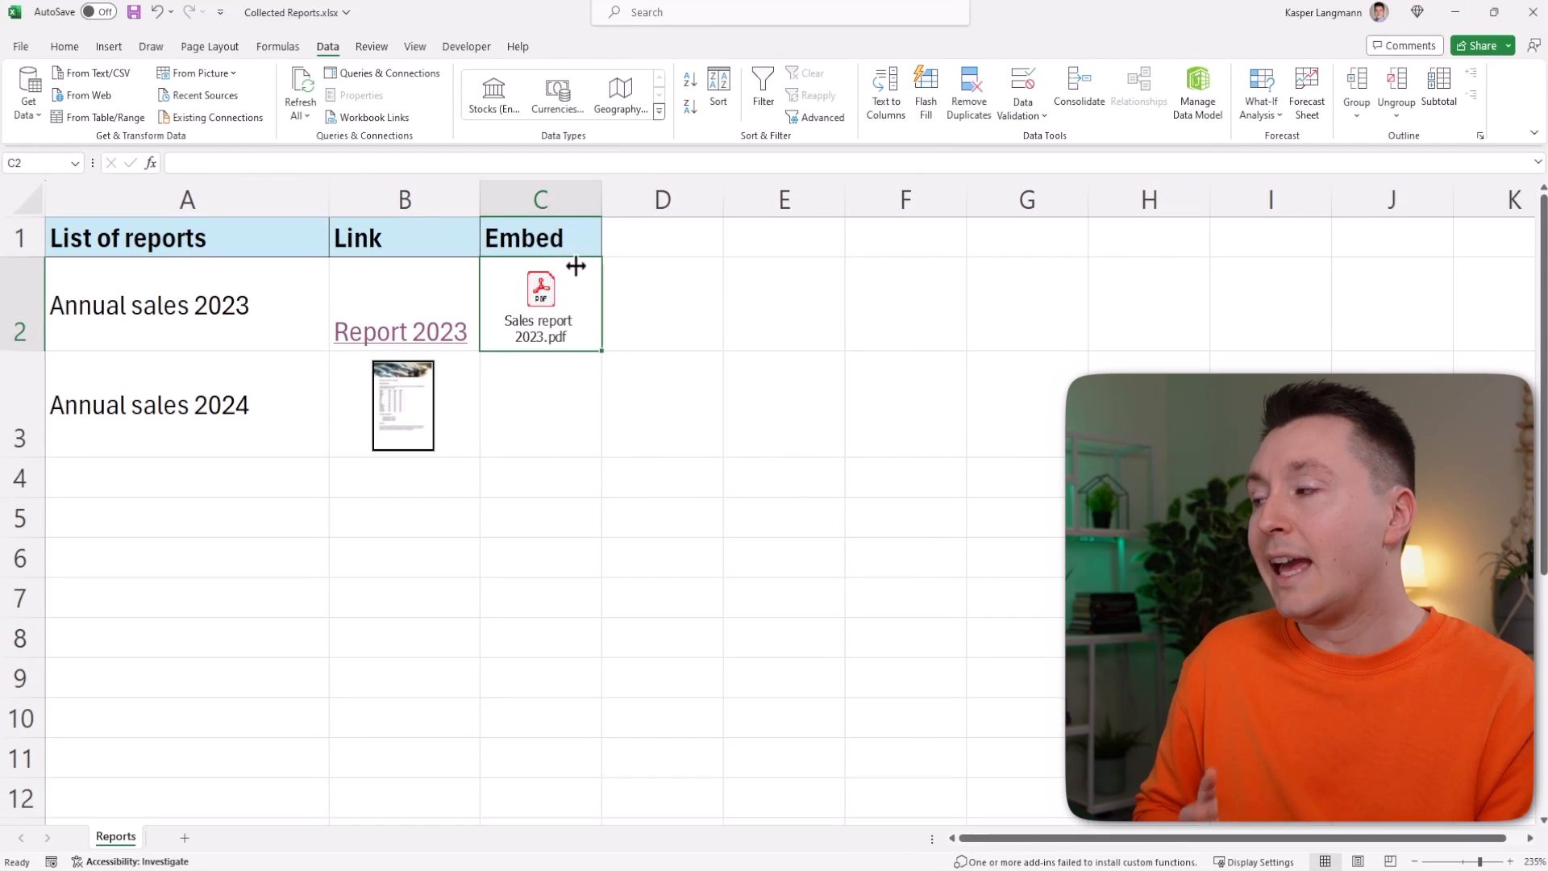
- Insert a blank column before Link and select the embedded report icon left behind in column B
{"action": "right_click", "coordinate": [403, 199]}
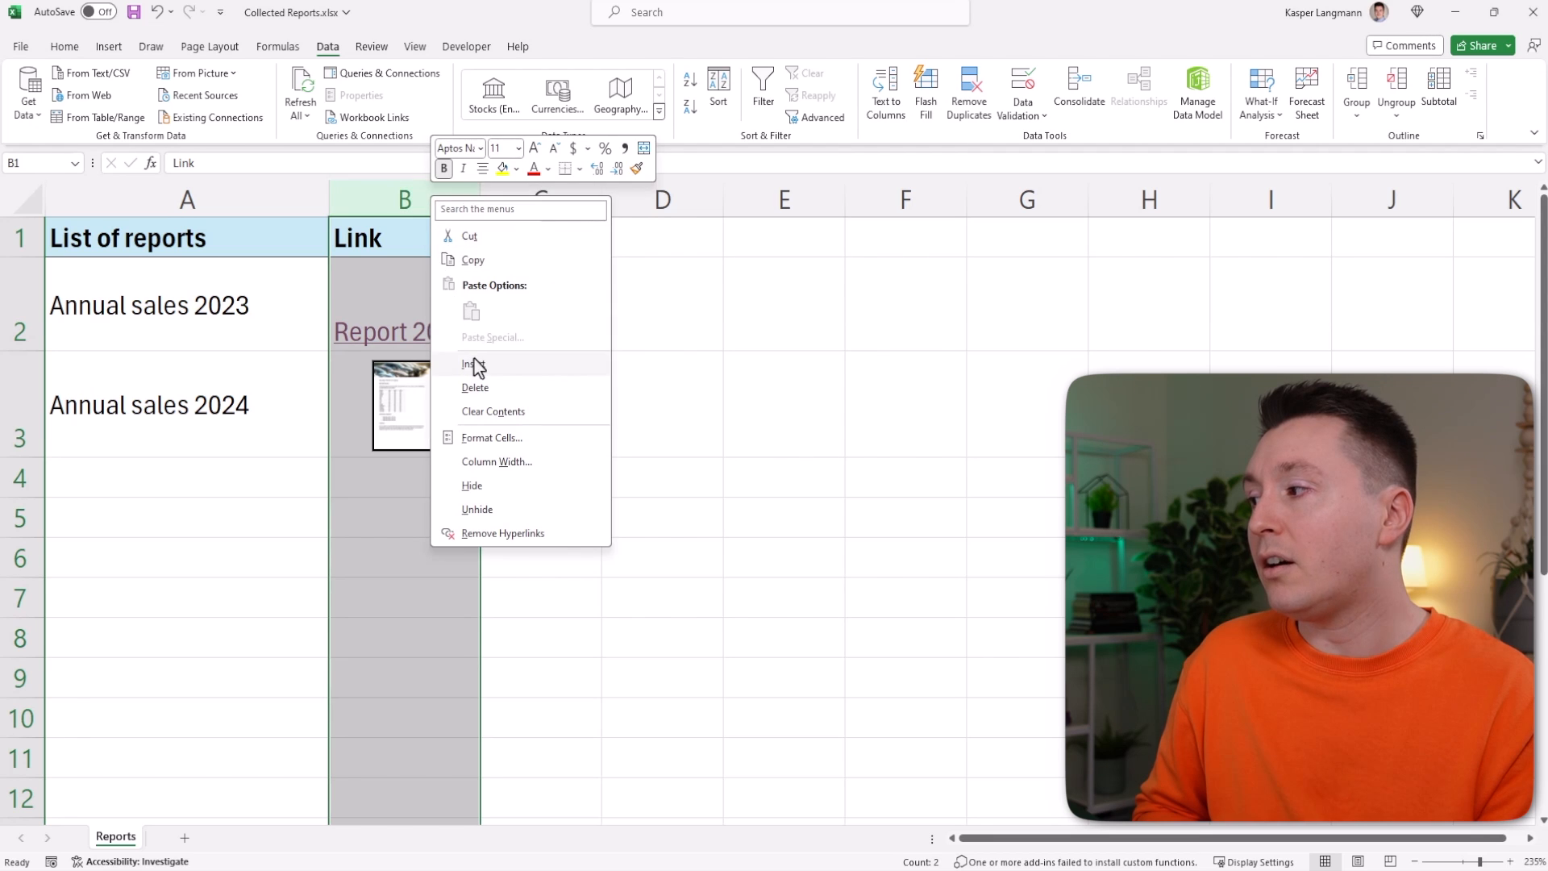
{"action": "left_click", "coordinate": [472, 364]}
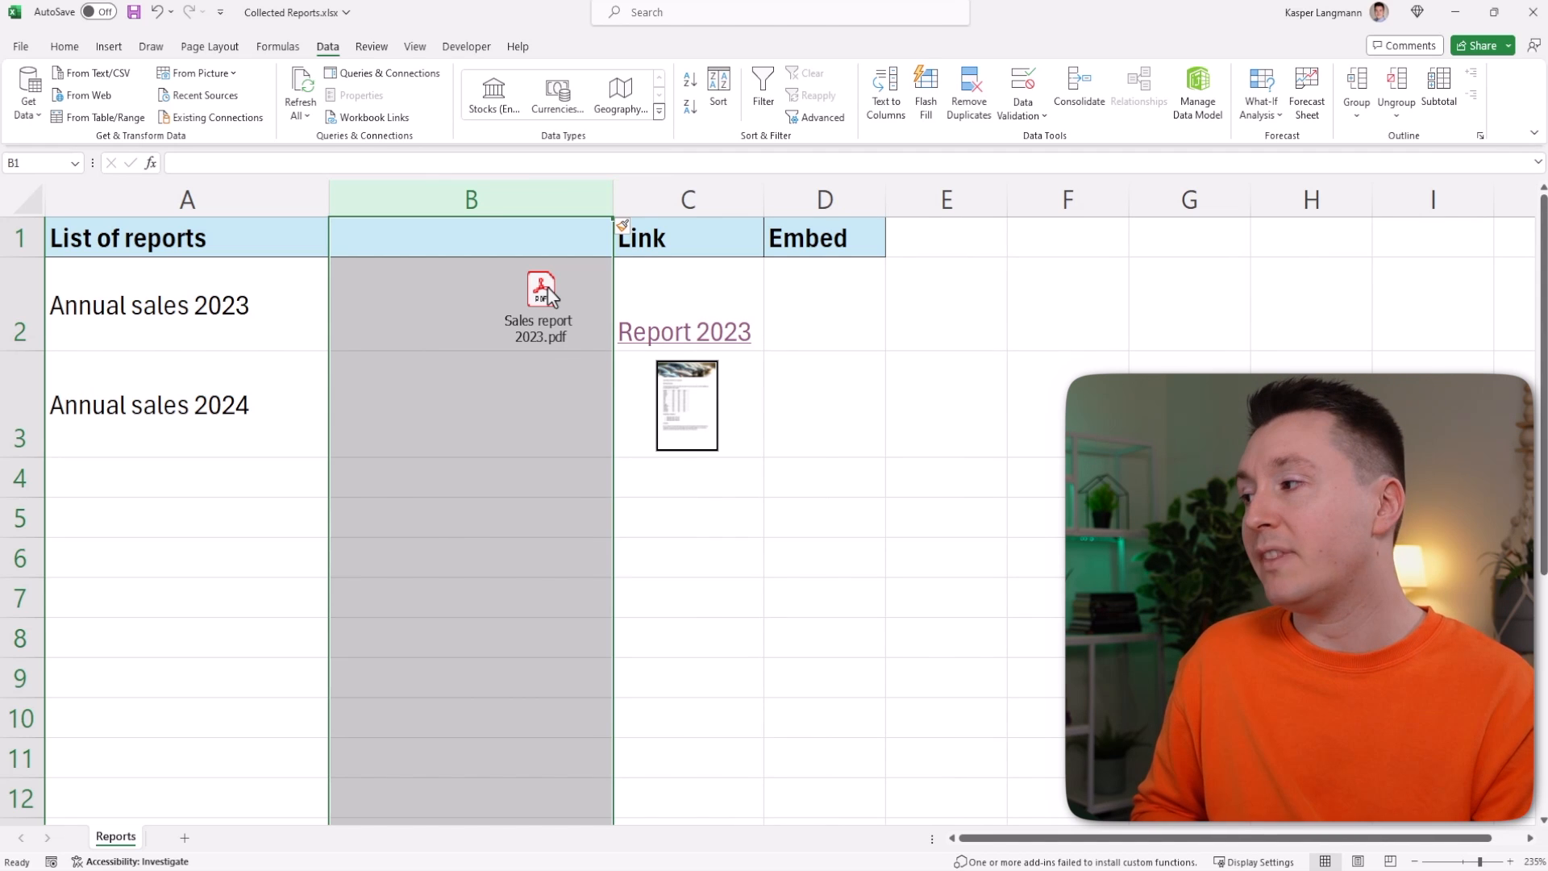
{"action": "left_click", "coordinate": [540, 296]}
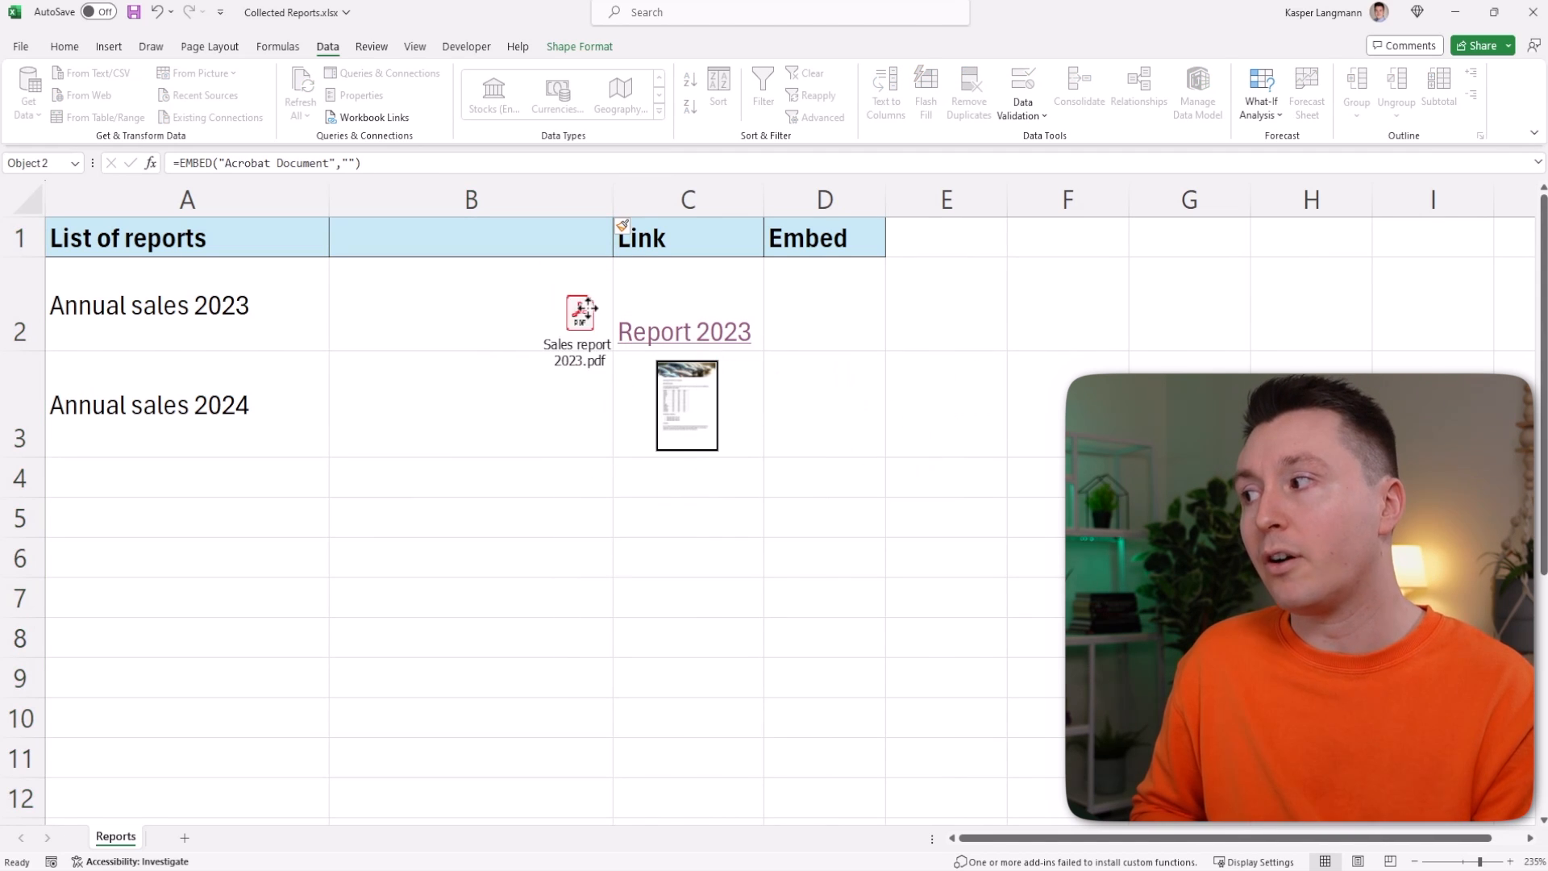
{"action": "left_click", "coordinate": [578, 316]}
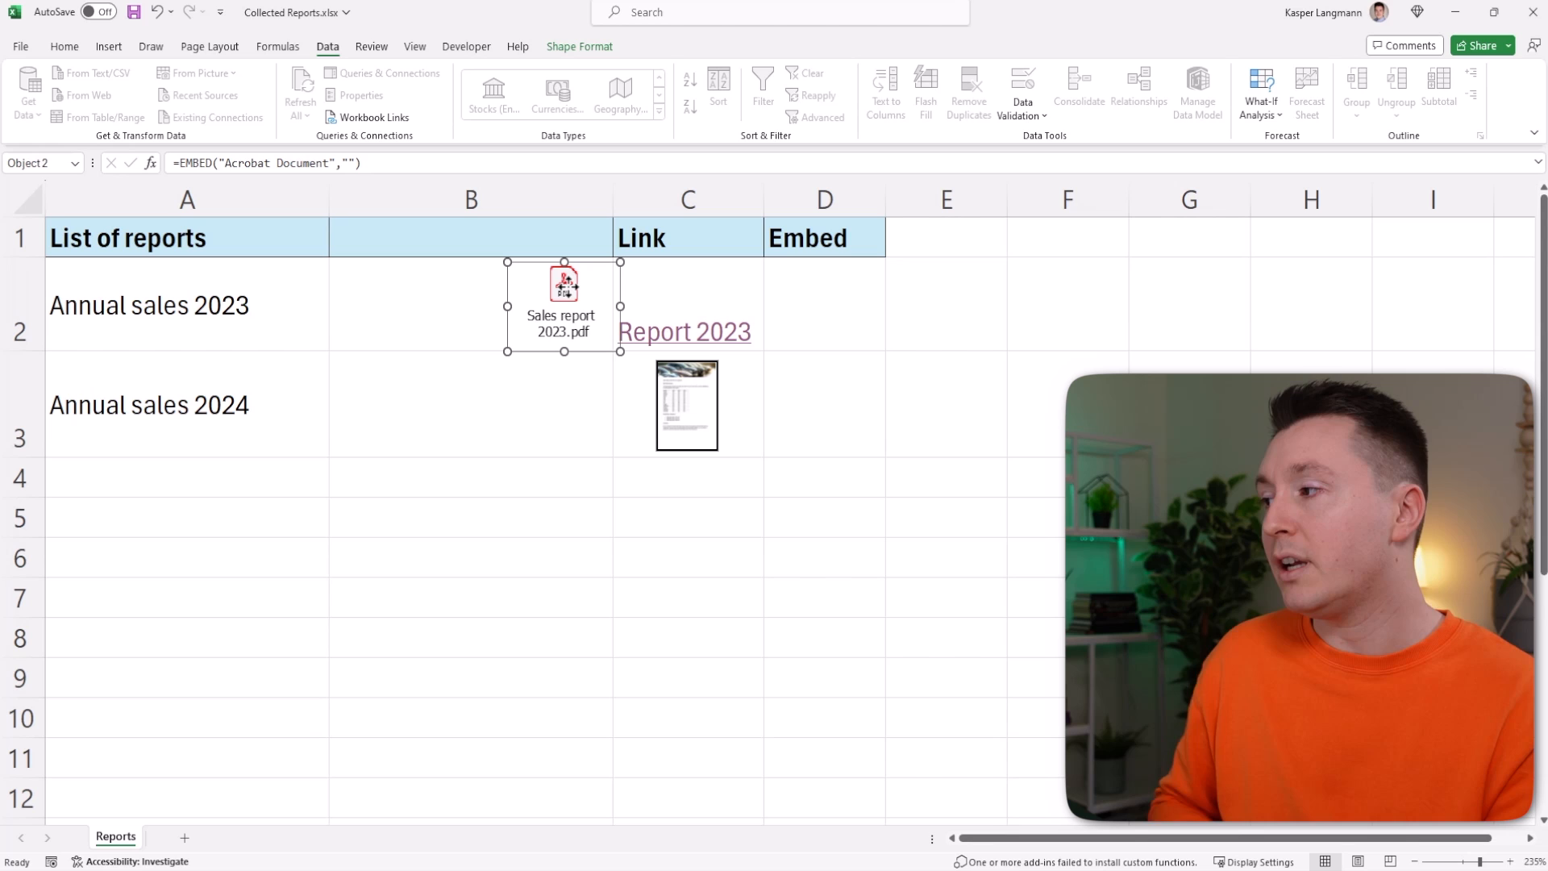
- Set the embedded PDF icon to Move and size with cells via Format Object > Properties
{"action": "right_click", "coordinate": [562, 287]}
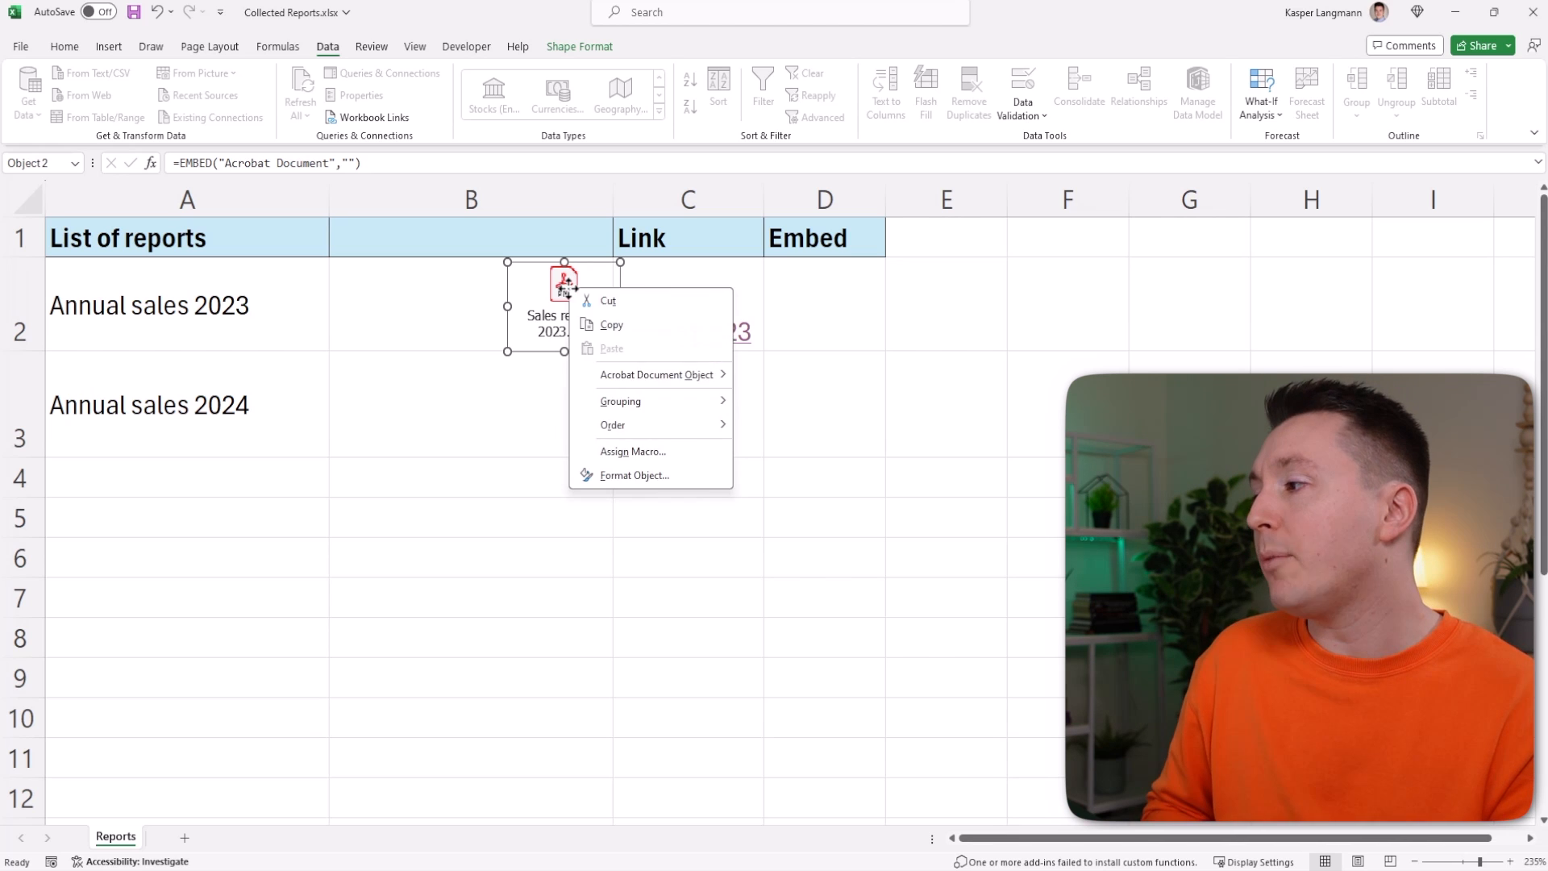
{"action": "left_click", "coordinate": [635, 475]}
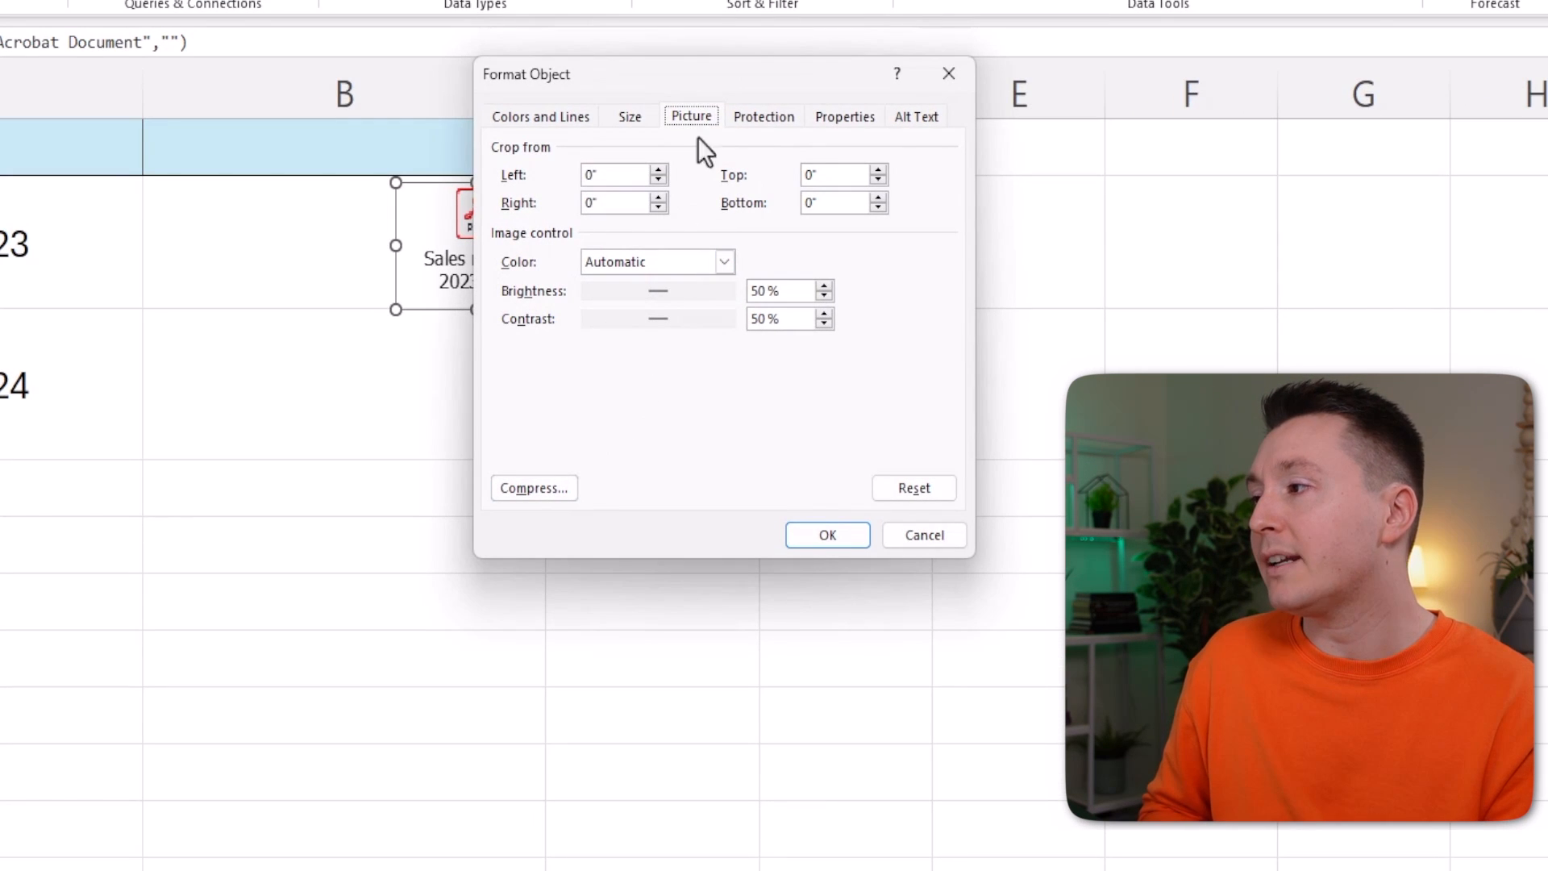
{"action": "left_click", "coordinate": [844, 116]}
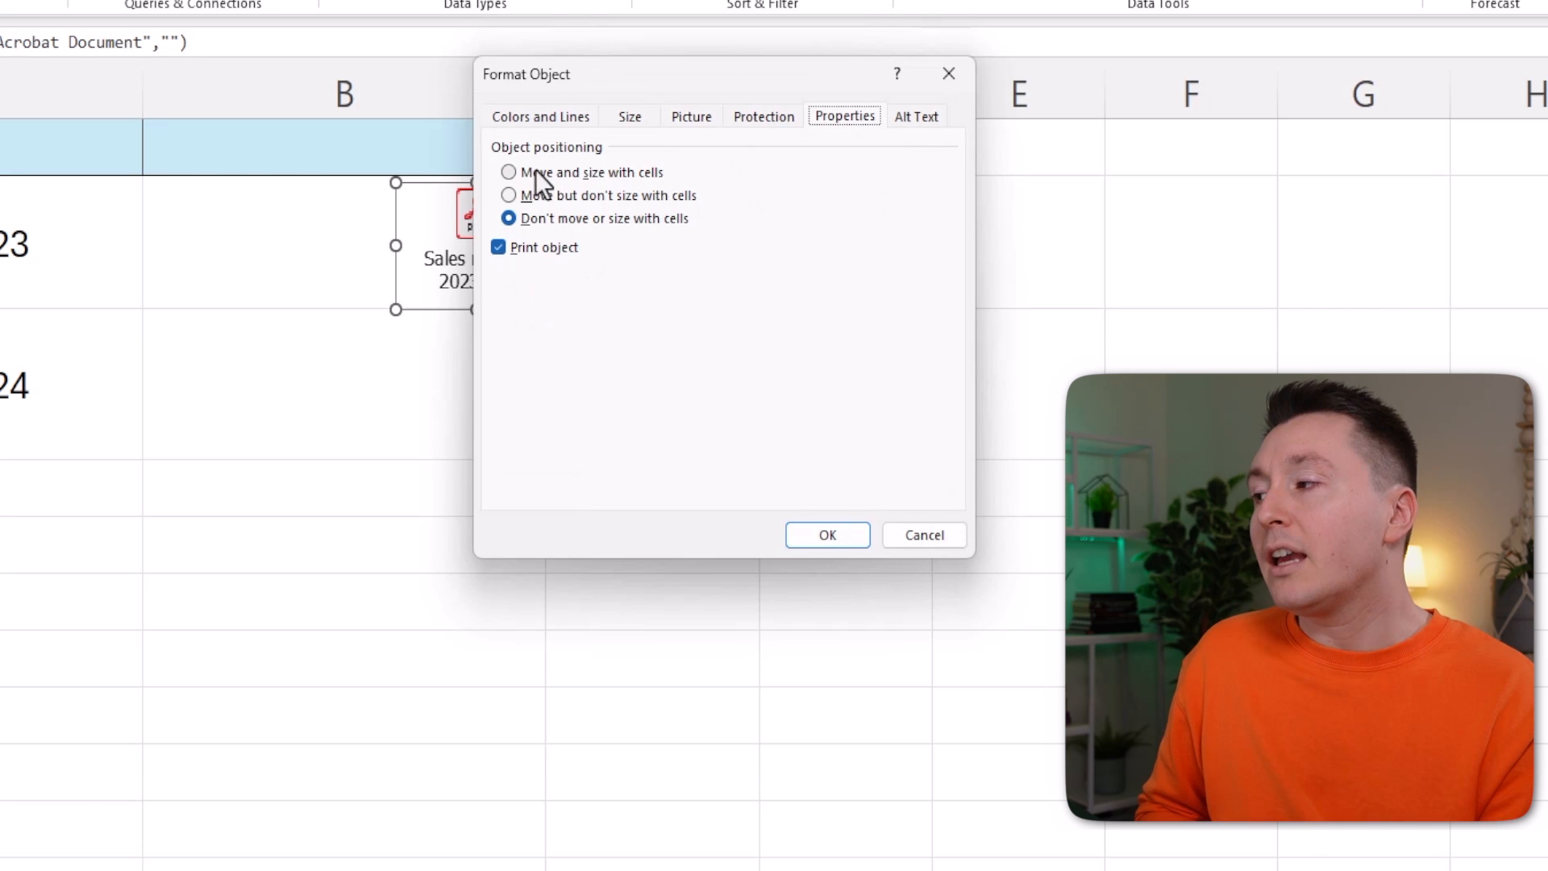
{"action": "left_click", "coordinate": [508, 173]}
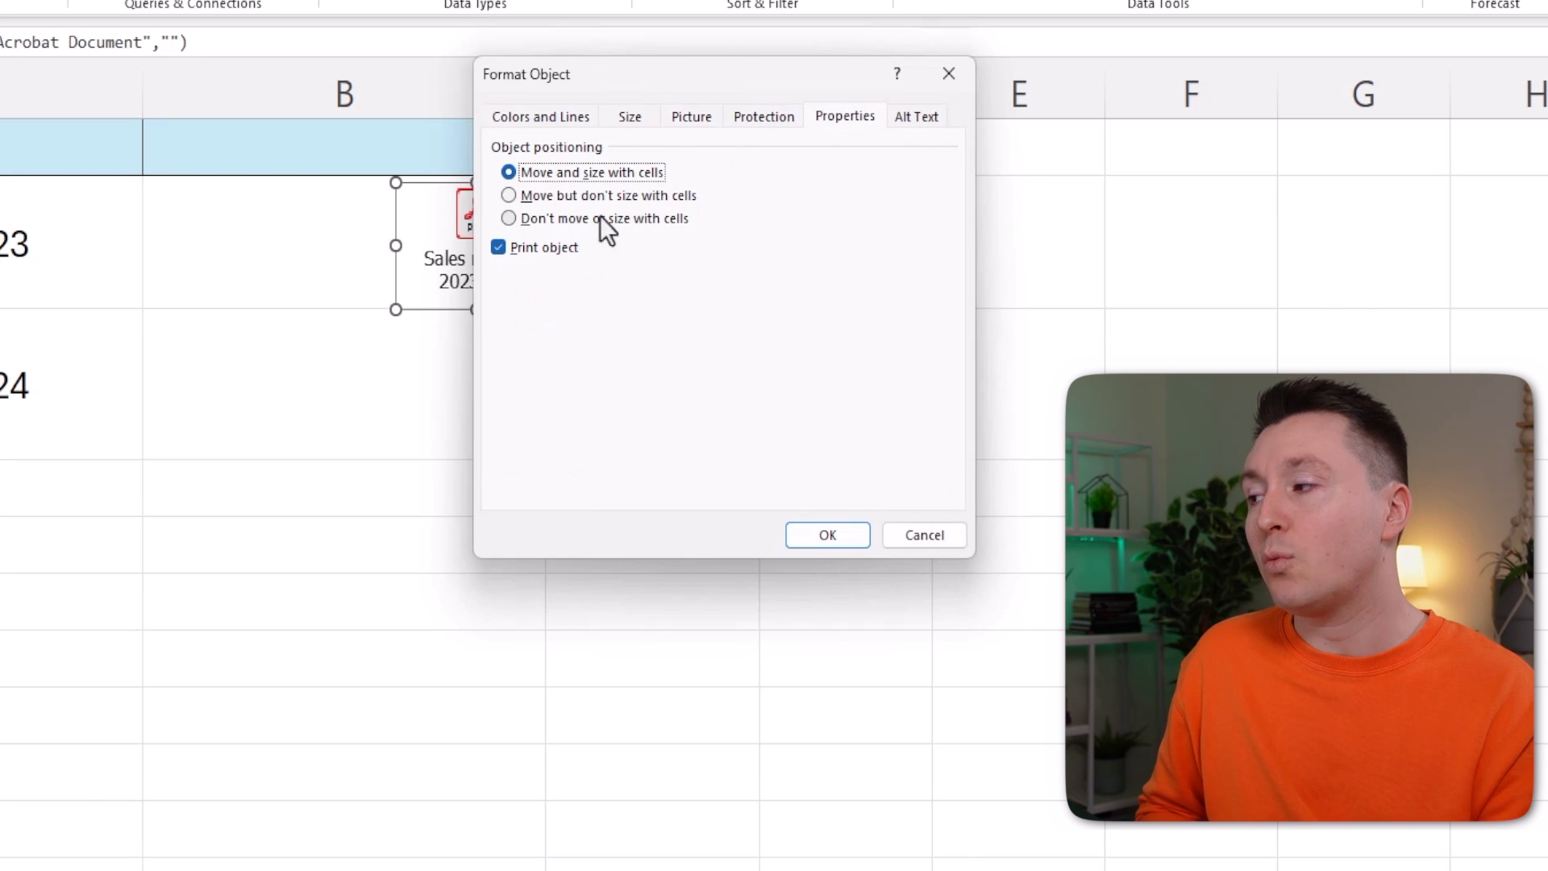
{"action": "left_click", "coordinate": [825, 534]}
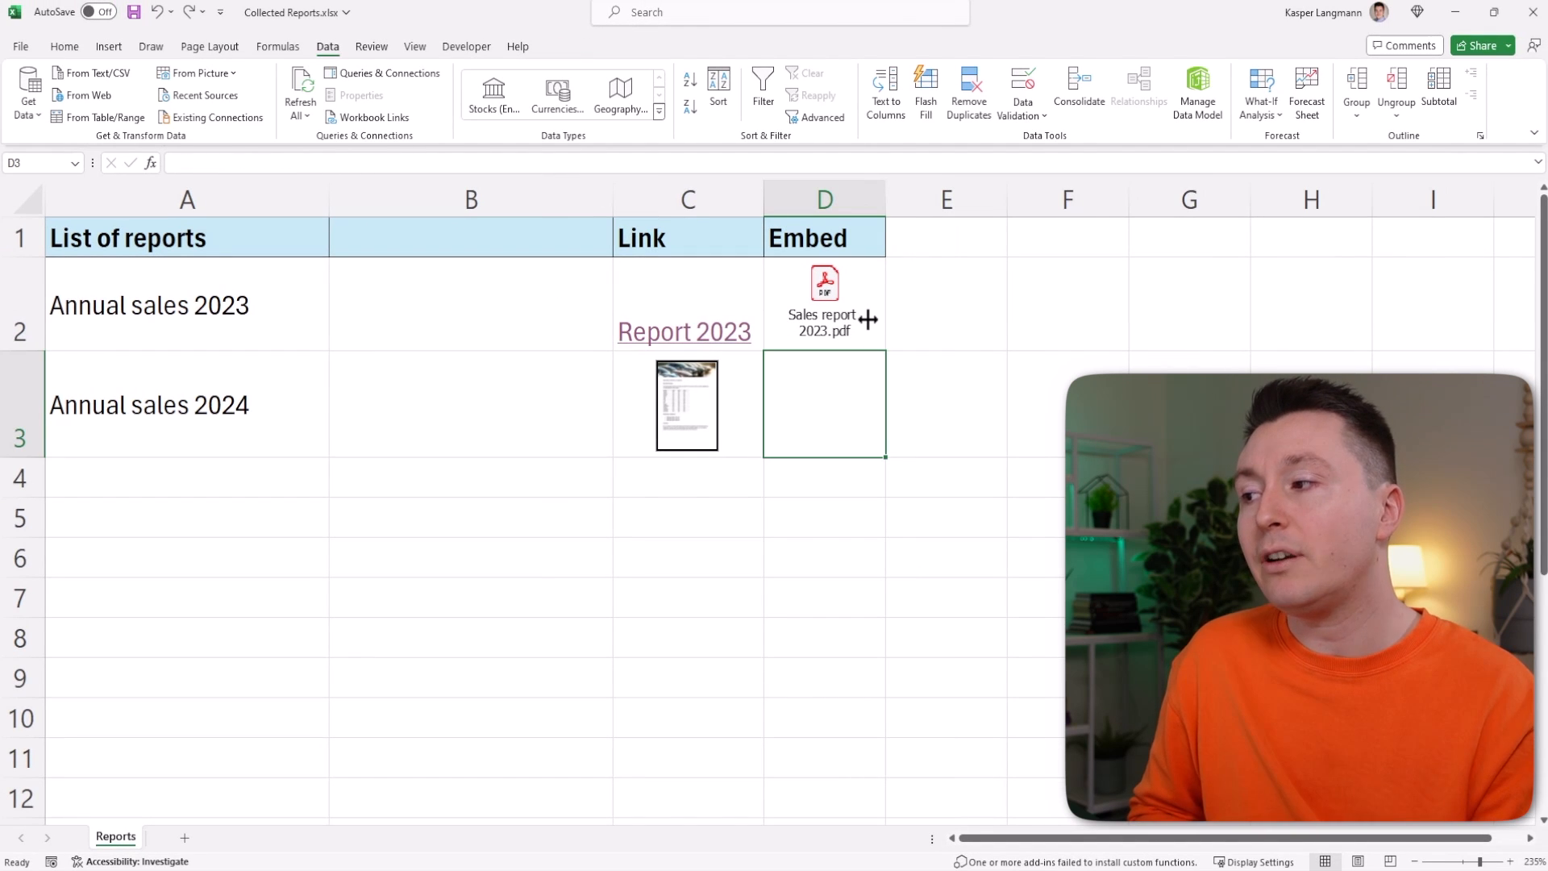
- Turn on Data > Filter for the report table and open the List of reports filter dropdown
{"action": "left_click", "coordinate": [824, 297]}
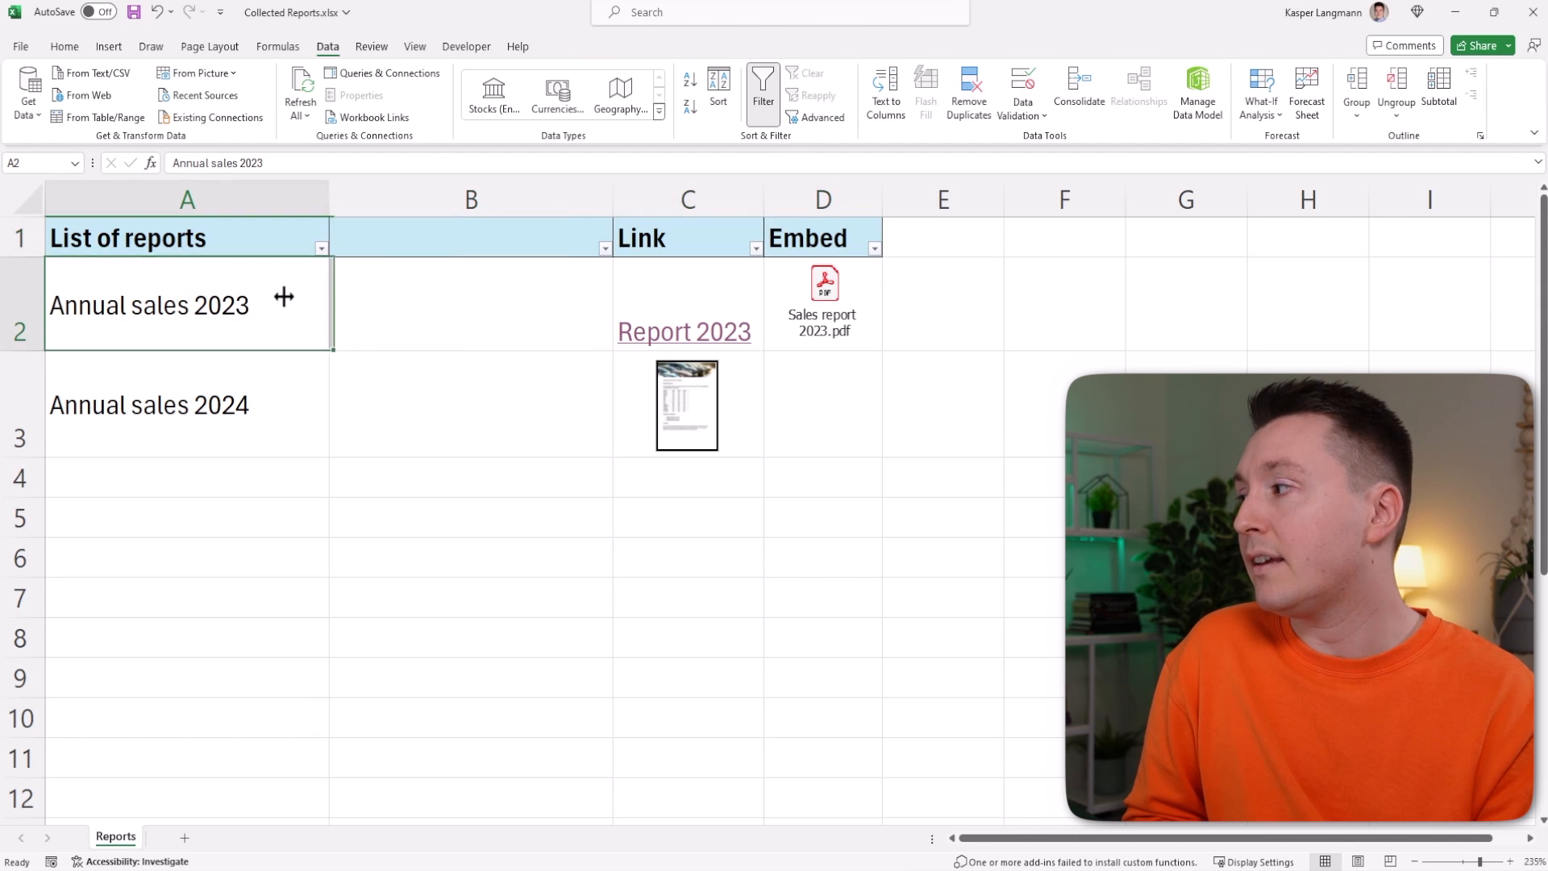
{"action": "left_click", "coordinate": [321, 249]}
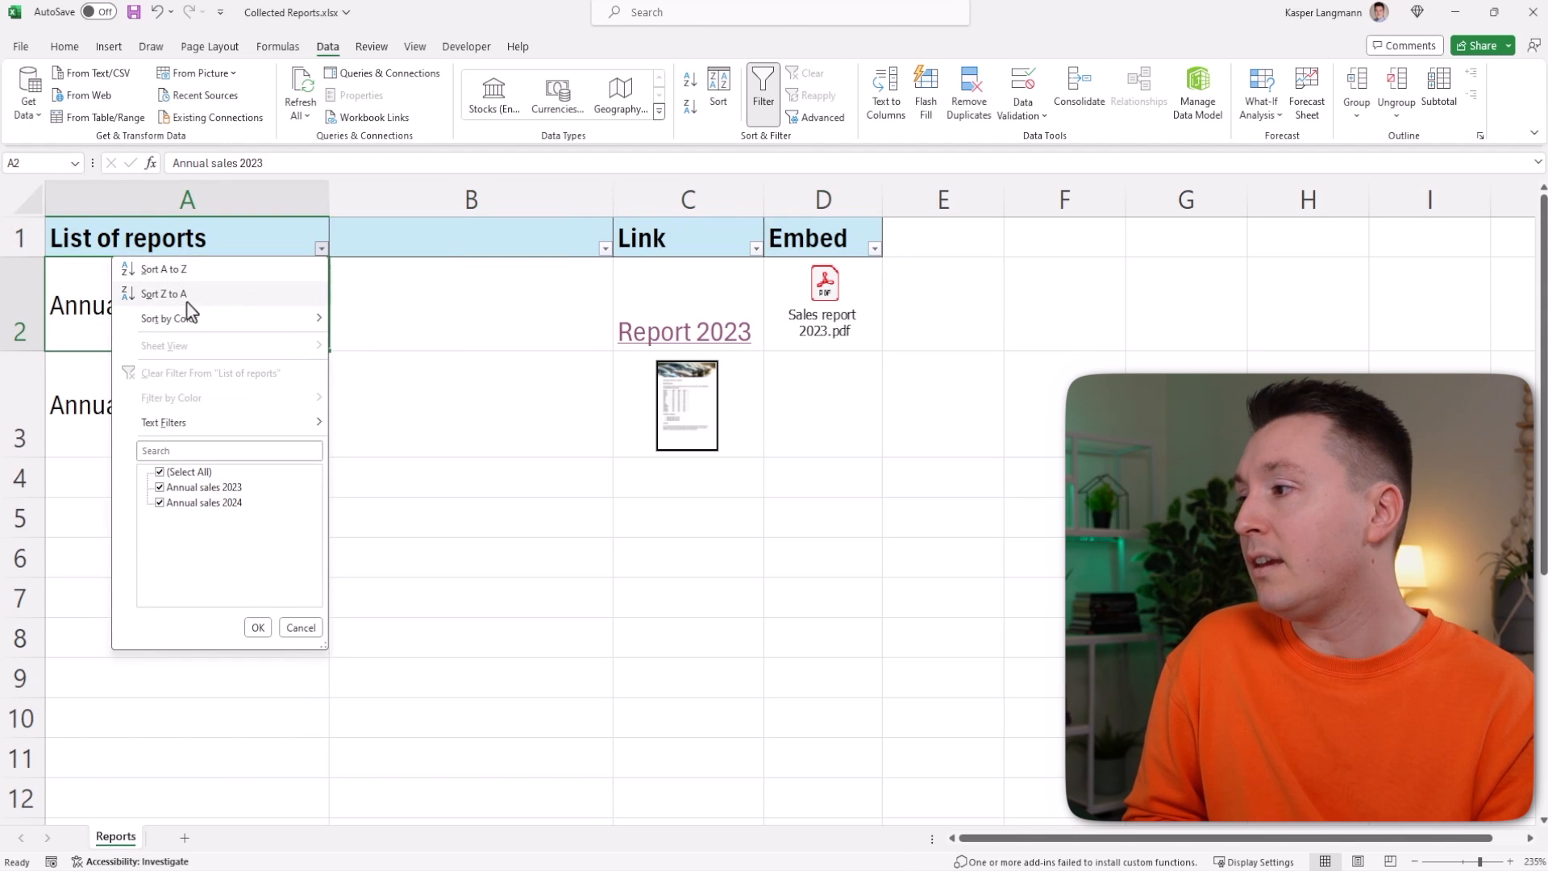